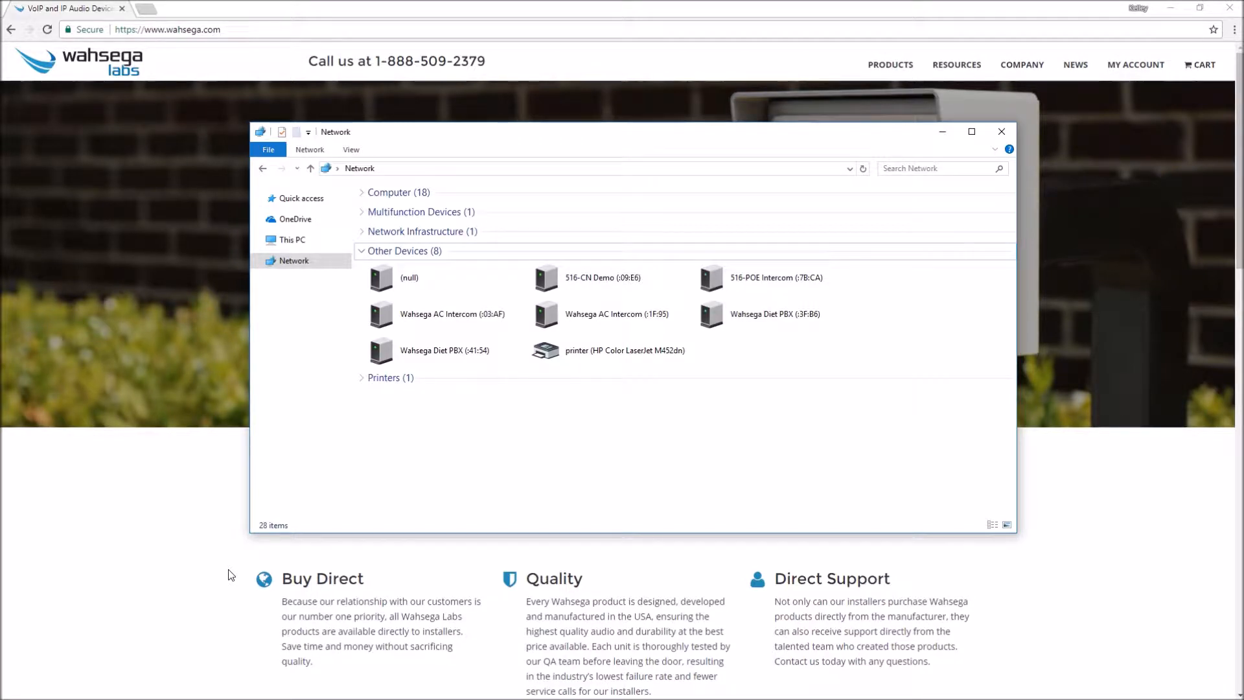
{"action": "mouse_move", "coordinate": [198, 576]}
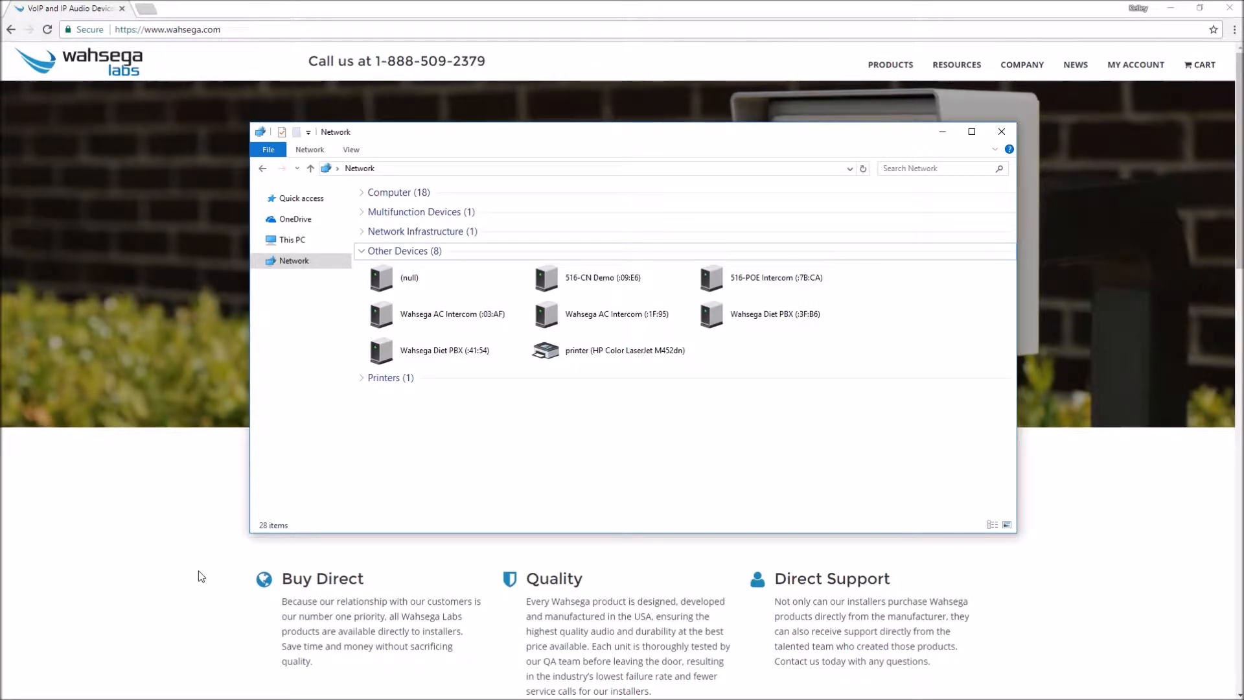
{"action": "mouse_move", "coordinate": [190, 569]}
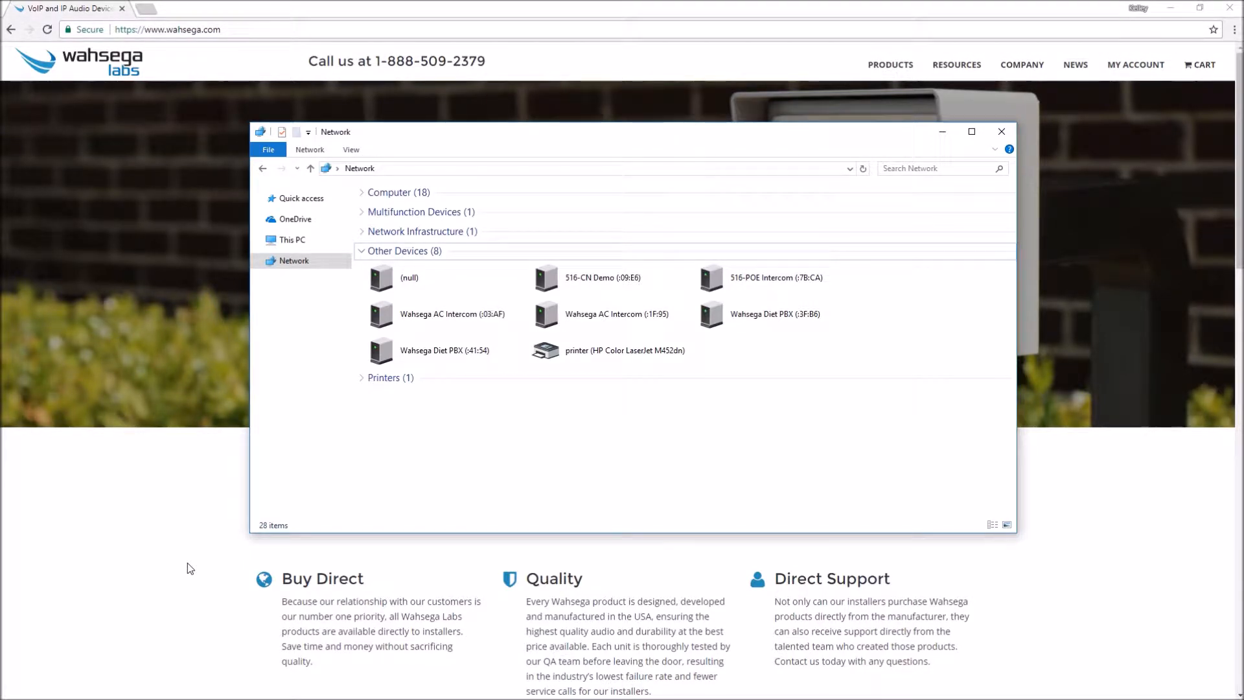
{"action": "mouse_move", "coordinate": [172, 403]}
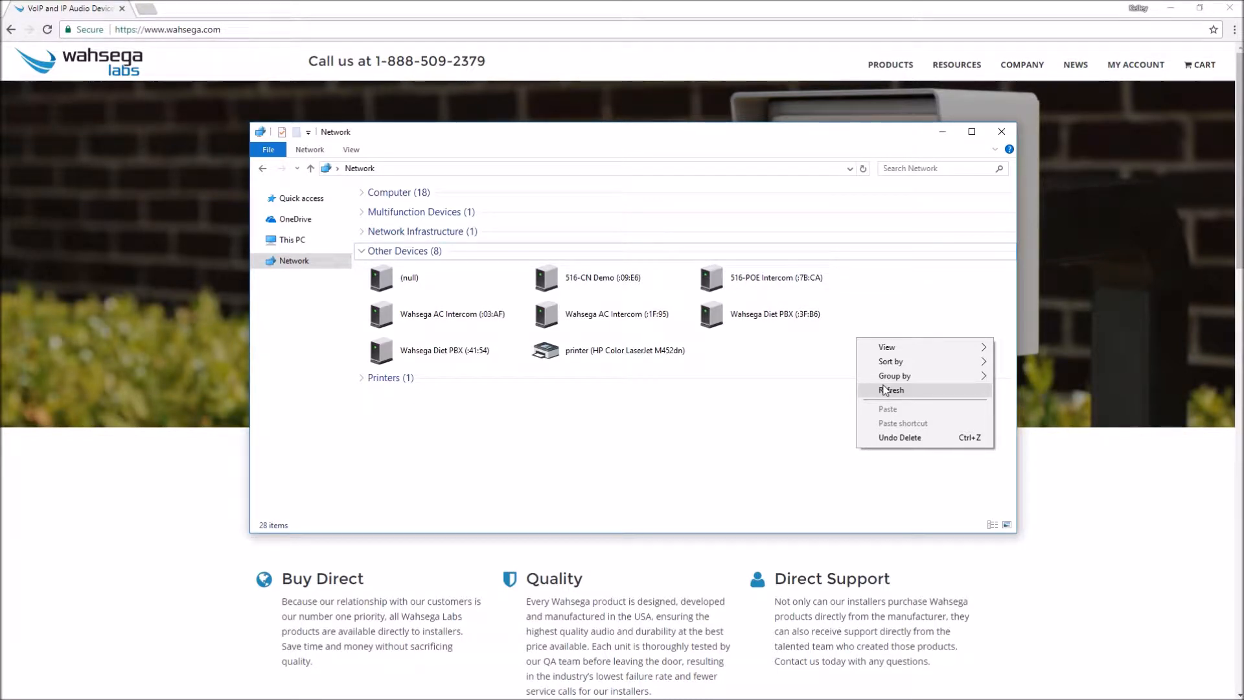
{"action": "mouse_move", "coordinate": [845, 347]}
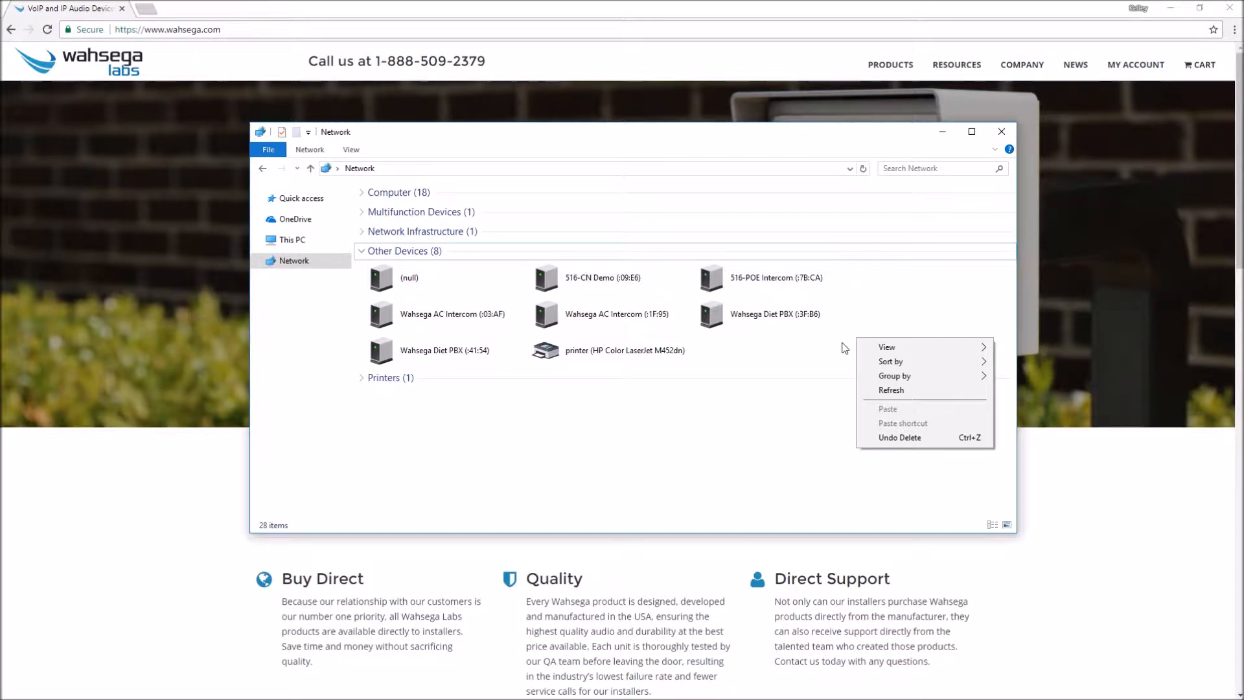
- Log in to the Diet PBX web interface as admin to reach the PBX Configuration page
{"action": "left_click", "coordinate": [844, 349]}
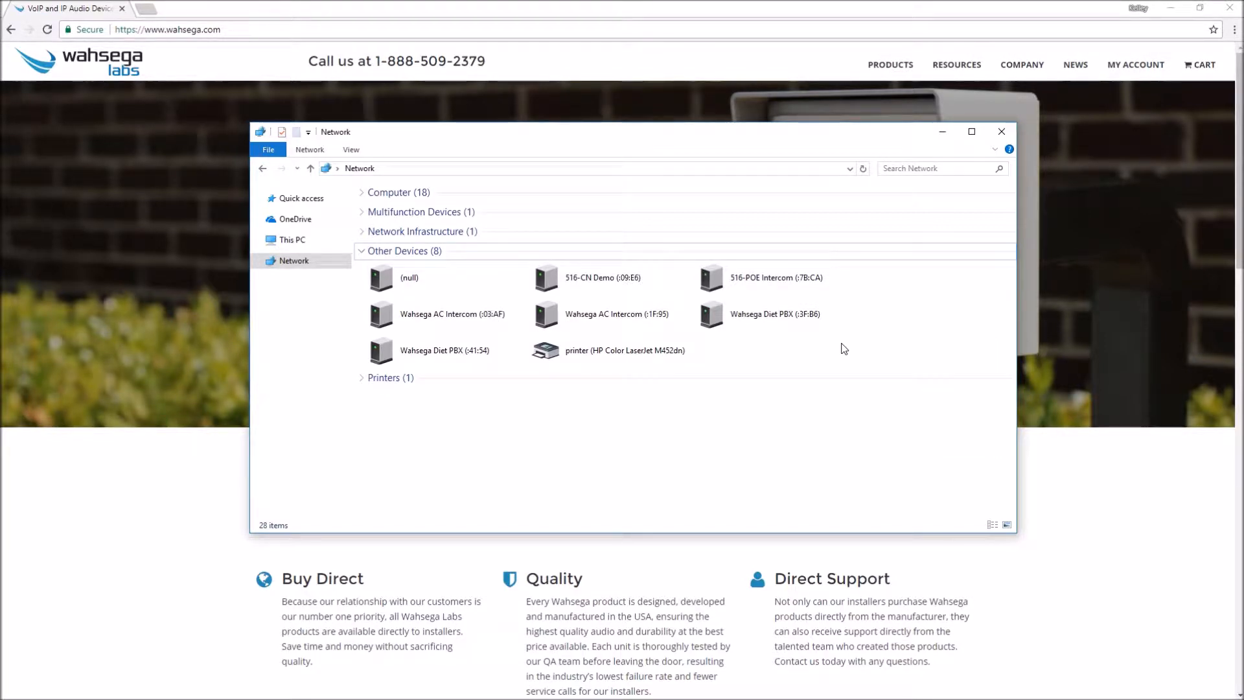
{"action": "left_click", "coordinate": [444, 350]}
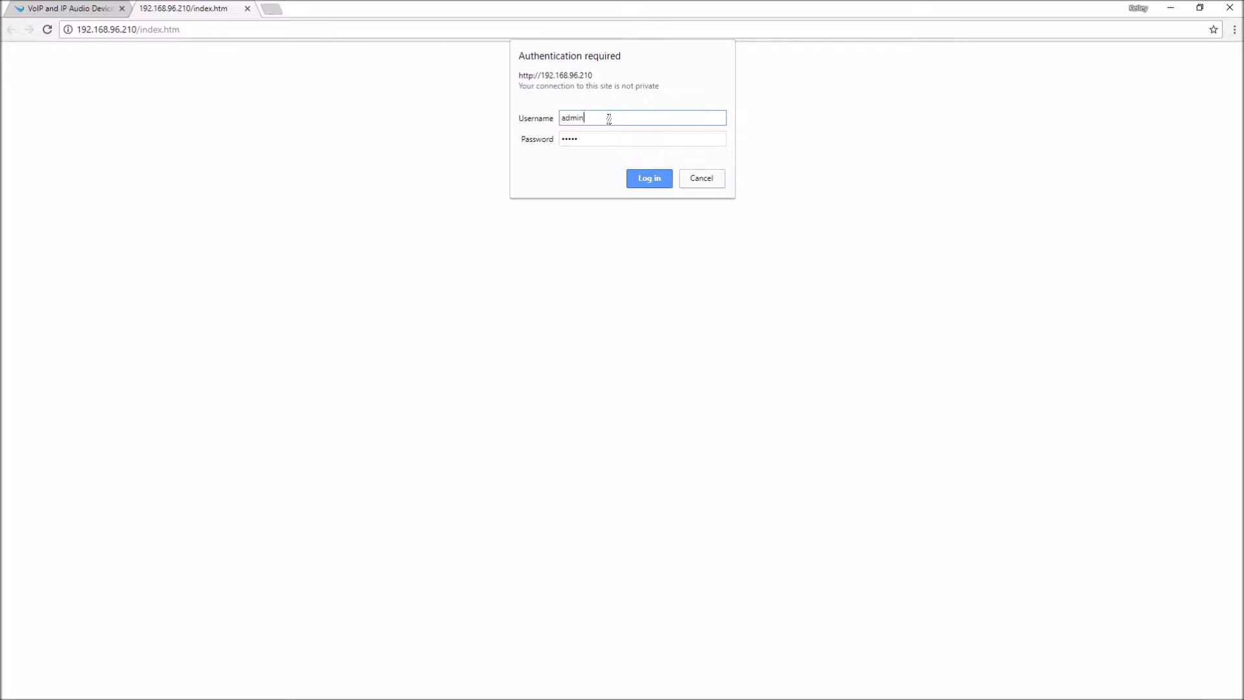
{"action": "triple_click", "coordinate": [571, 118]}
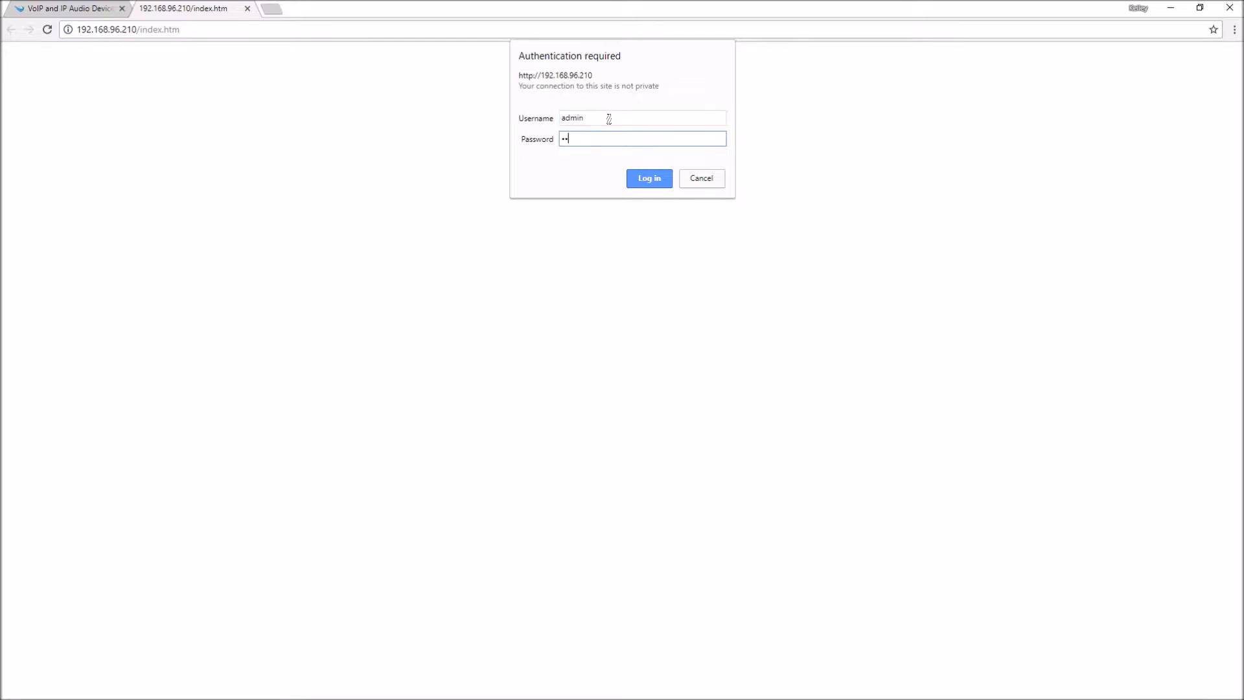
{"action": "left_click", "coordinate": [648, 178]}
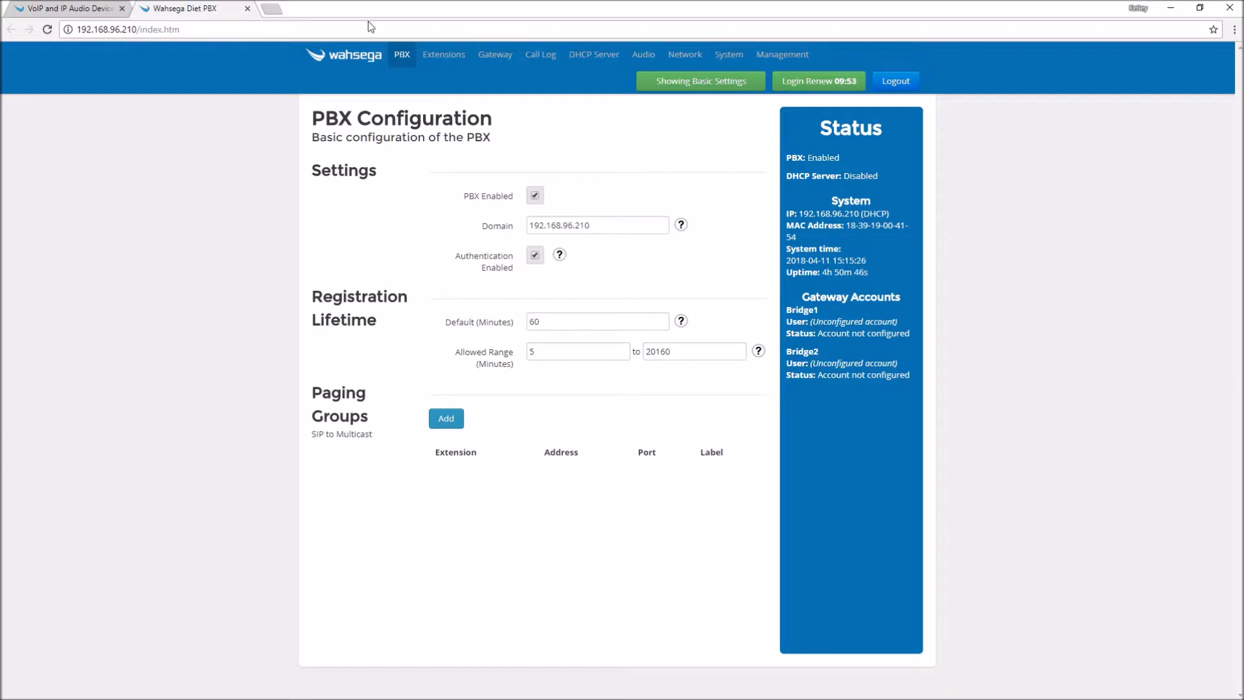
- On the Network page, switch the connection type from DHCP to Static IP
{"action": "left_click", "coordinate": [127, 30]}
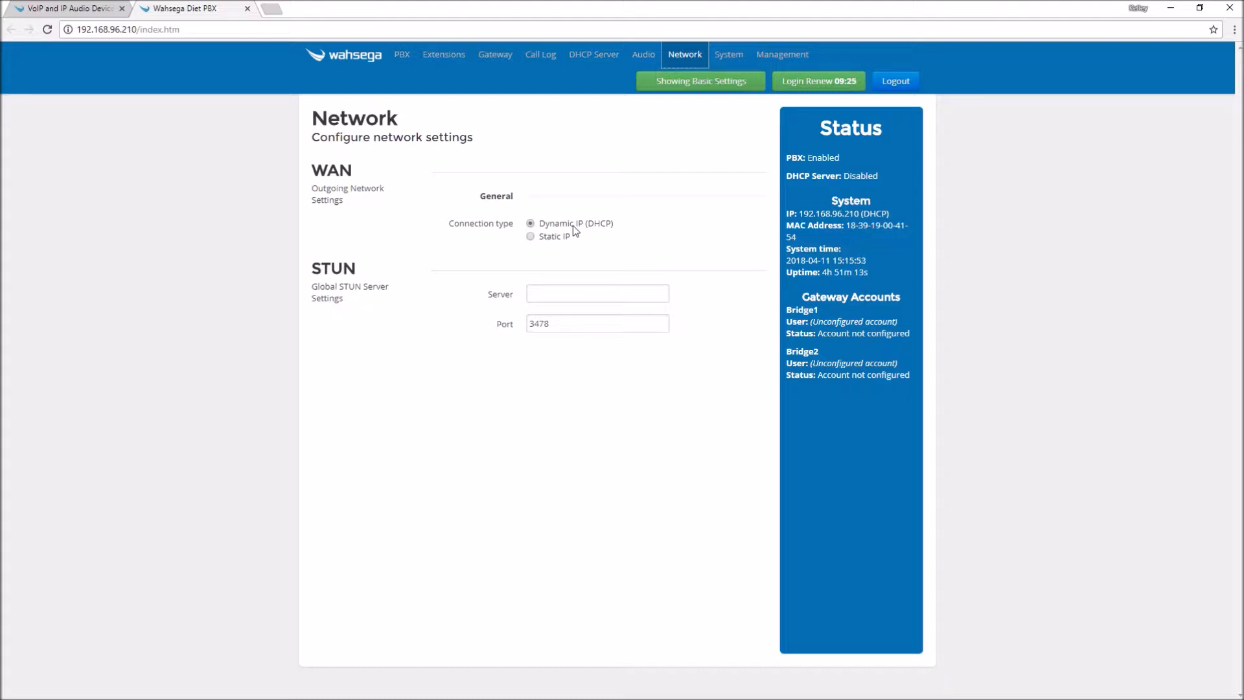
{"action": "left_click", "coordinate": [530, 236]}
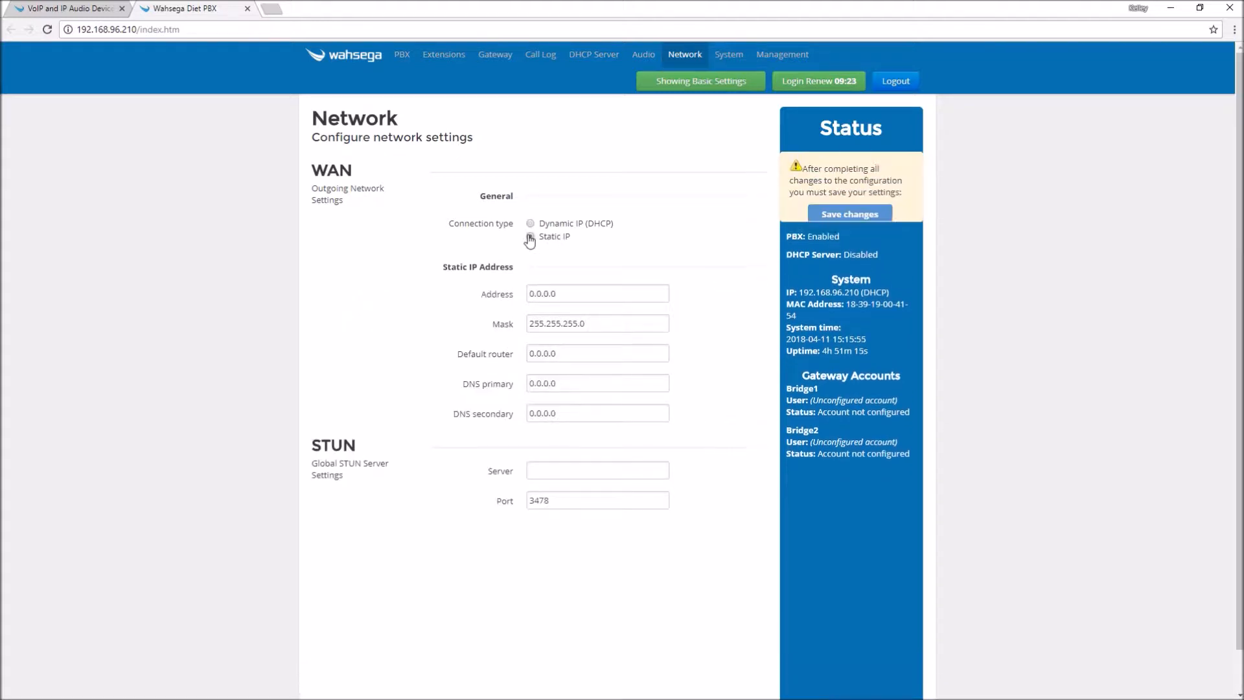
- Save static address 192.168.100.78, mask 255.255.248.0, router 192.168.96.1, DNS 192.168.99.1, and copy the address
{"action": "left_click", "coordinate": [530, 237]}
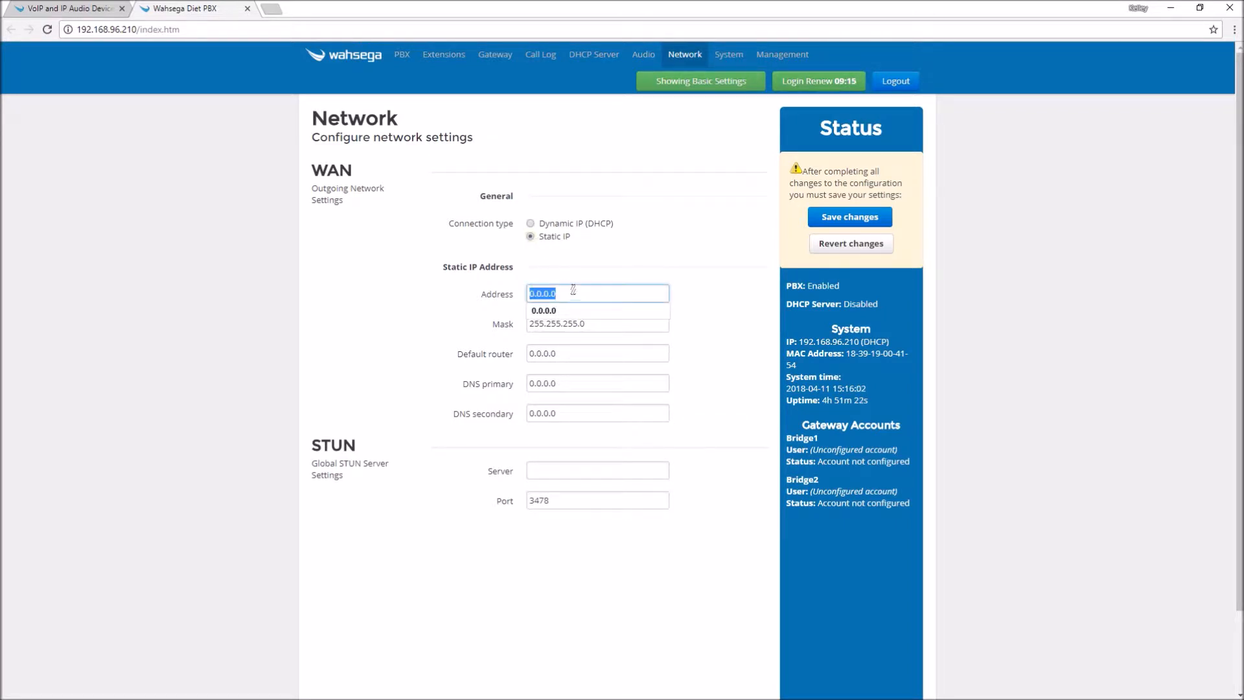
{"action": "type", "text": "192.168.100.78"}
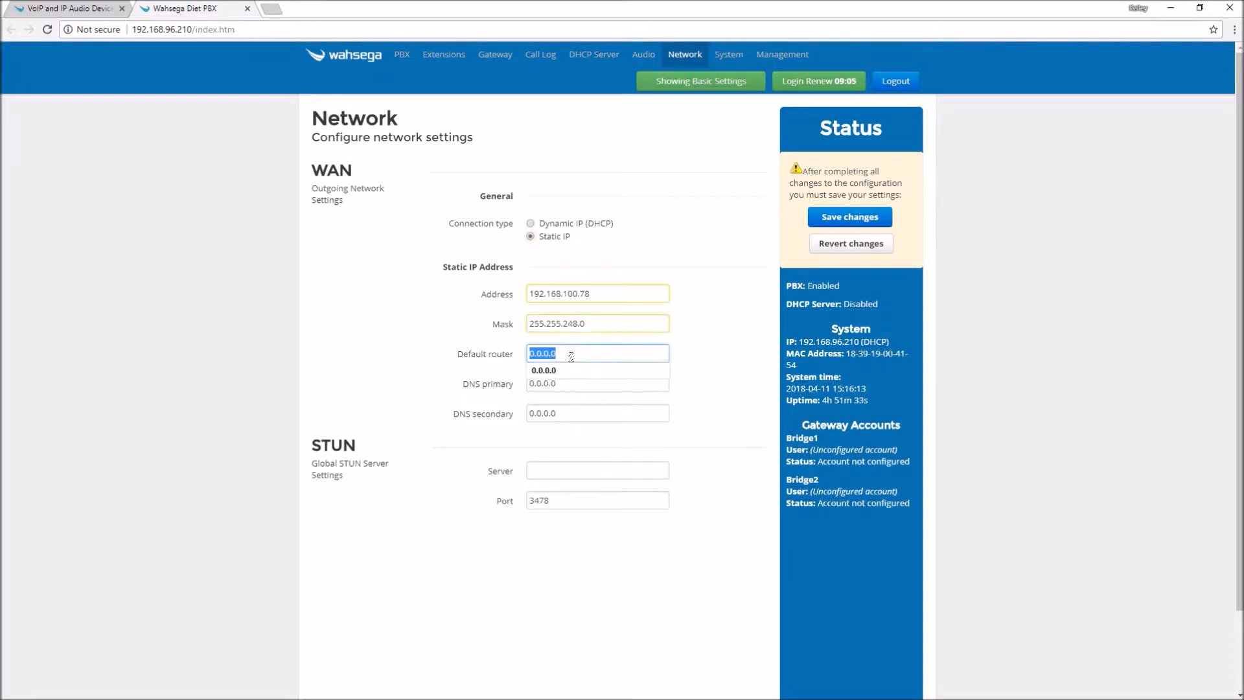
{"action": "type", "text": "192.168.96"}
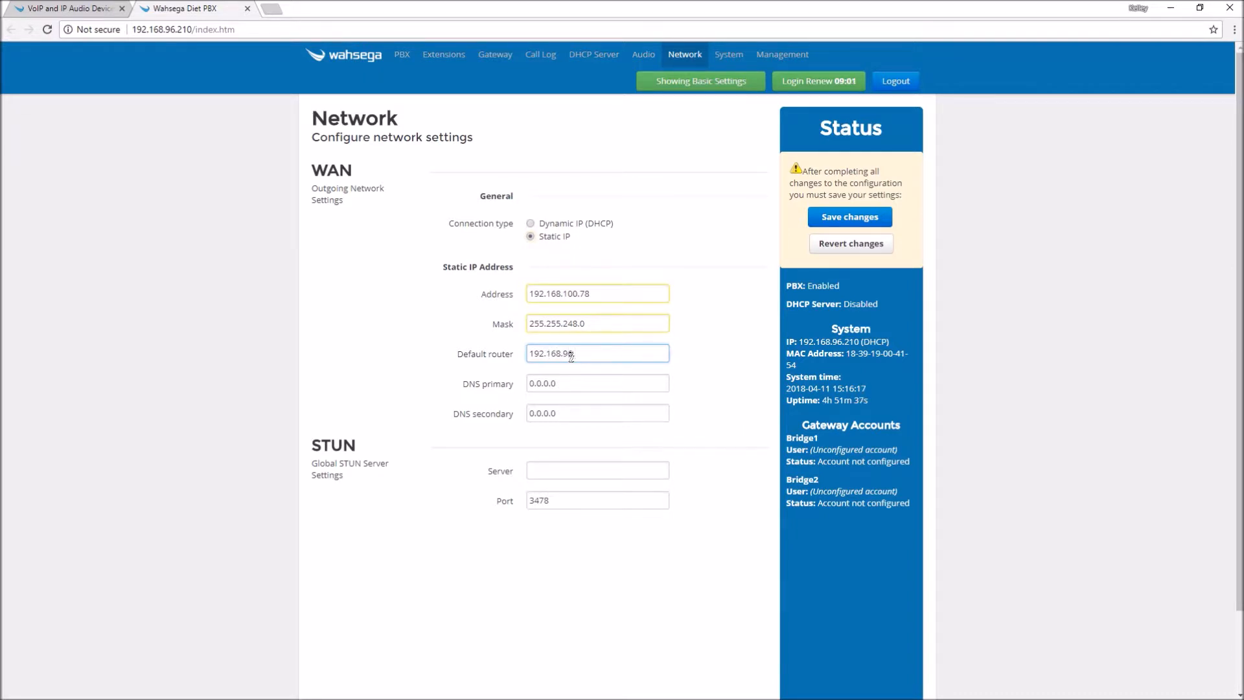
{"action": "left_click", "coordinate": [596, 384]}
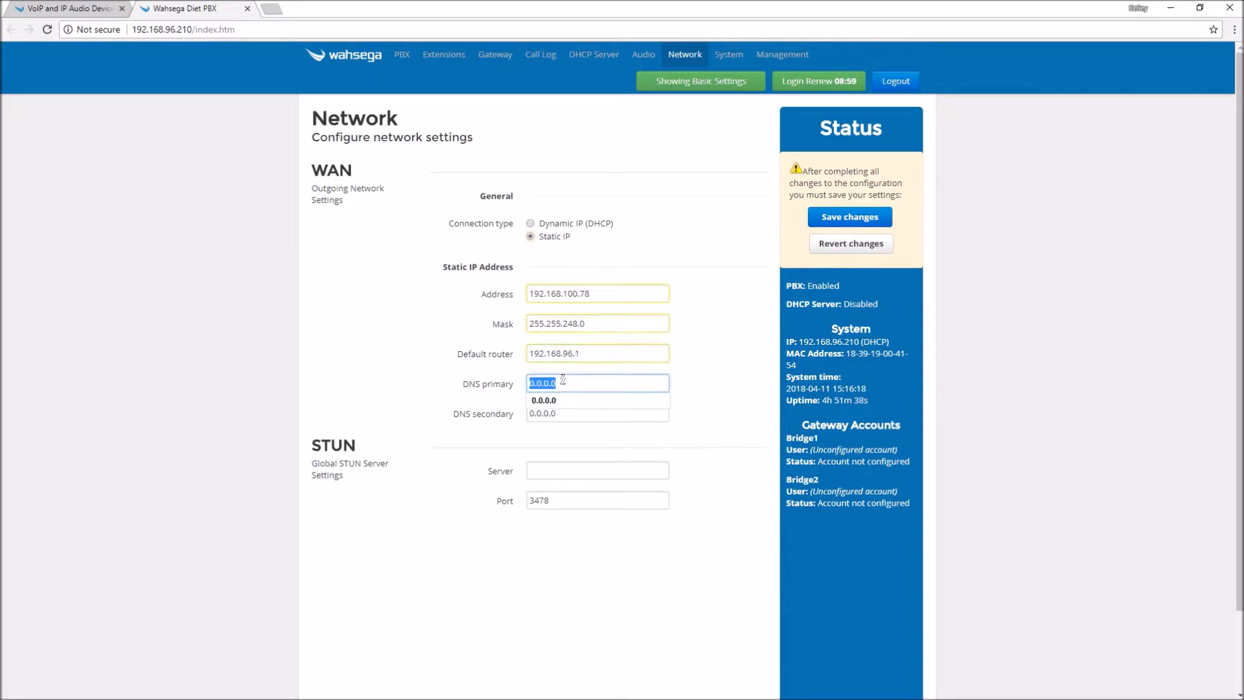
{"action": "type", "text": "192.168.99.1"}
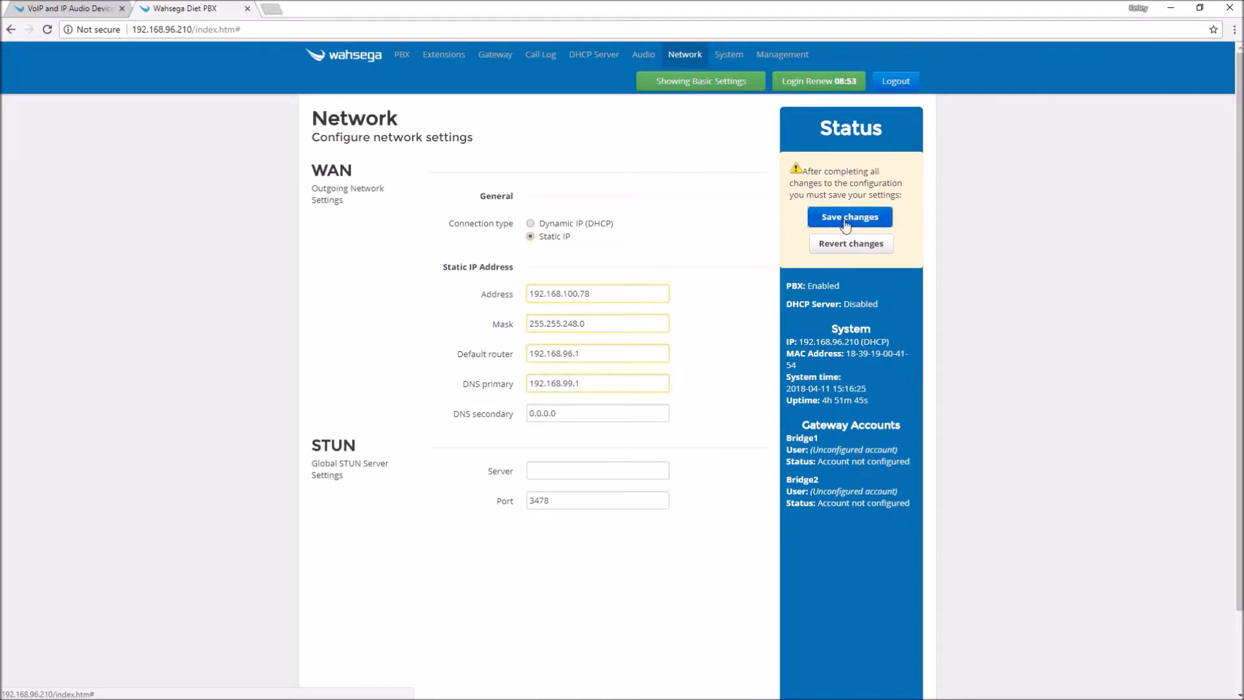
{"action": "left_click", "coordinate": [849, 216]}
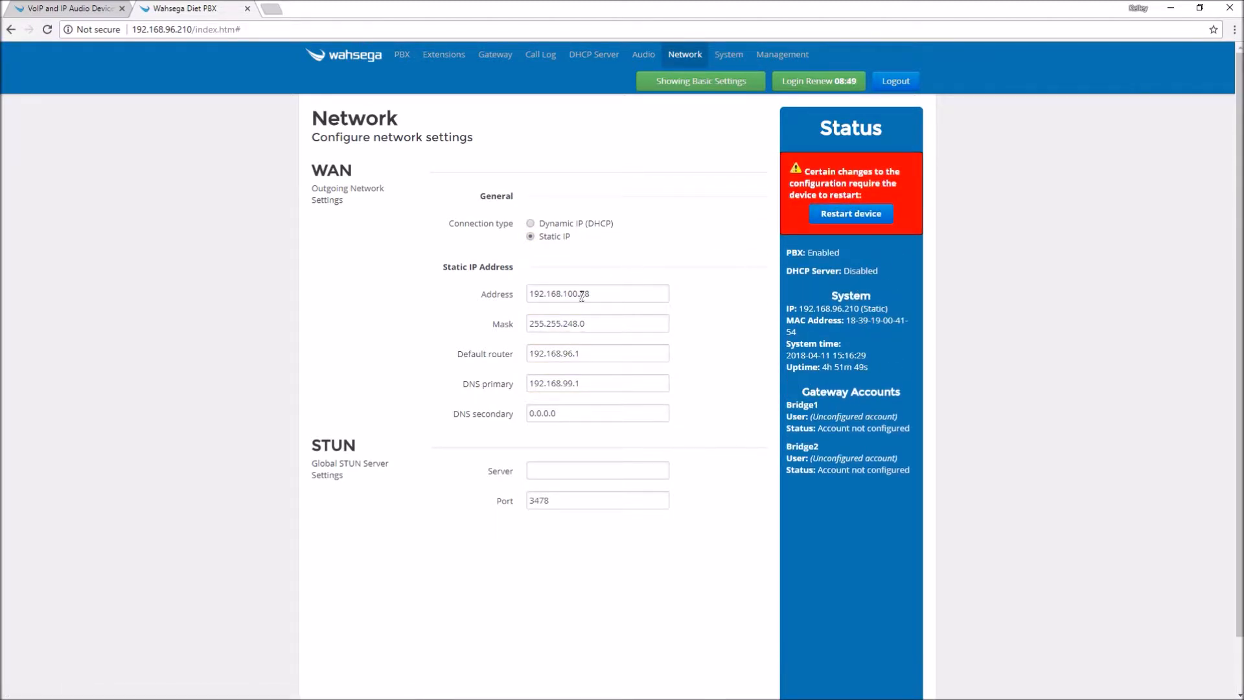
{"action": "right_click", "coordinate": [580, 294]}
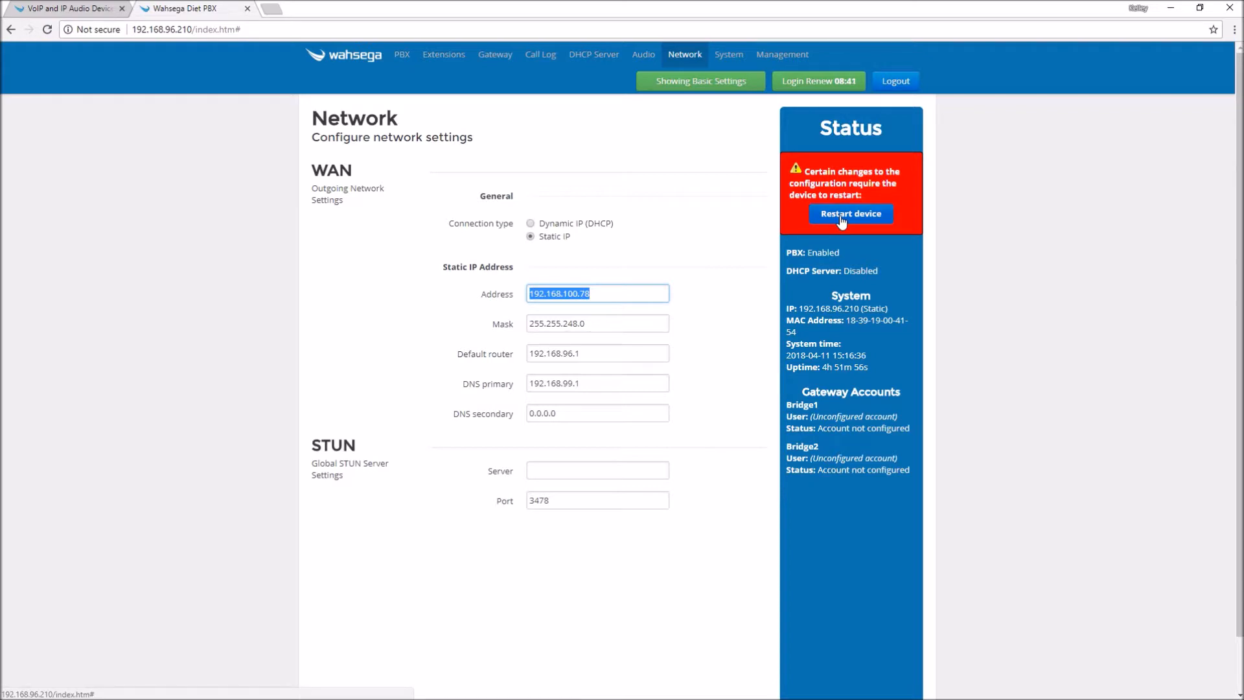
- Restart the PBX to apply the new network settings and begin entering its new address
{"action": "left_click", "coordinate": [850, 213]}
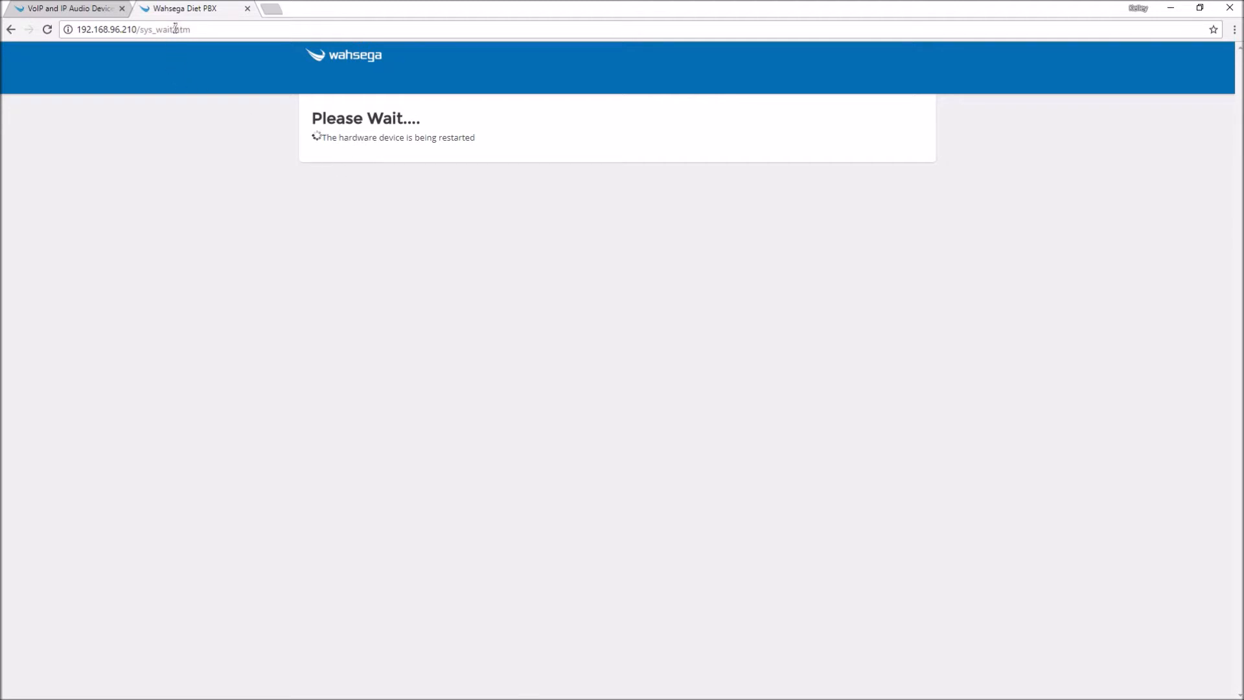
{"action": "left_click", "coordinate": [131, 30]}
{"action": "type", "text": "[fe80::1a39:19ff:fe00:4154]"}
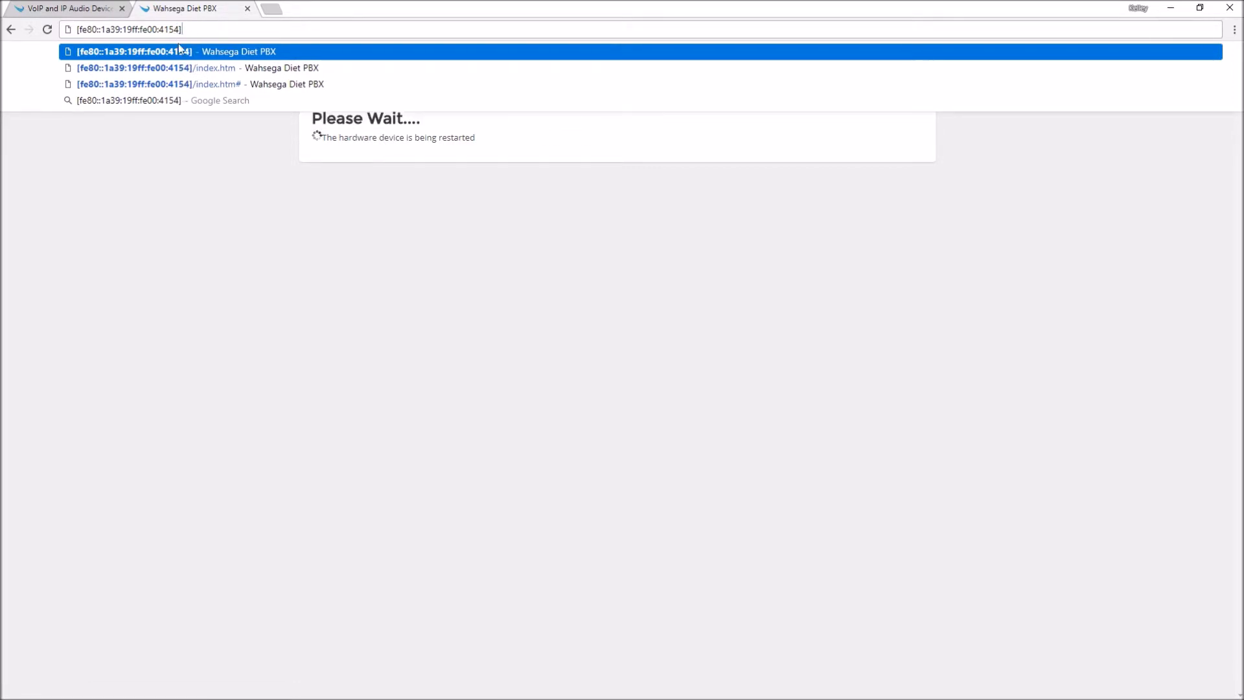
- Reopen the PBX at its IPv6 link-local address and log back in as admin
{"action": "left_click", "coordinate": [157, 67]}
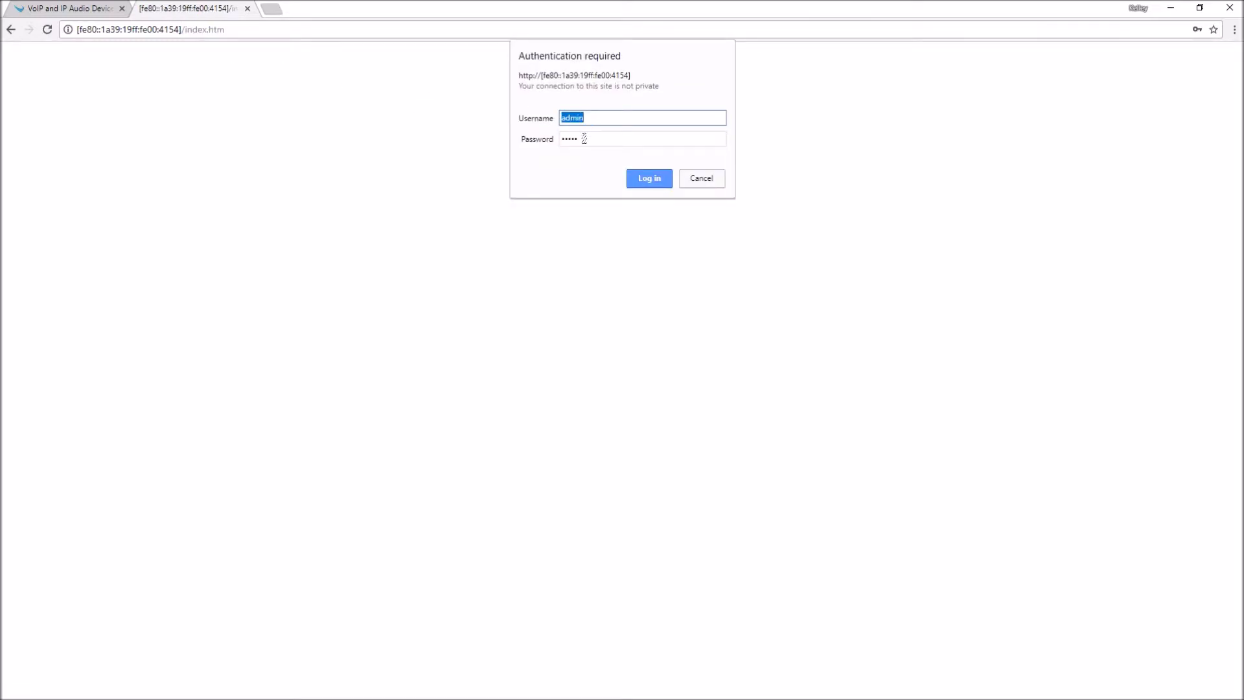
{"action": "left_click", "coordinate": [648, 177]}
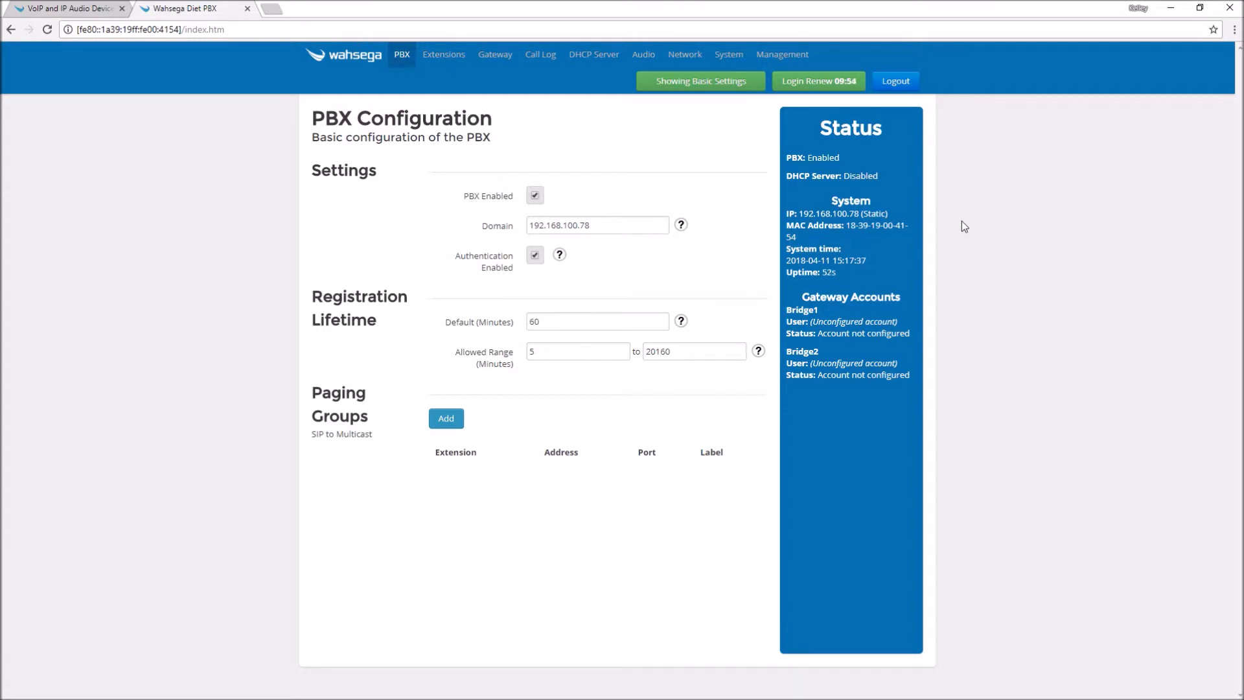
{"action": "mouse_move", "coordinate": [554, 140]}
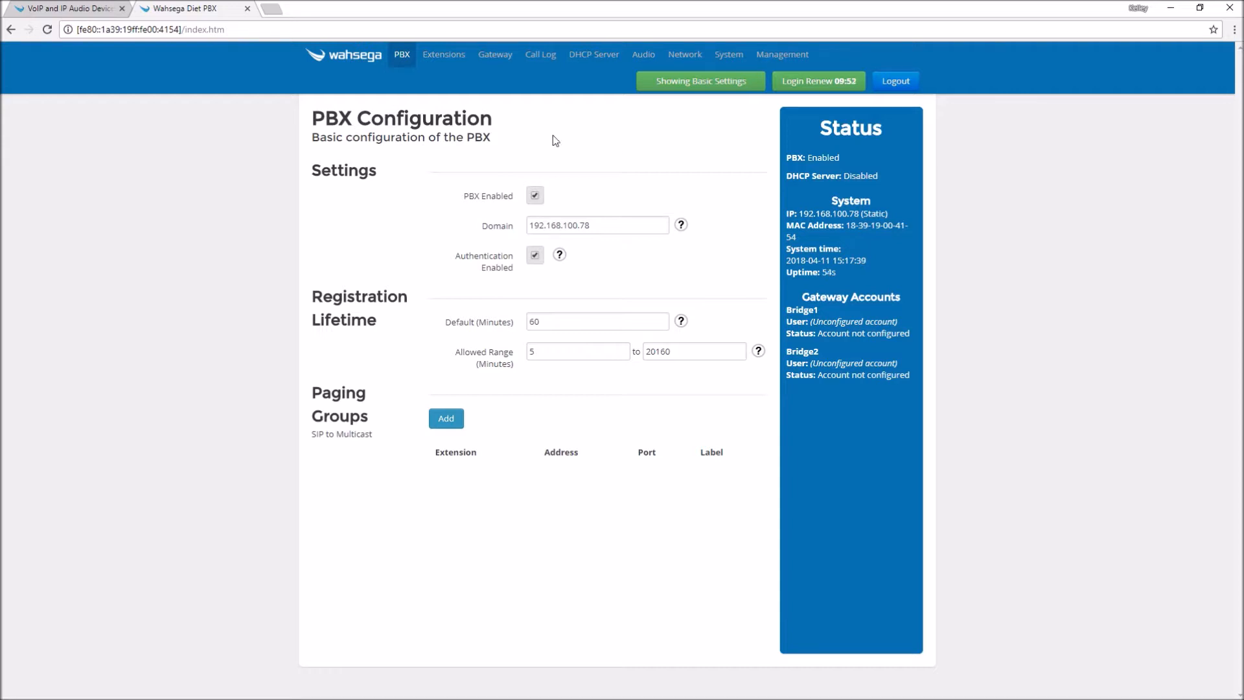
{"action": "mouse_move", "coordinate": [484, 217]}
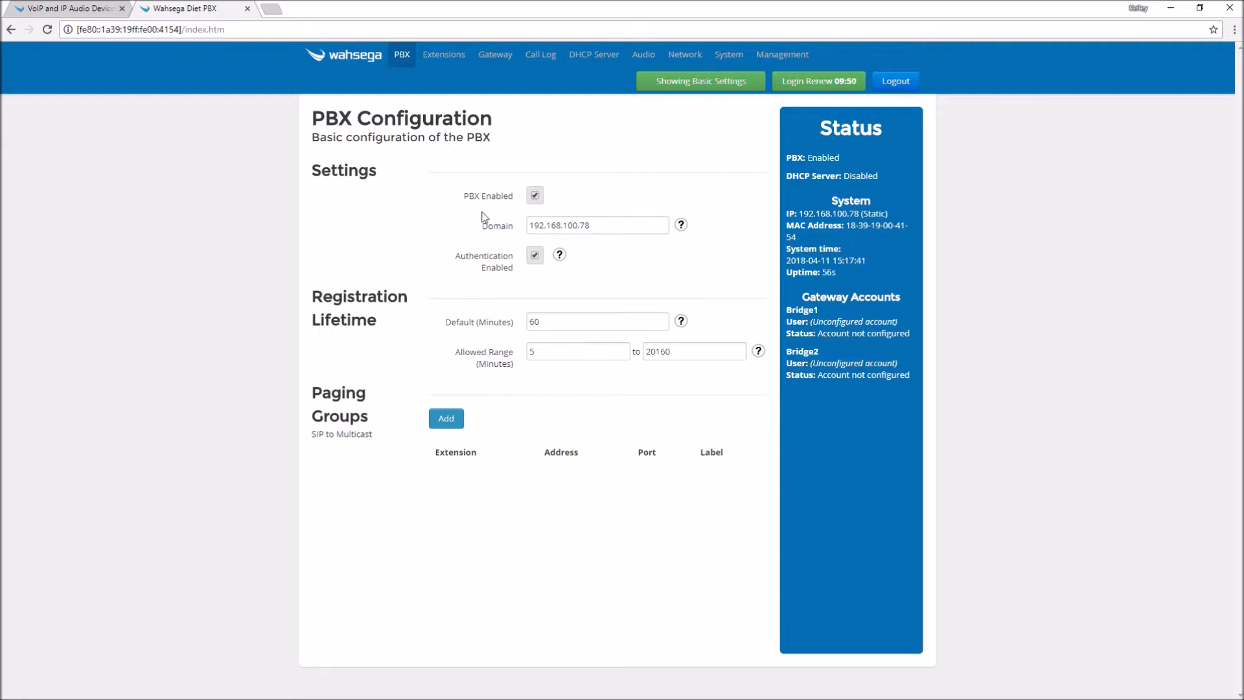
- Select the PBX domain value 192.168.100.78 for copying
{"action": "triple_click", "coordinate": [596, 224]}
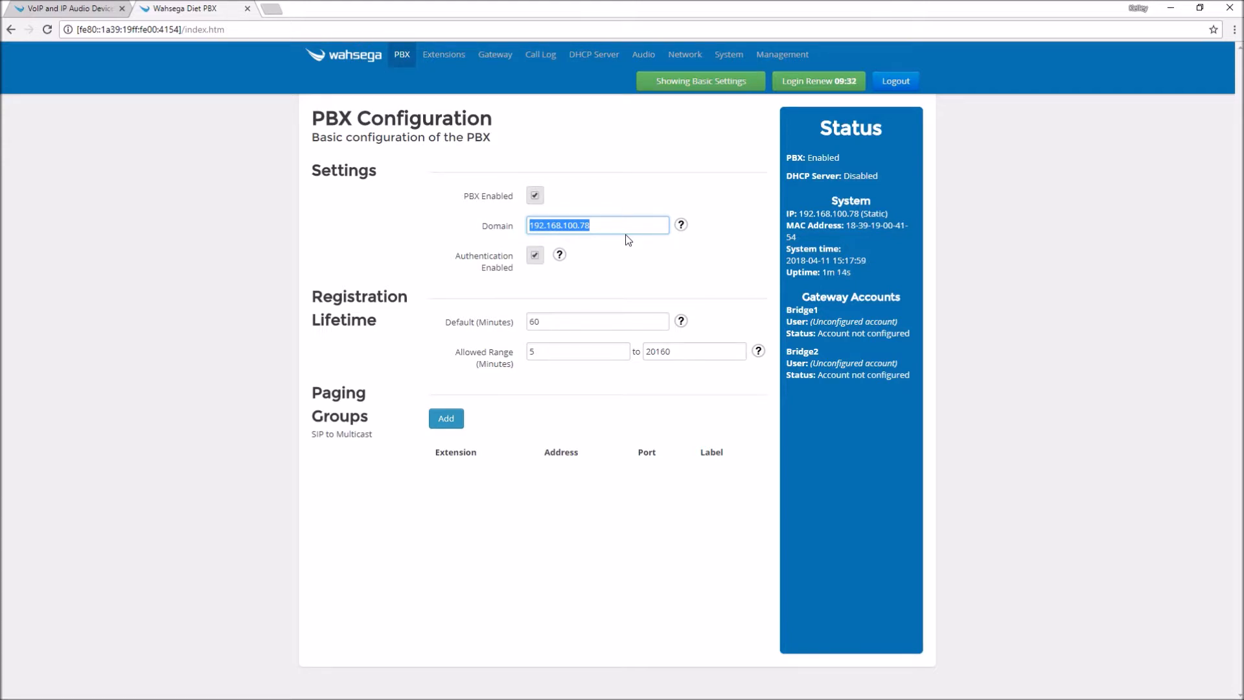
{"action": "mouse_move", "coordinate": [599, 122]}
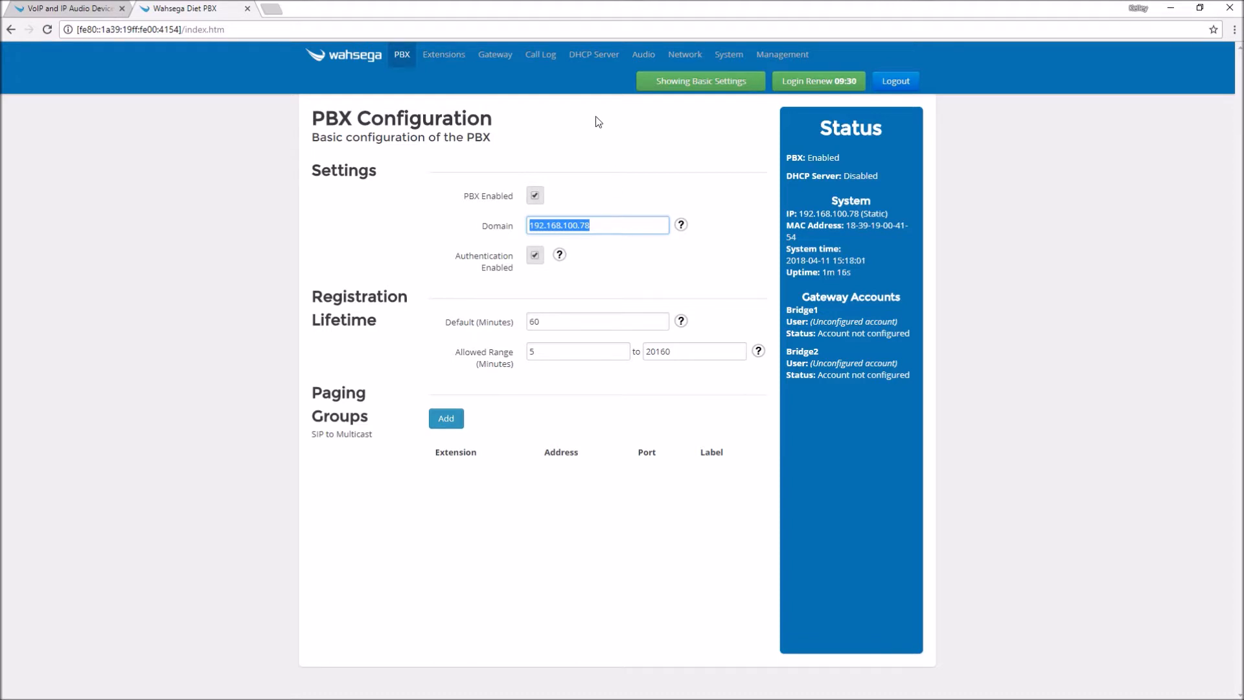
{"action": "mouse_move", "coordinate": [443, 55]}
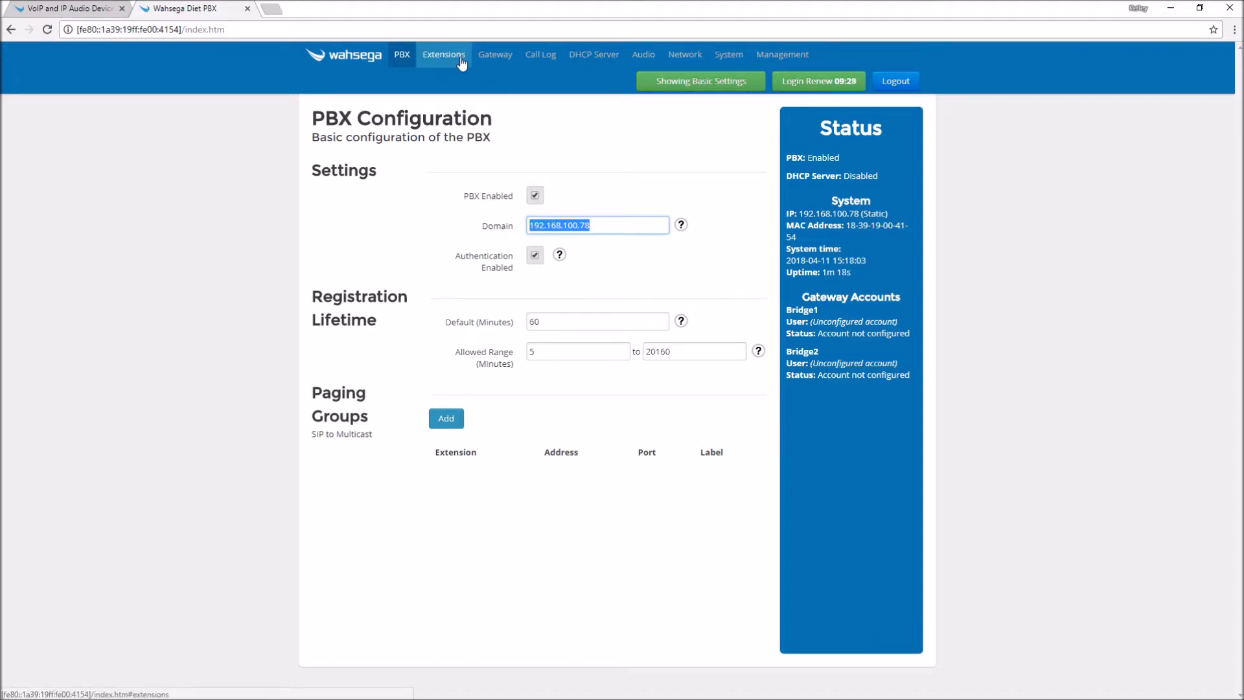
- Show the extensions list and expand extensions 1001, 1002 and 1003
{"action": "left_click", "coordinate": [443, 54]}
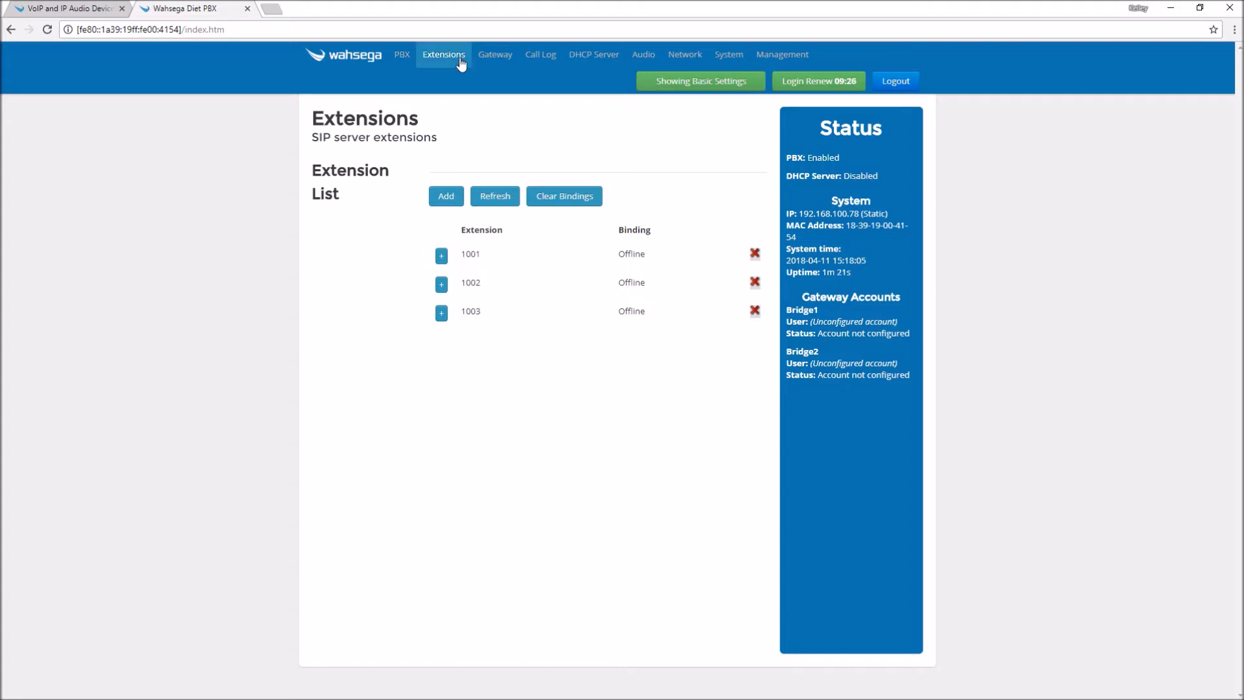
{"action": "mouse_move", "coordinate": [500, 285]}
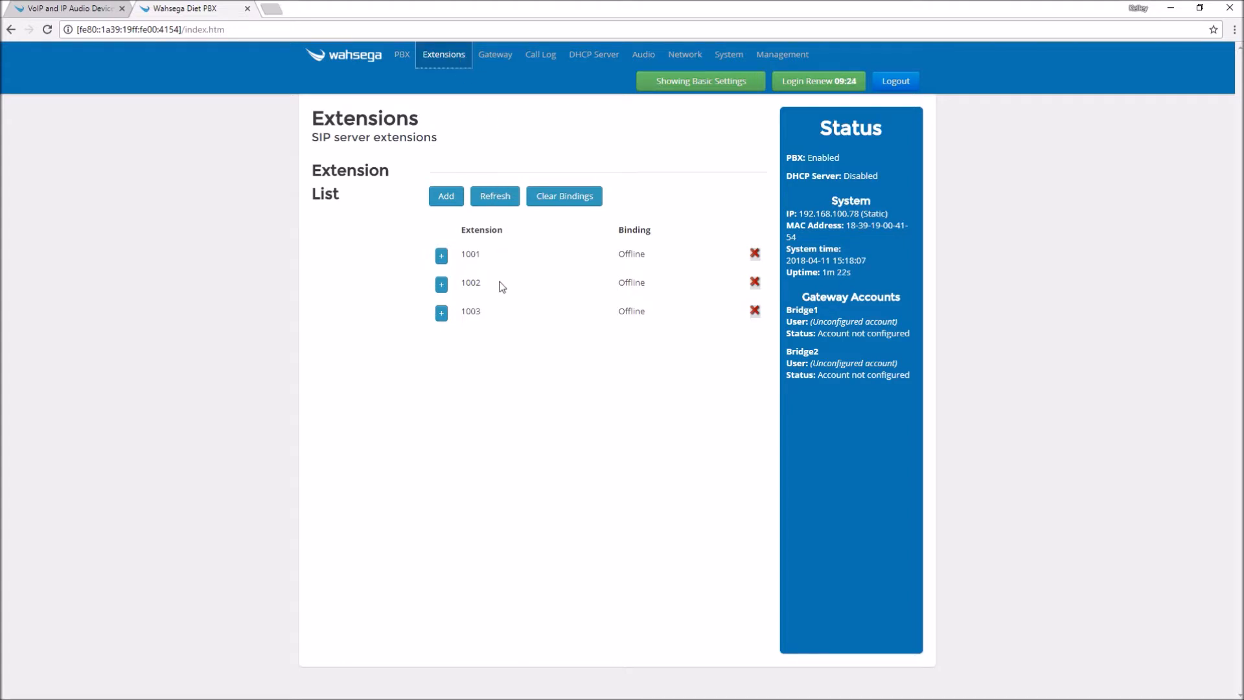
{"action": "mouse_move", "coordinate": [488, 316]}
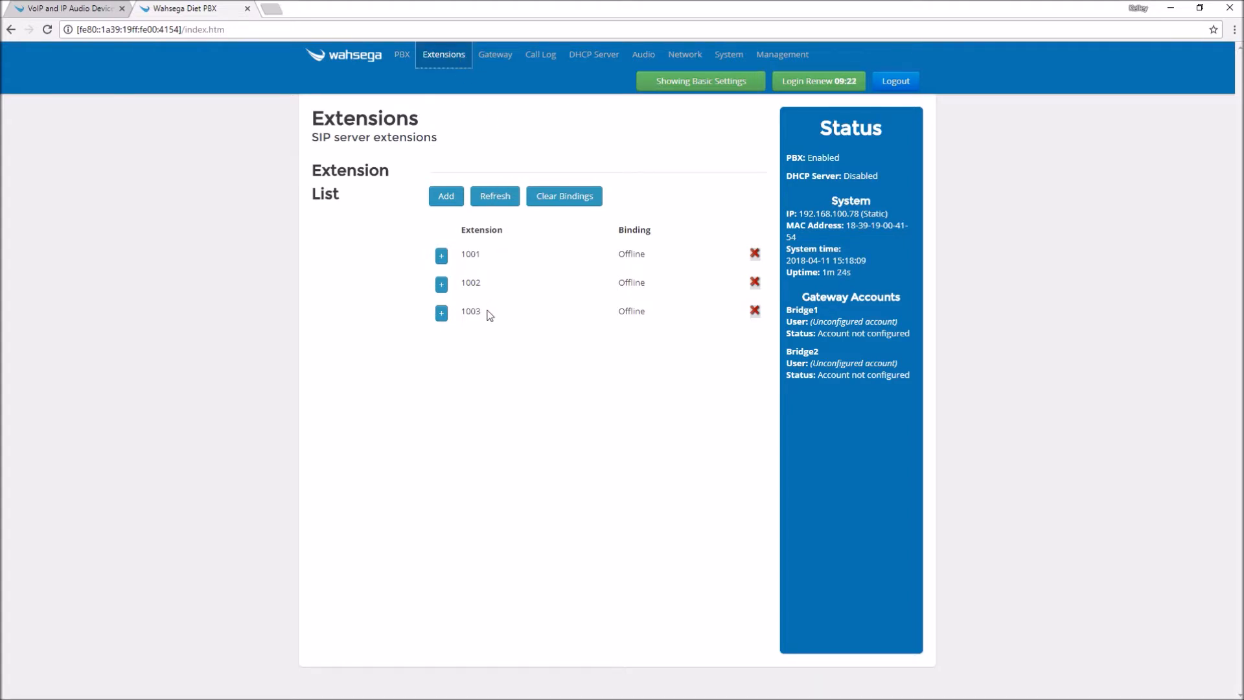
{"action": "left_click", "coordinate": [441, 255]}
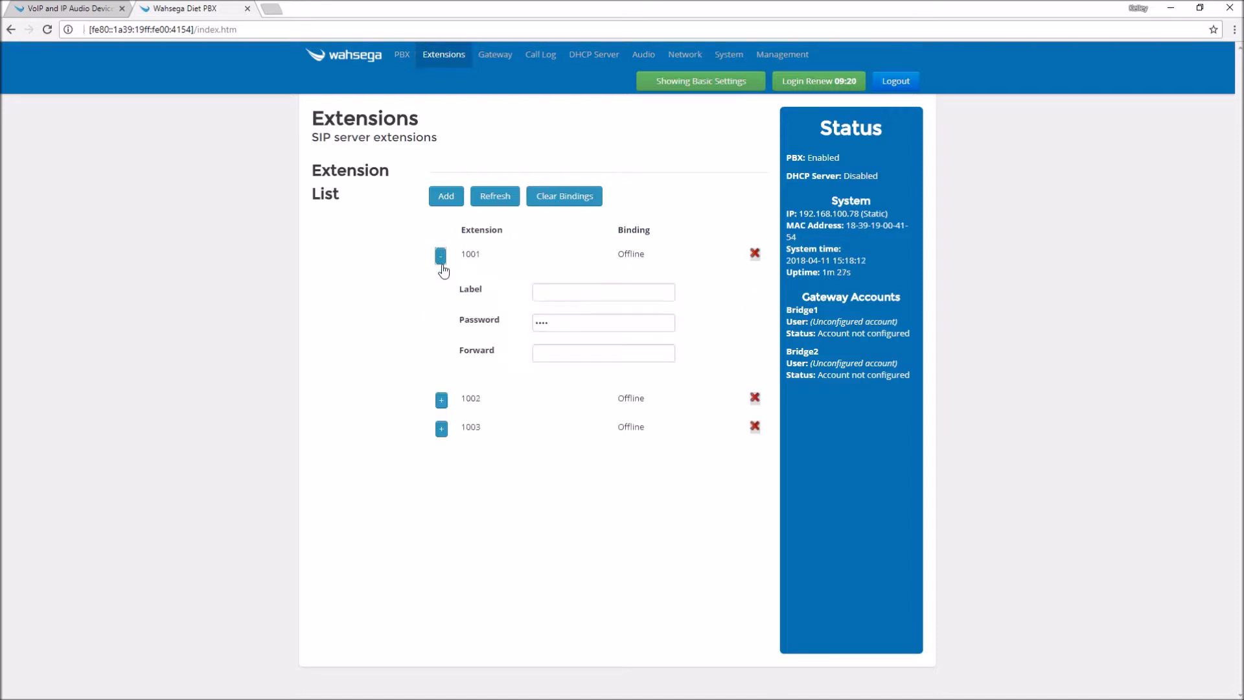
{"action": "left_click", "coordinate": [441, 400]}
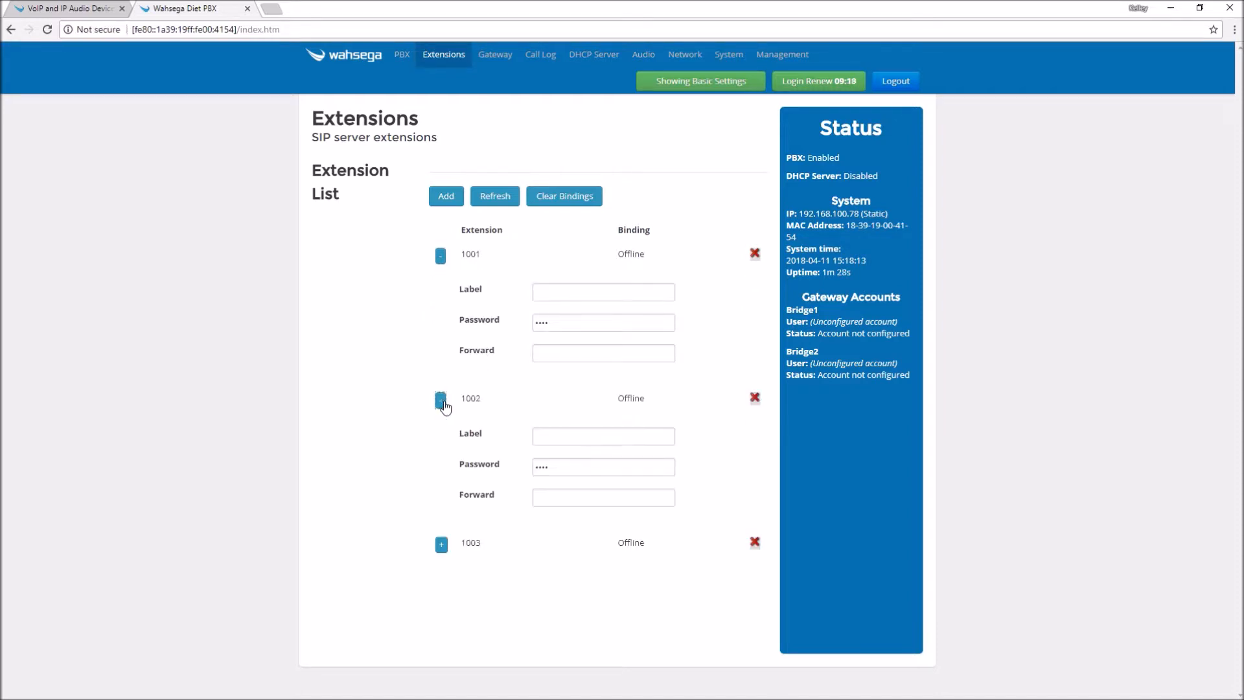
{"action": "mouse_move", "coordinate": [441, 543]}
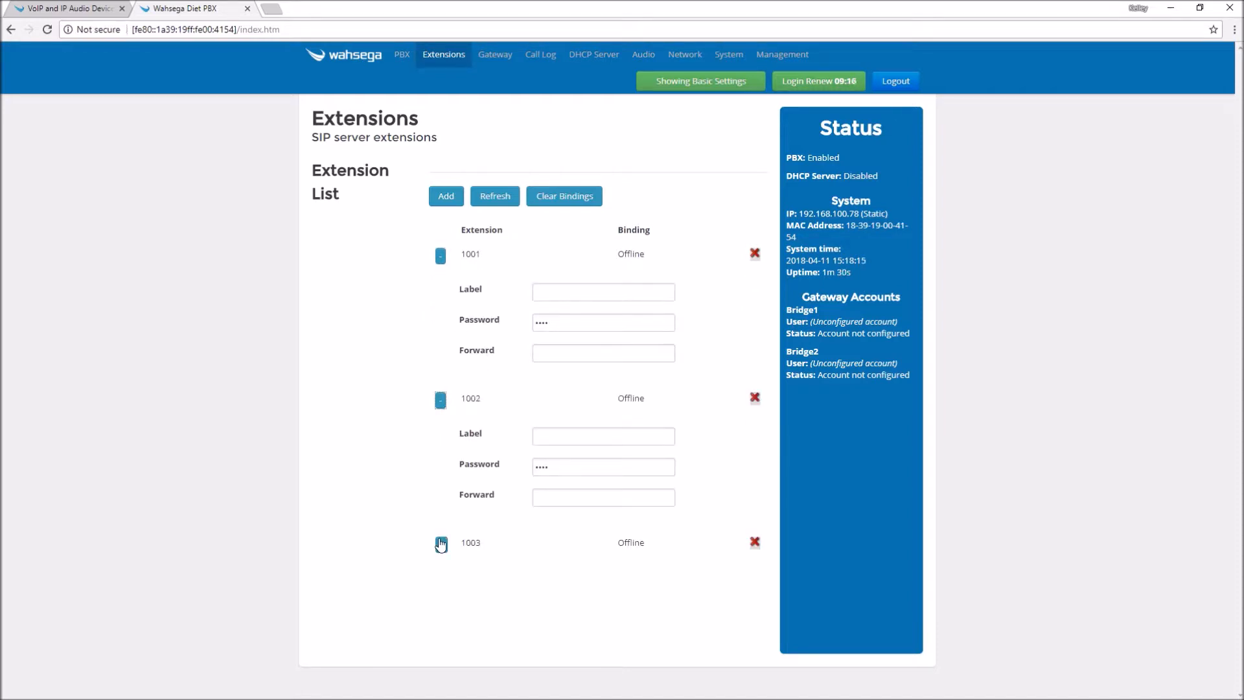
{"action": "left_click", "coordinate": [441, 543]}
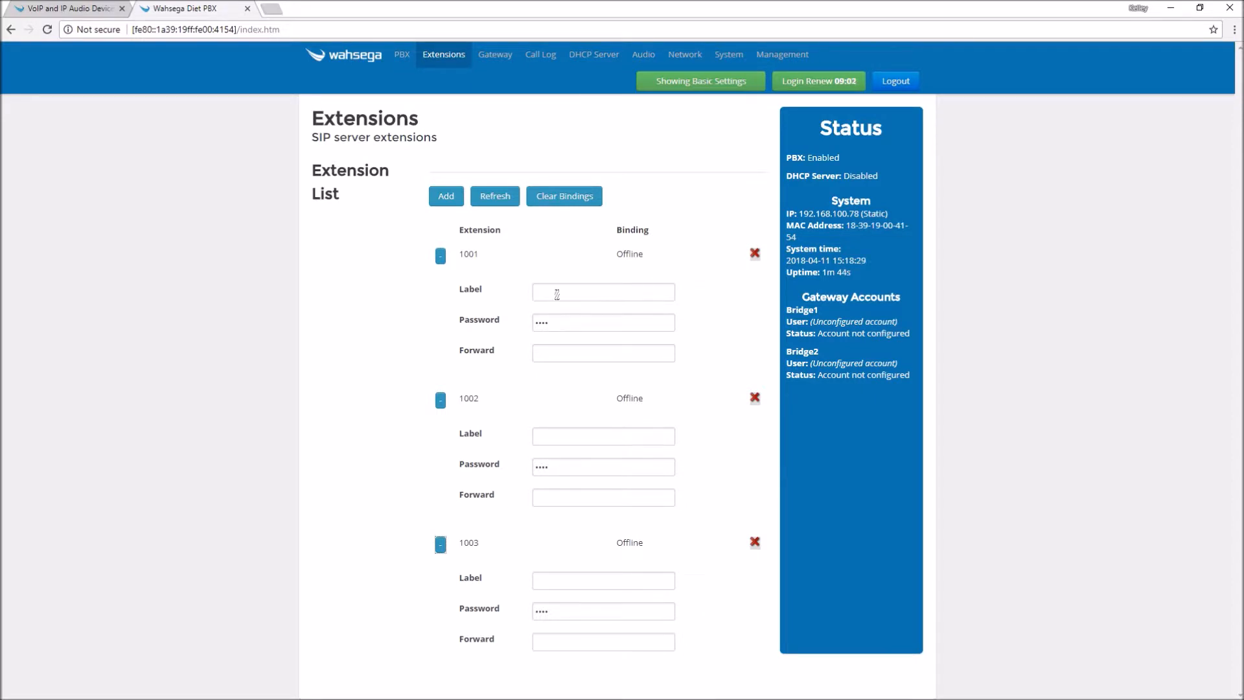
- Label extension 1001 'Front Door' and 1002 'Reception Desk' and save the changes
{"action": "left_click", "coordinate": [602, 292]}
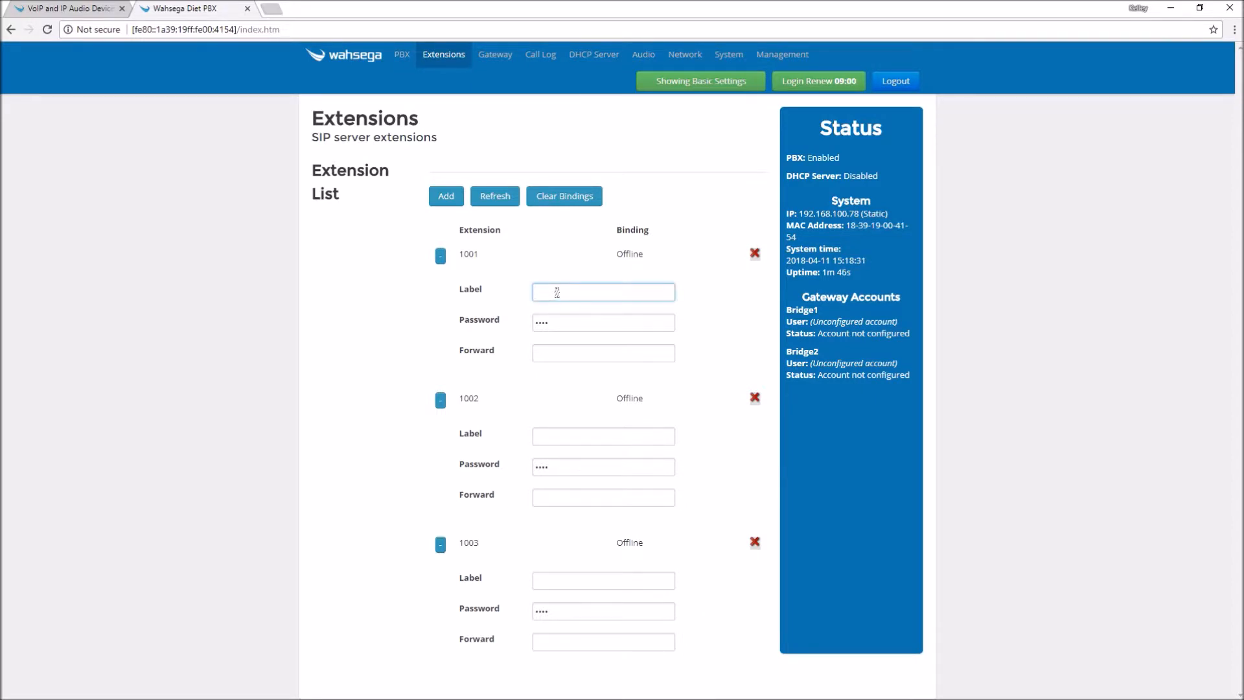
{"action": "type", "text": "Front Door"}
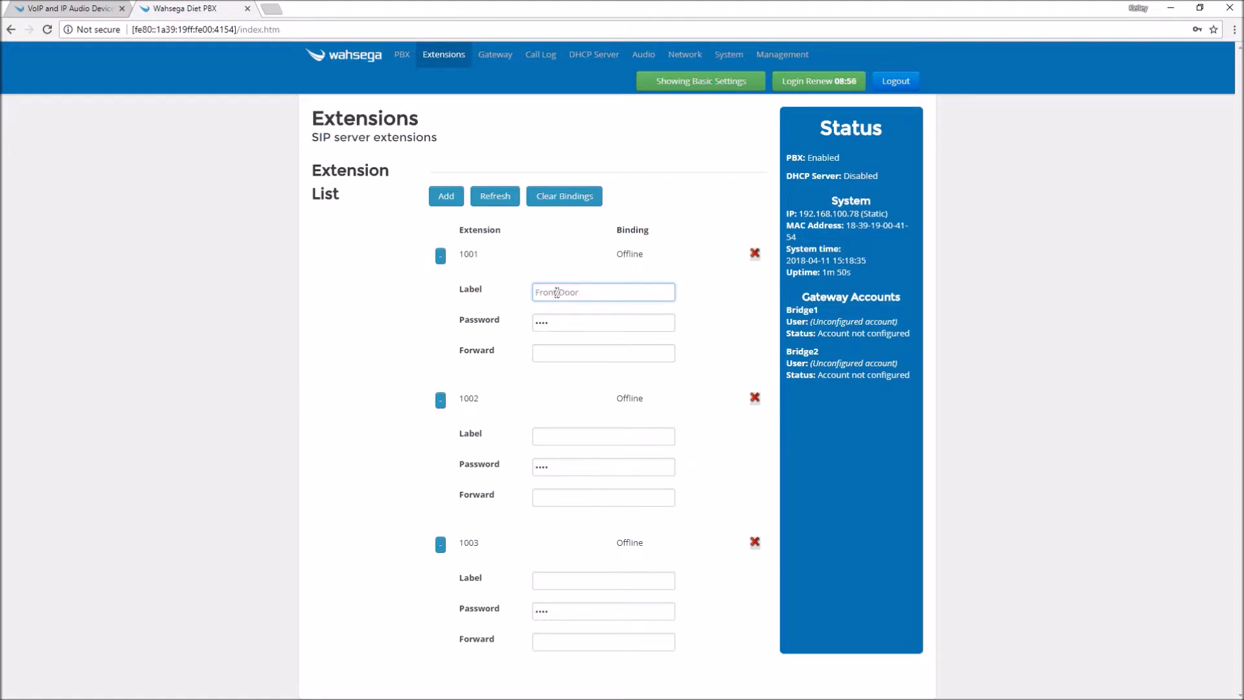
{"action": "left_click", "coordinate": [603, 436]}
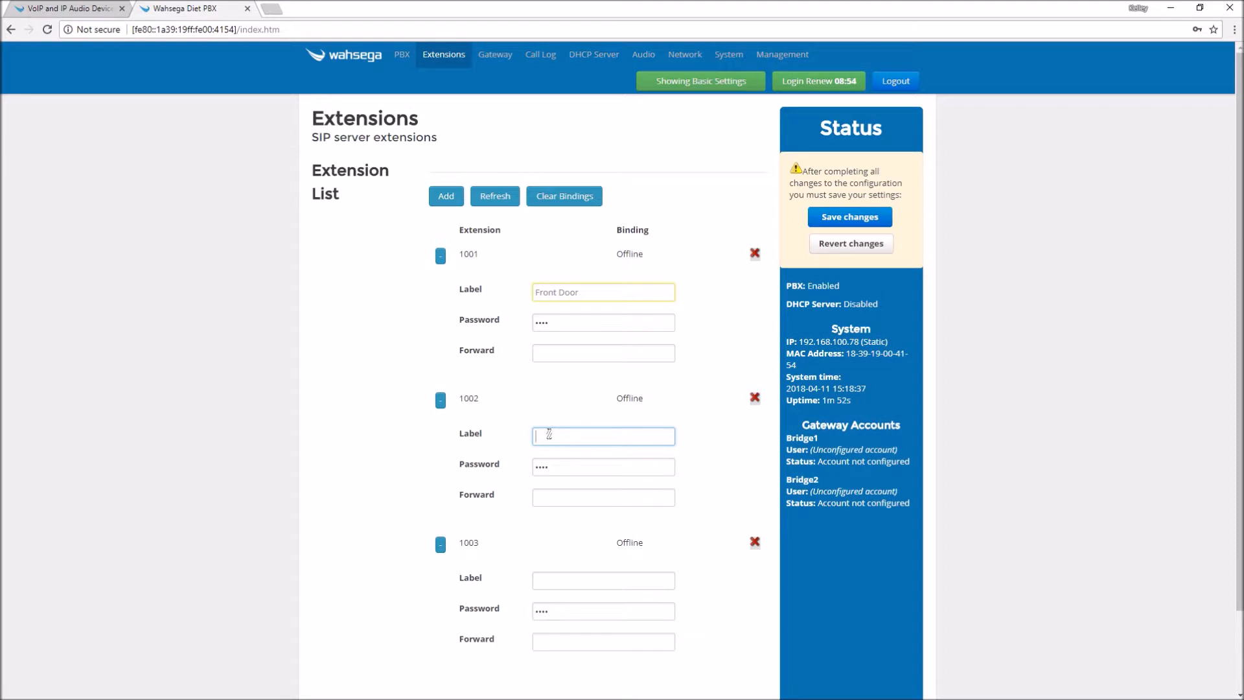
{"action": "type", "text": "Reception De"}
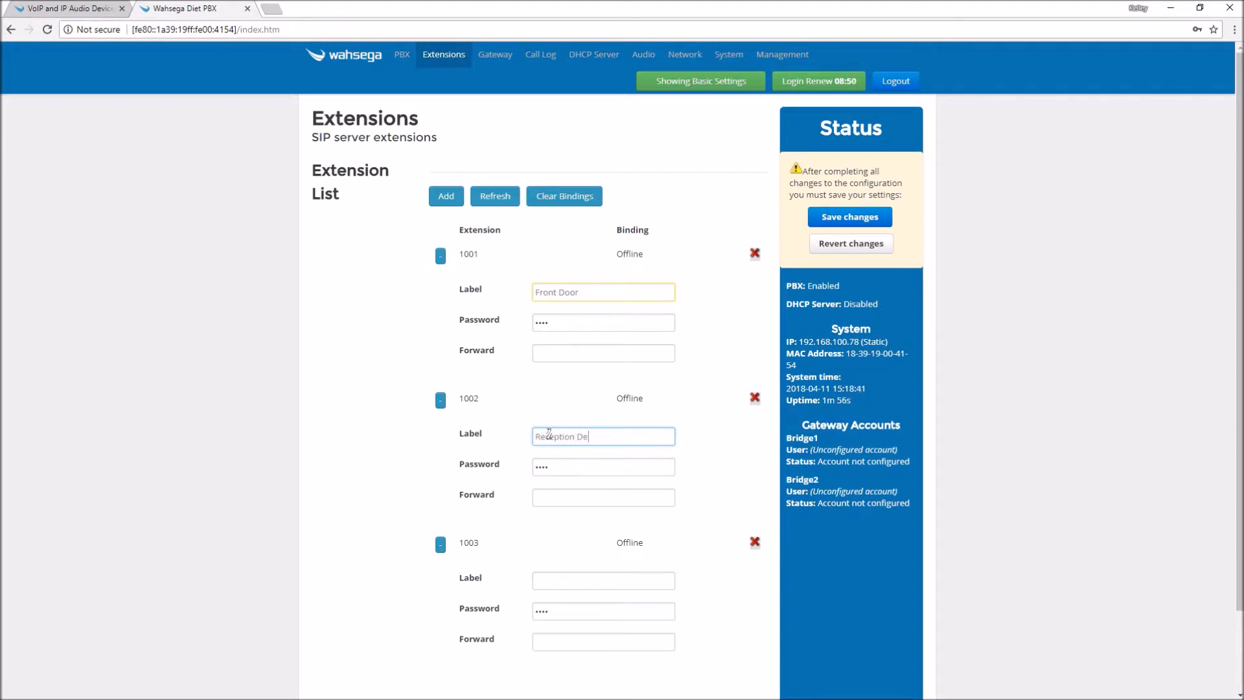
{"action": "type", "text": "sk"}
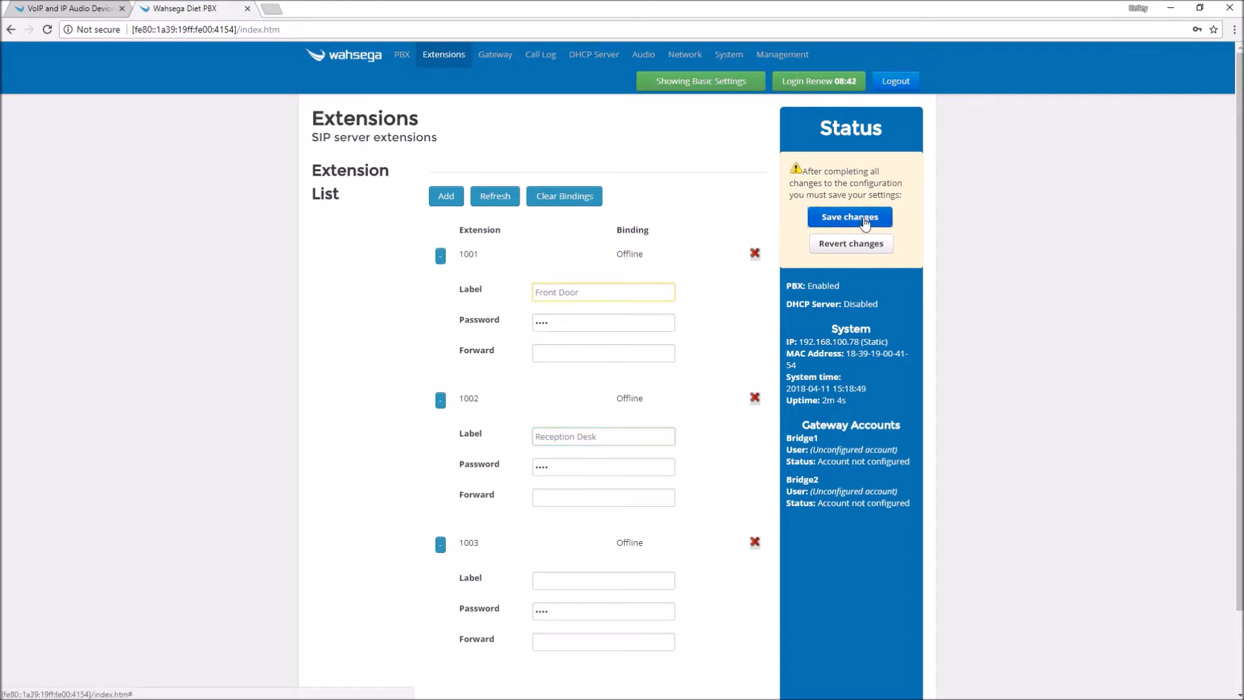
{"action": "left_click", "coordinate": [848, 216]}
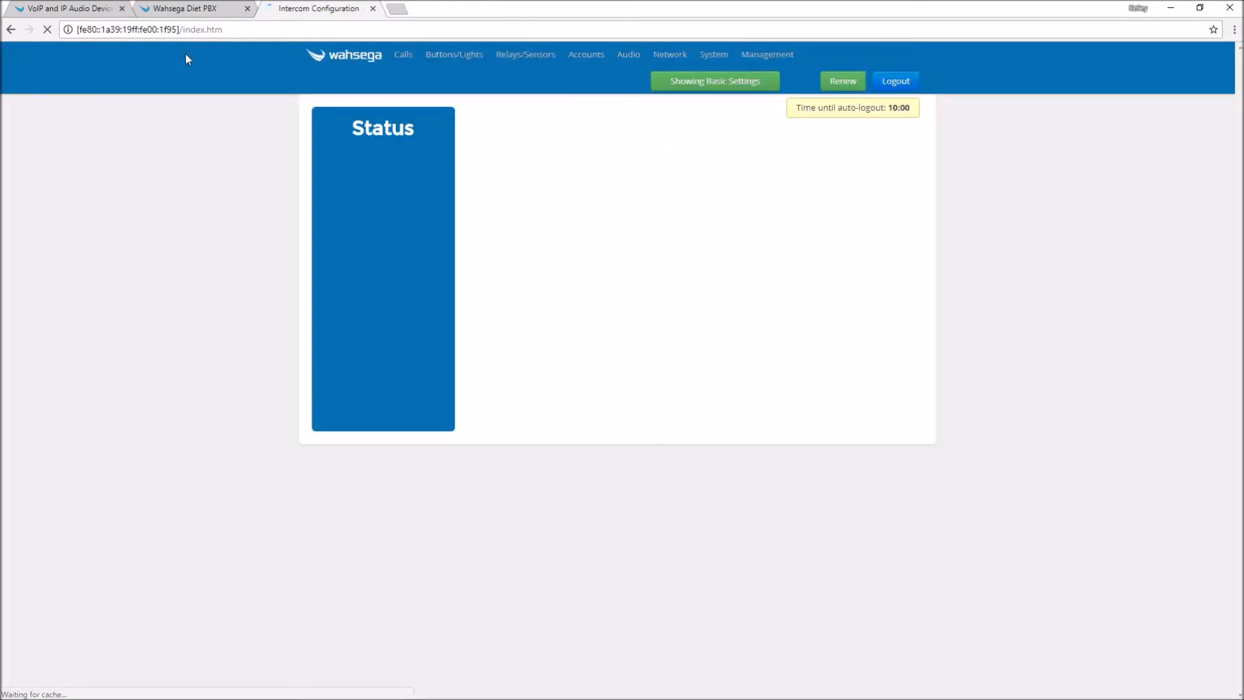
- Switch to the intercom's web interface and show its Accounts page
{"action": "left_click", "coordinate": [402, 54]}
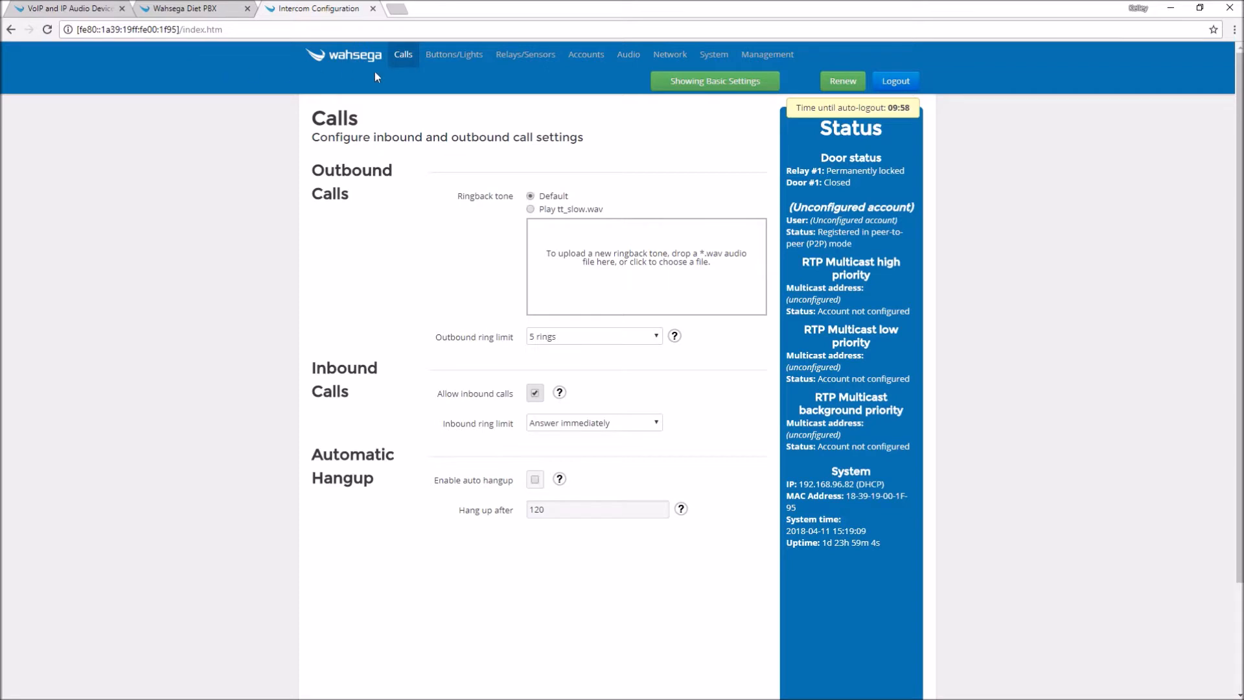
{"action": "mouse_move", "coordinate": [586, 55]}
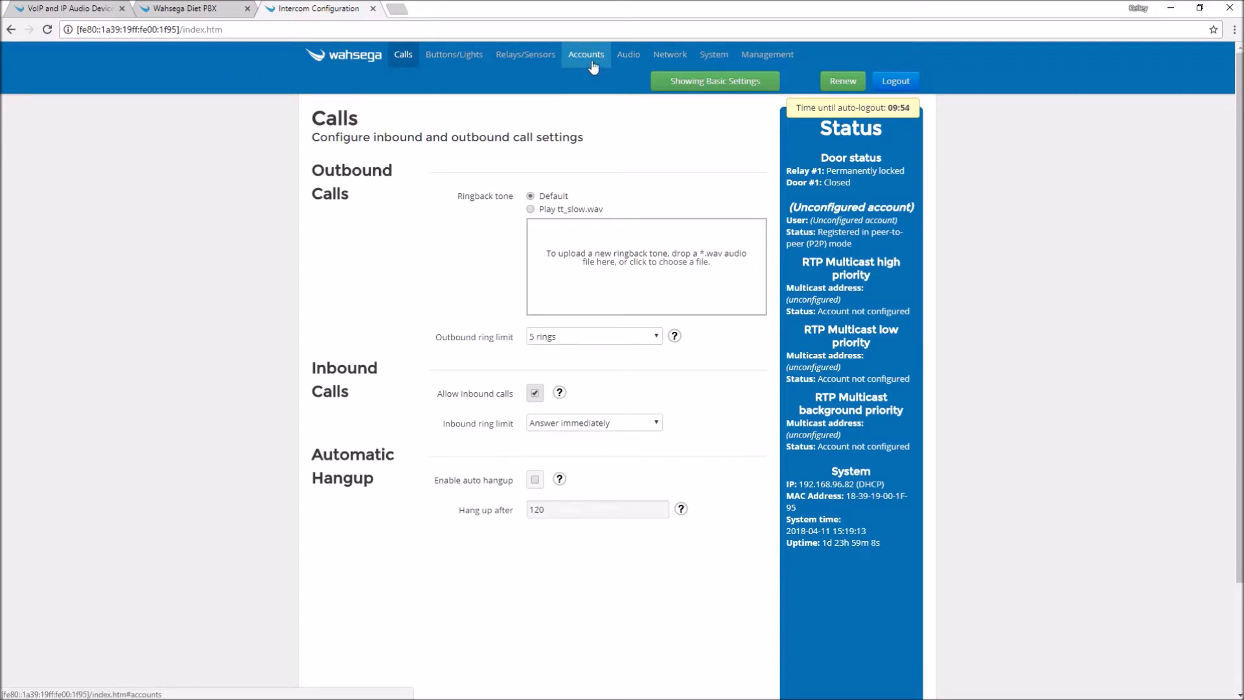
{"action": "left_click", "coordinate": [586, 54]}
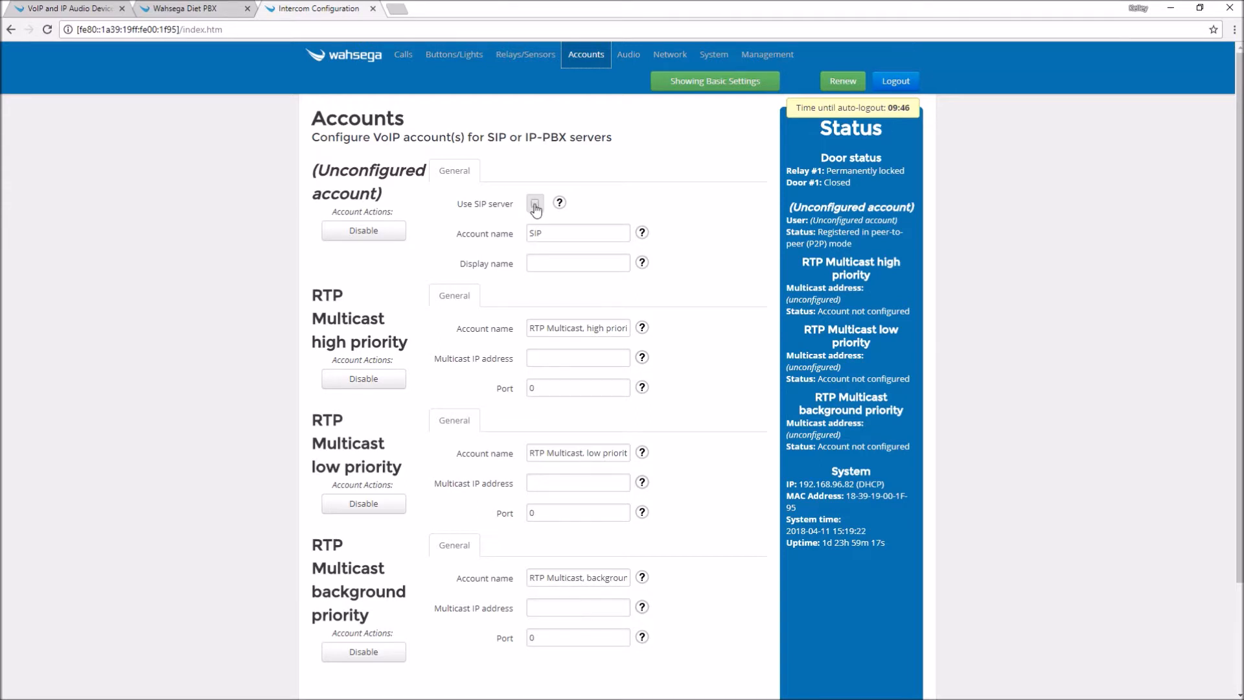
- Enable SIP registration with display name 'Front Door Intercom', user 1001 and domain 192.168.100.78
{"action": "left_click", "coordinate": [536, 203]}
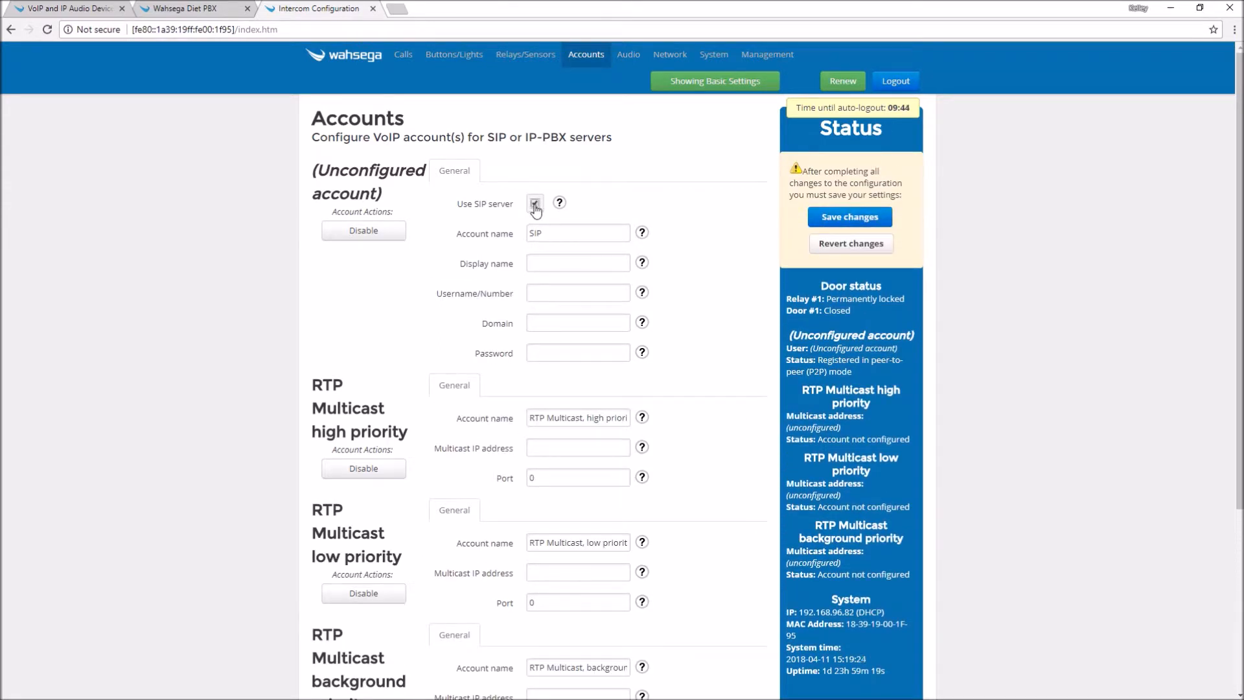
{"action": "left_click", "coordinate": [535, 203]}
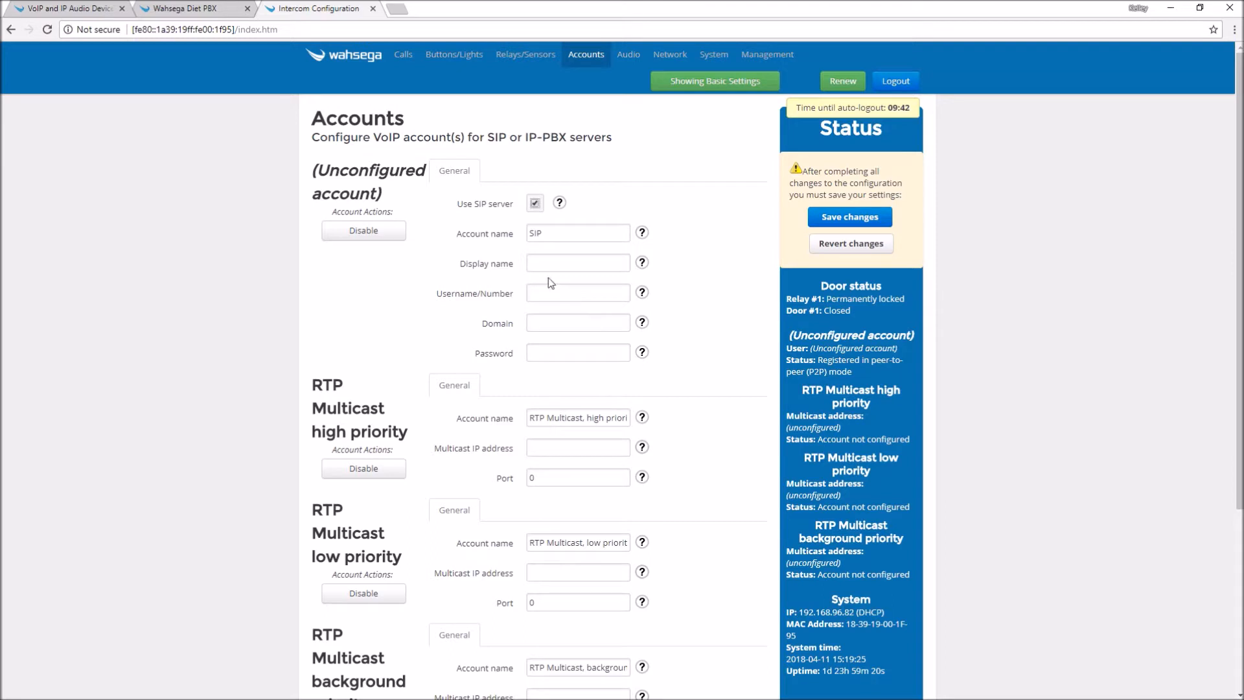
{"action": "left_click", "coordinate": [578, 263]}
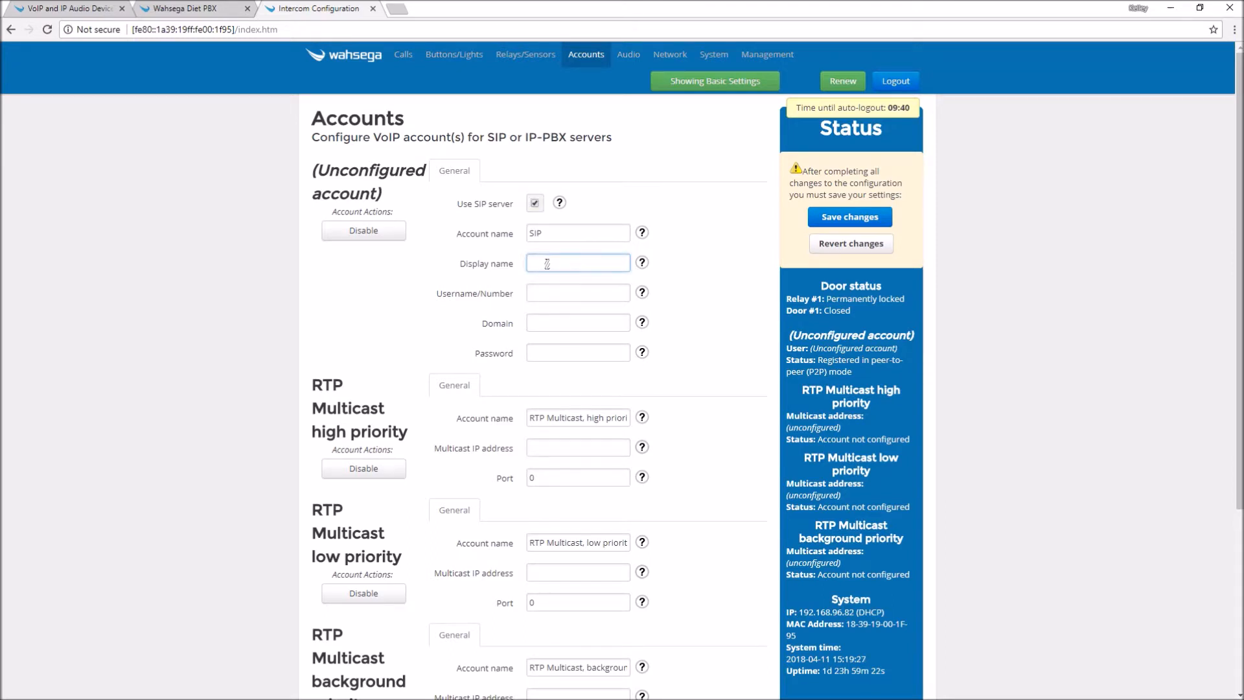
{"action": "type", "text": "Front Door Intercom"}
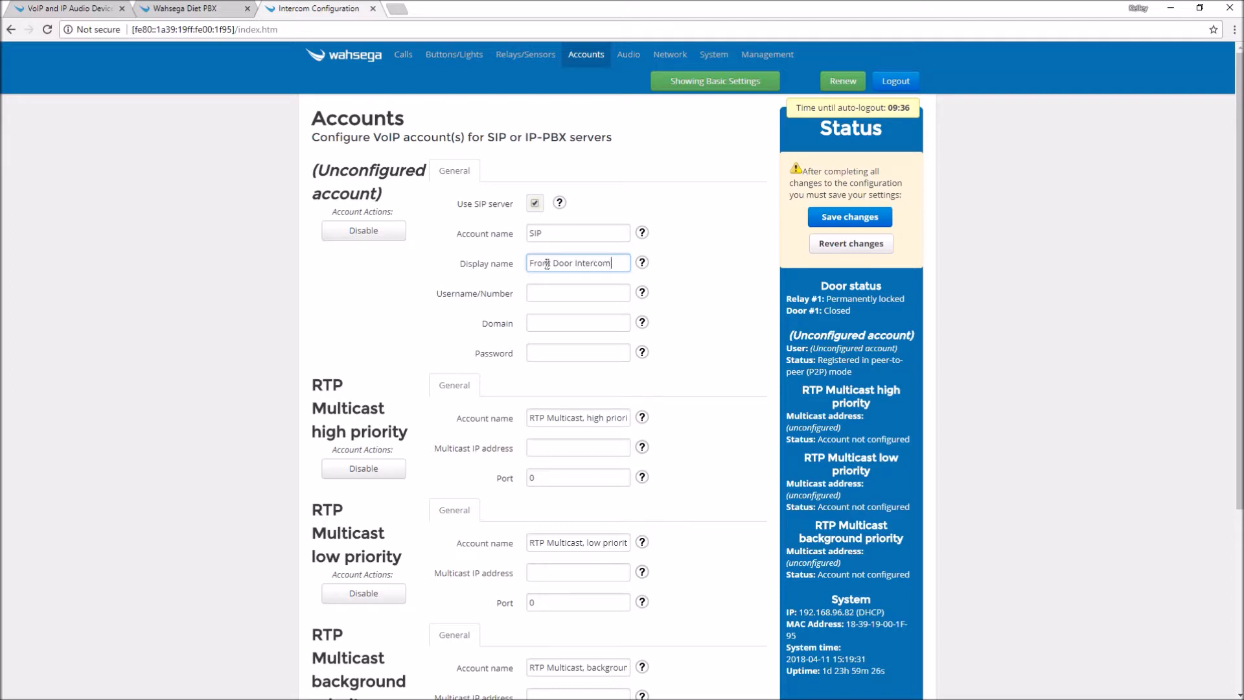
{"action": "left_click", "coordinate": [577, 292]}
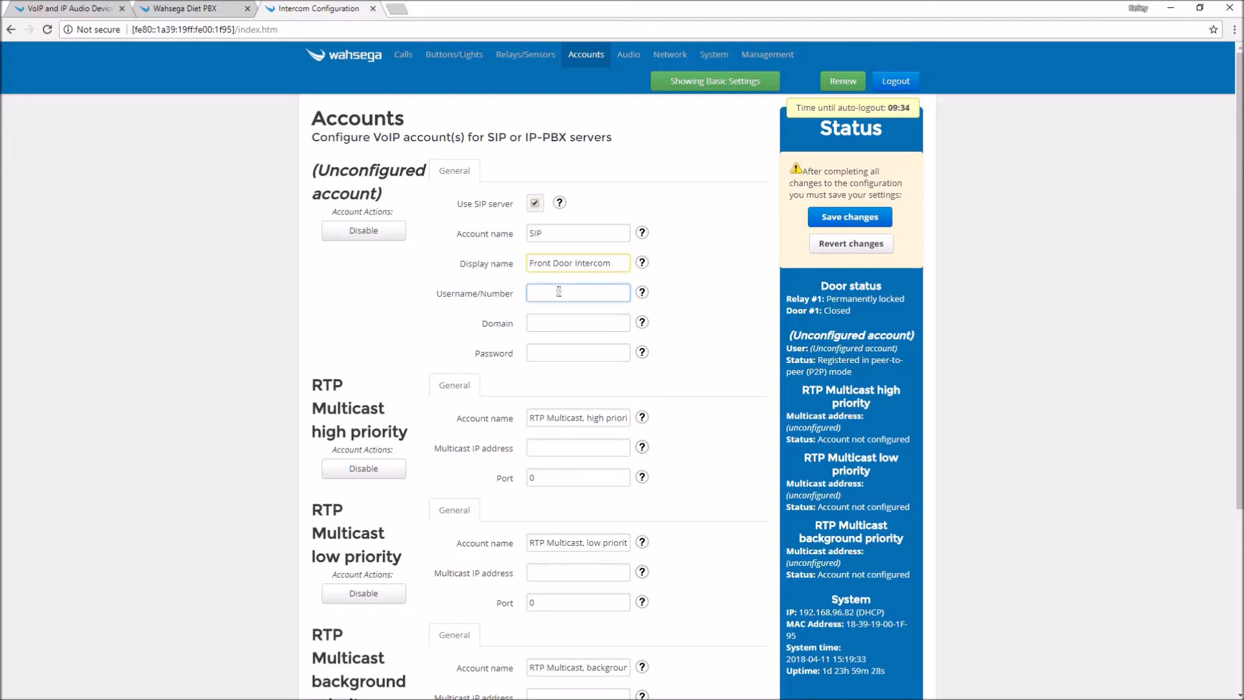
{"action": "type", "text": "1001"}
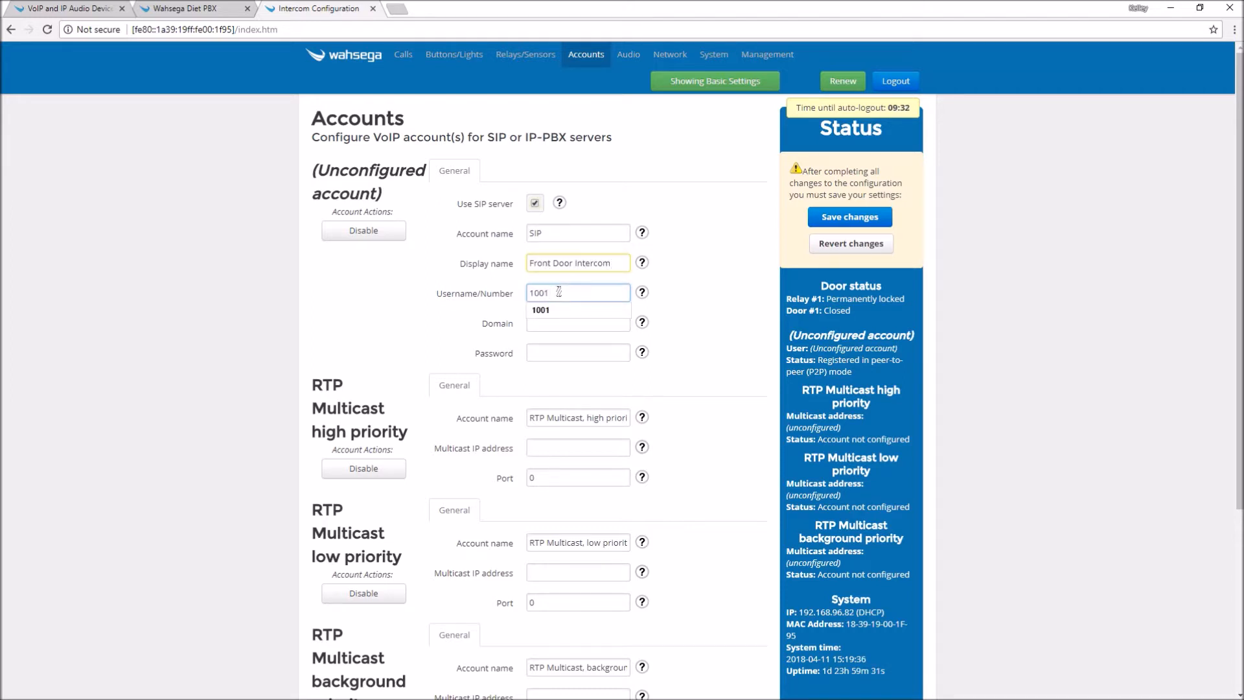
{"action": "left_click", "coordinate": [577, 322]}
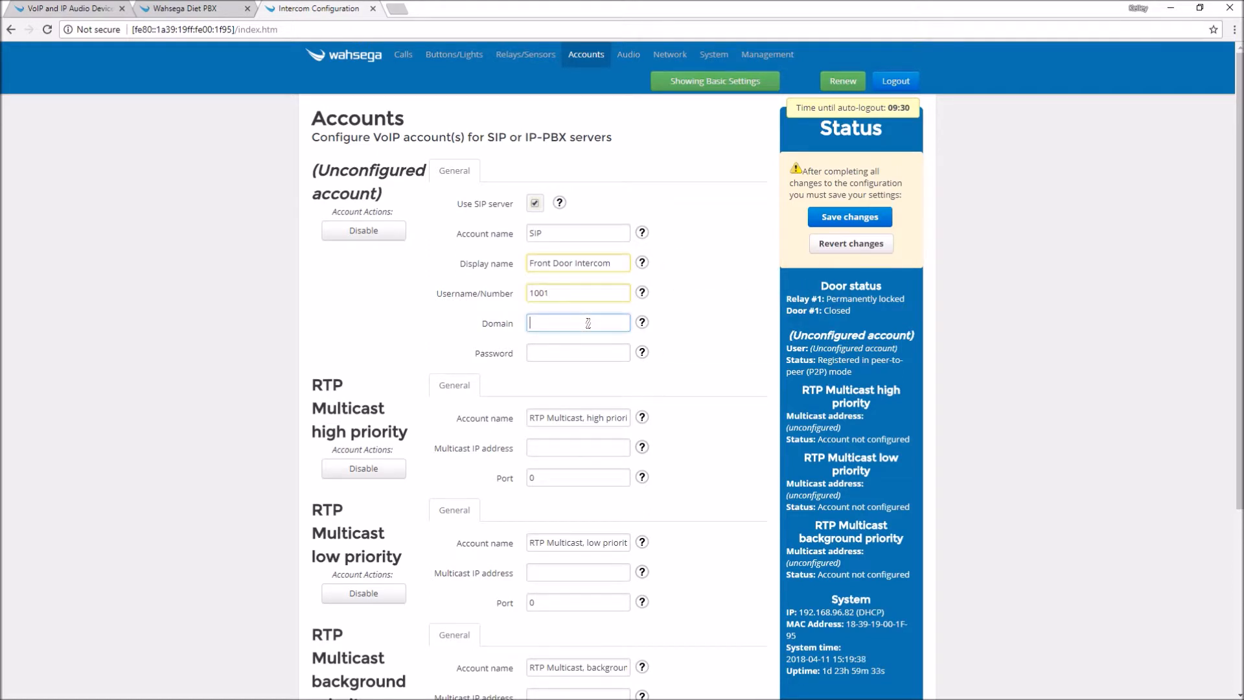
{"action": "right_click", "coordinate": [578, 322]}
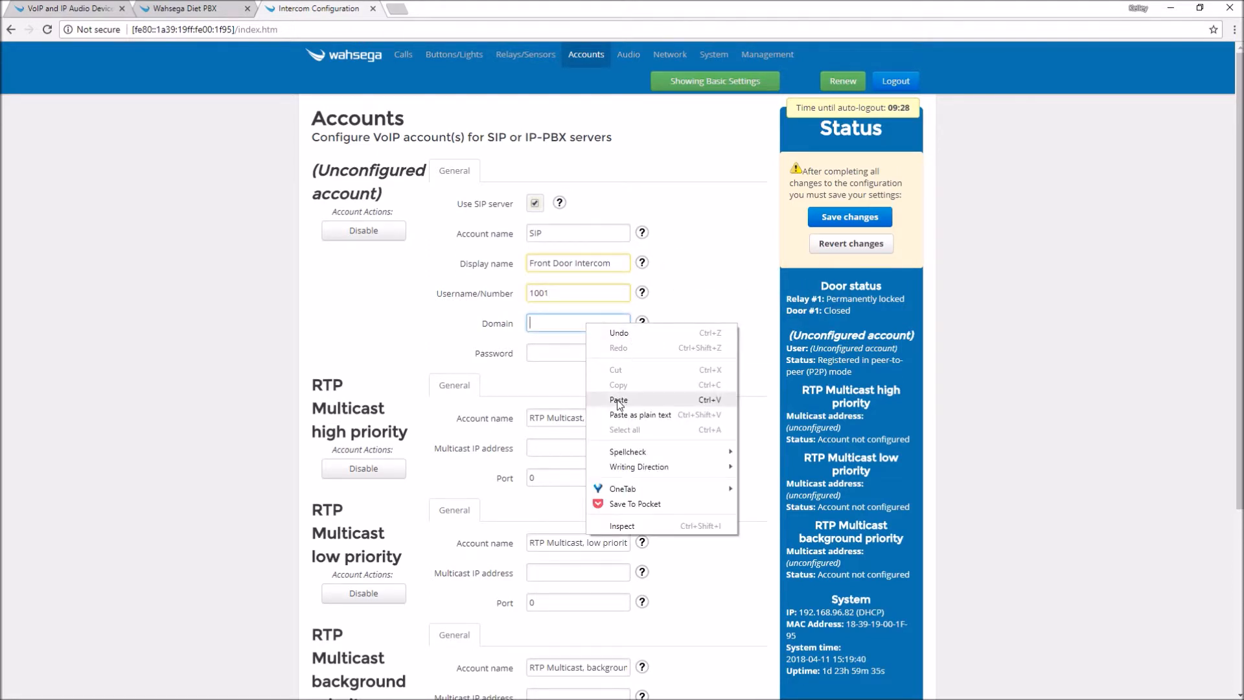
{"action": "left_click", "coordinate": [618, 401]}
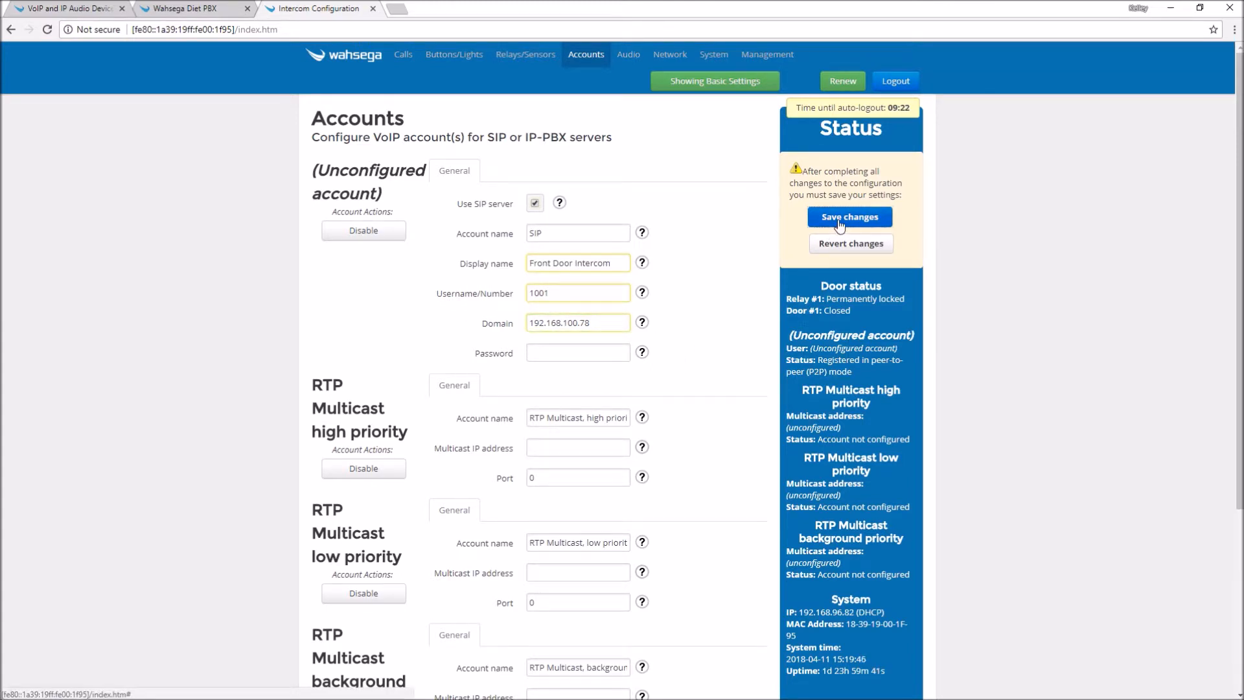
- Save the account settings and restart the SIP service to apply them
{"action": "left_click", "coordinate": [849, 220]}
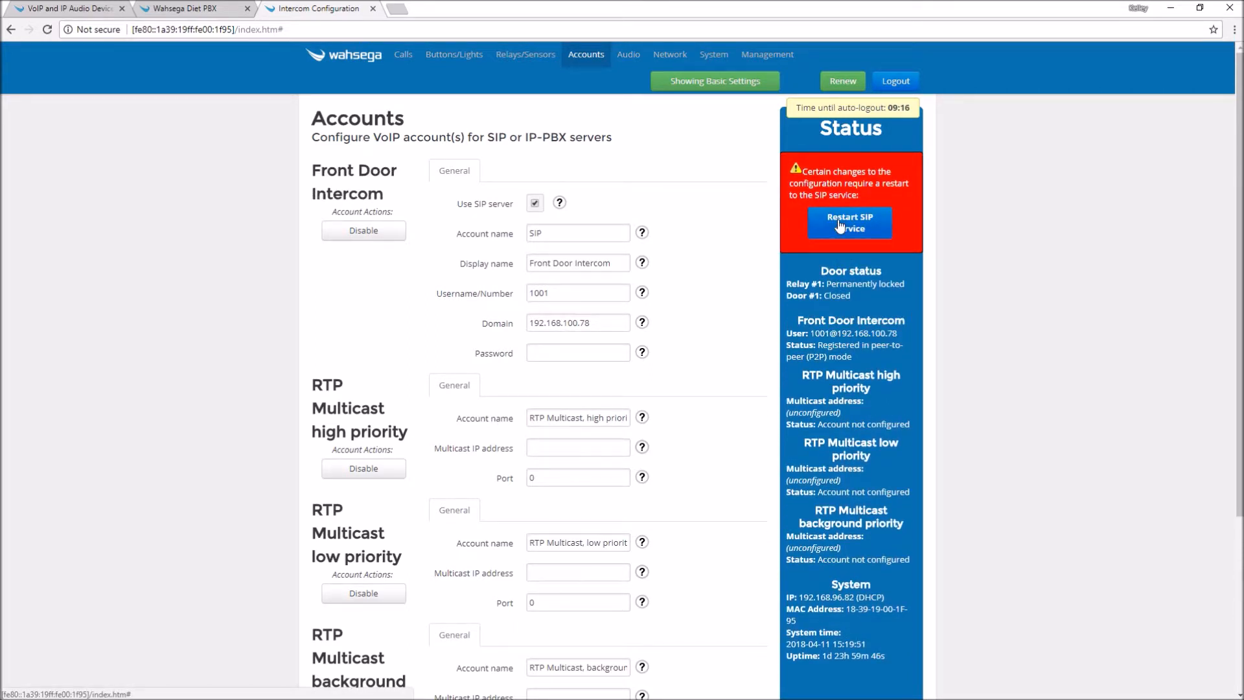
{"action": "left_click", "coordinate": [851, 223]}
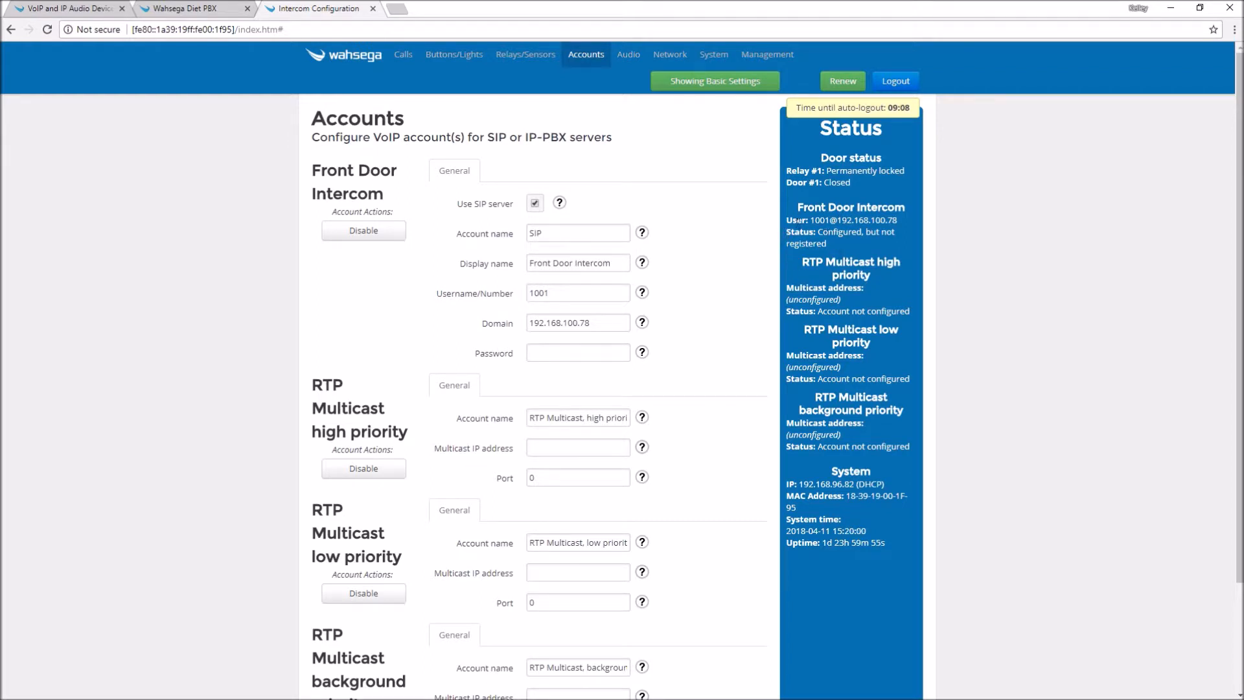
- Enter the account password and save so the account reports Registered
{"action": "left_click", "coordinate": [576, 352]}
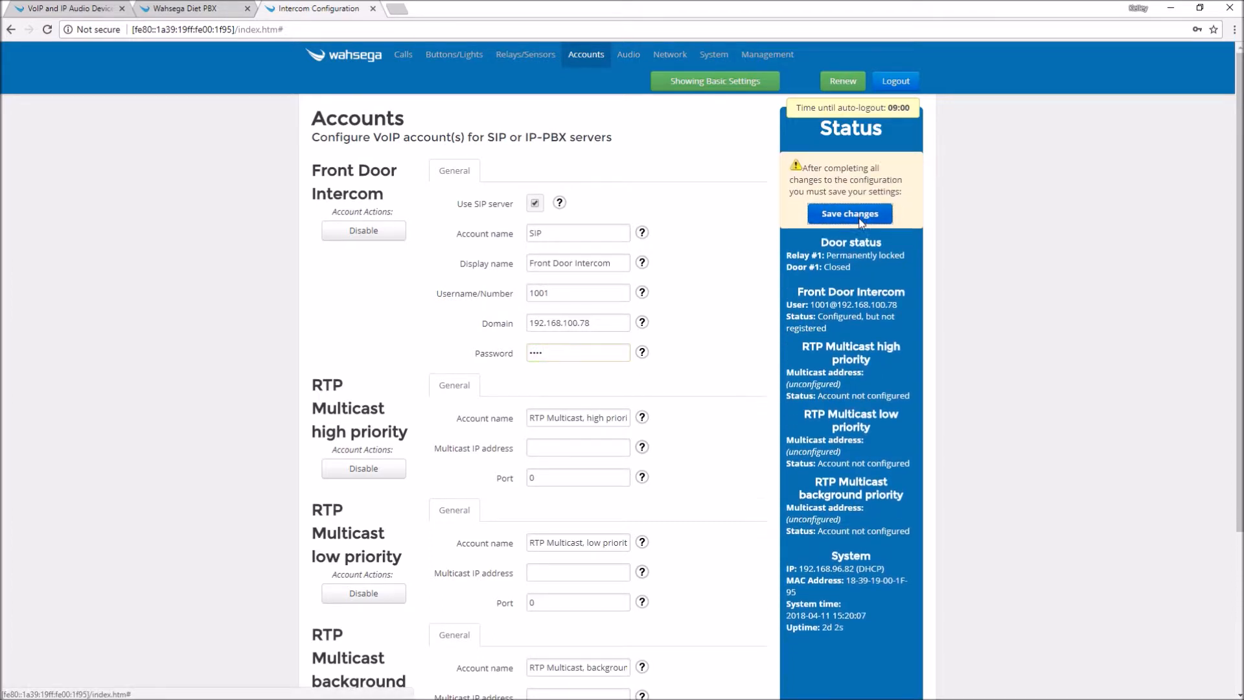
{"action": "left_click", "coordinate": [849, 214]}
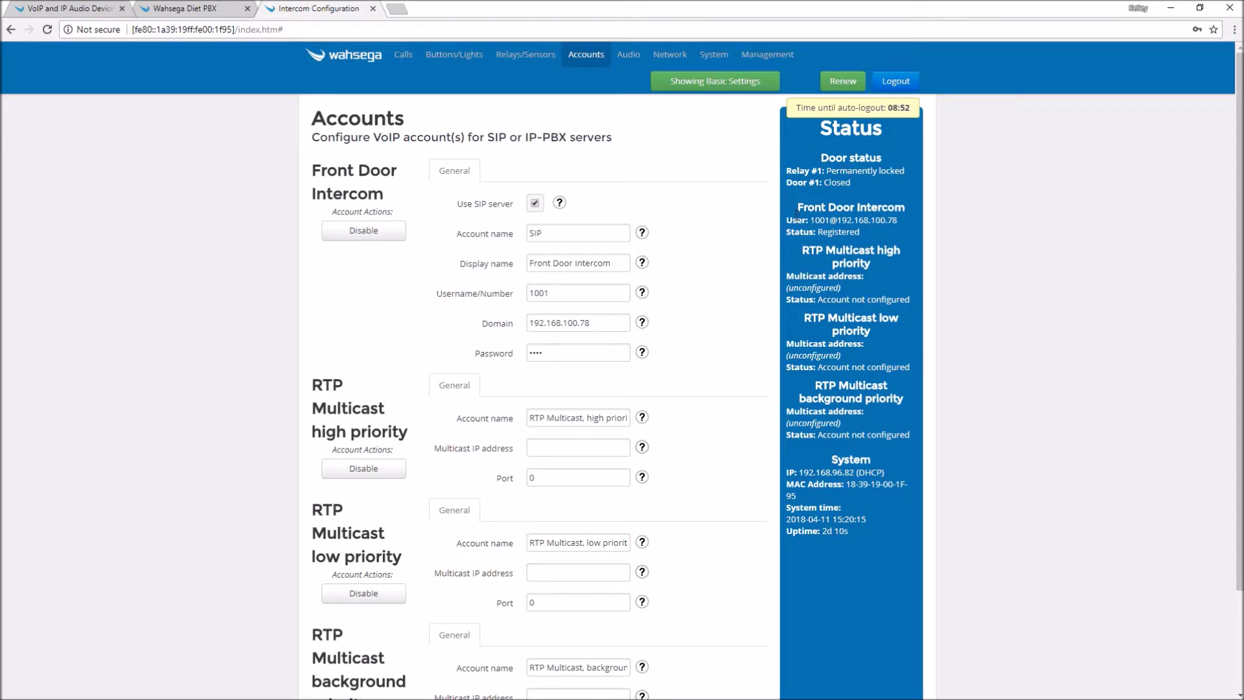
{"action": "mouse_move", "coordinate": [182, 9]}
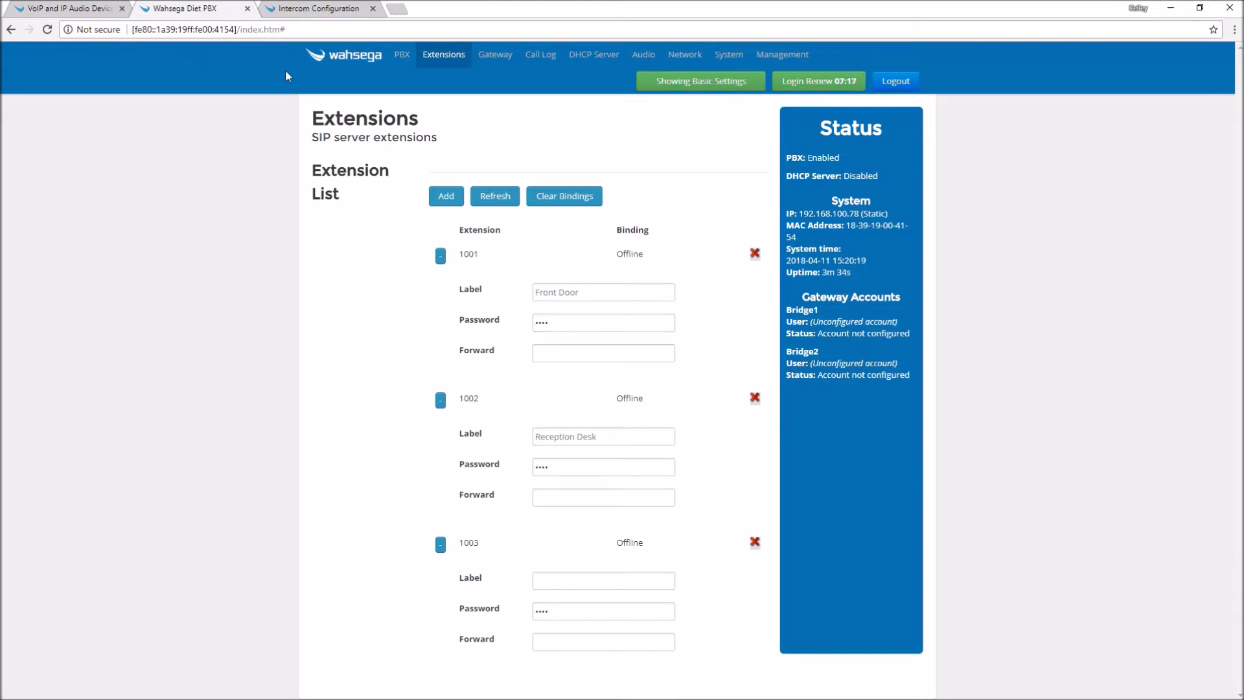
{"action": "mouse_move", "coordinate": [540, 55]}
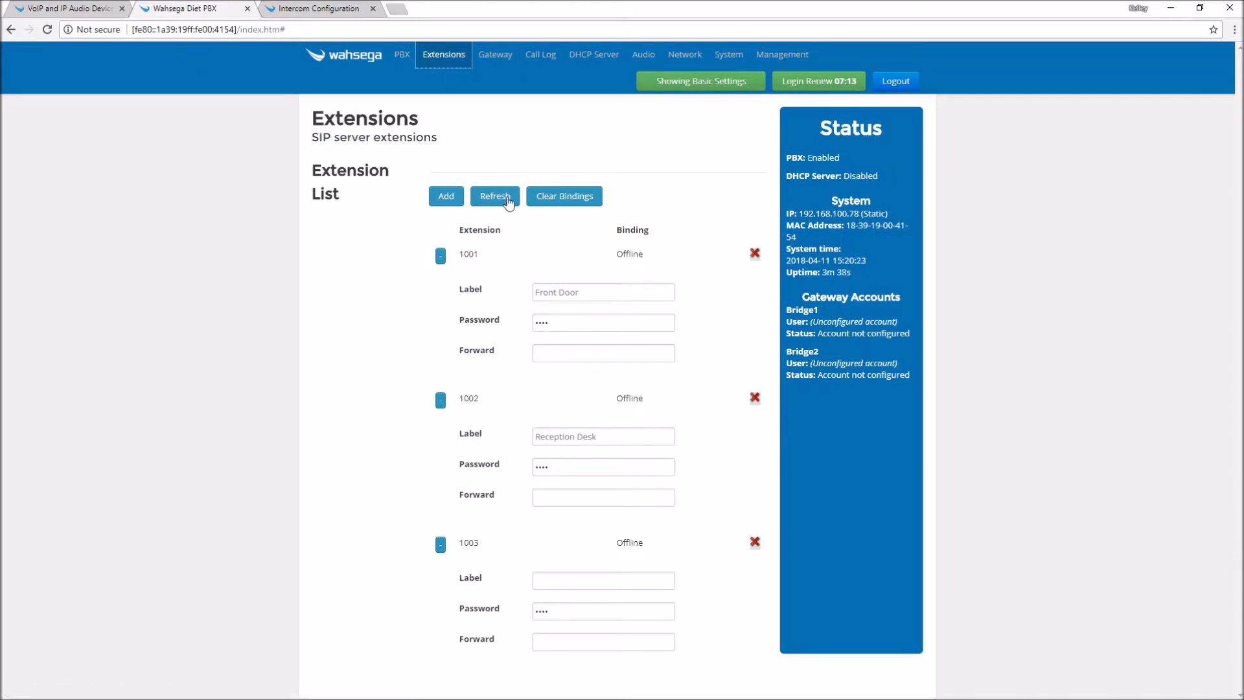
- Refresh the extension list so 1001 shows bound to 192.168.96.82
{"action": "left_click", "coordinate": [494, 196]}
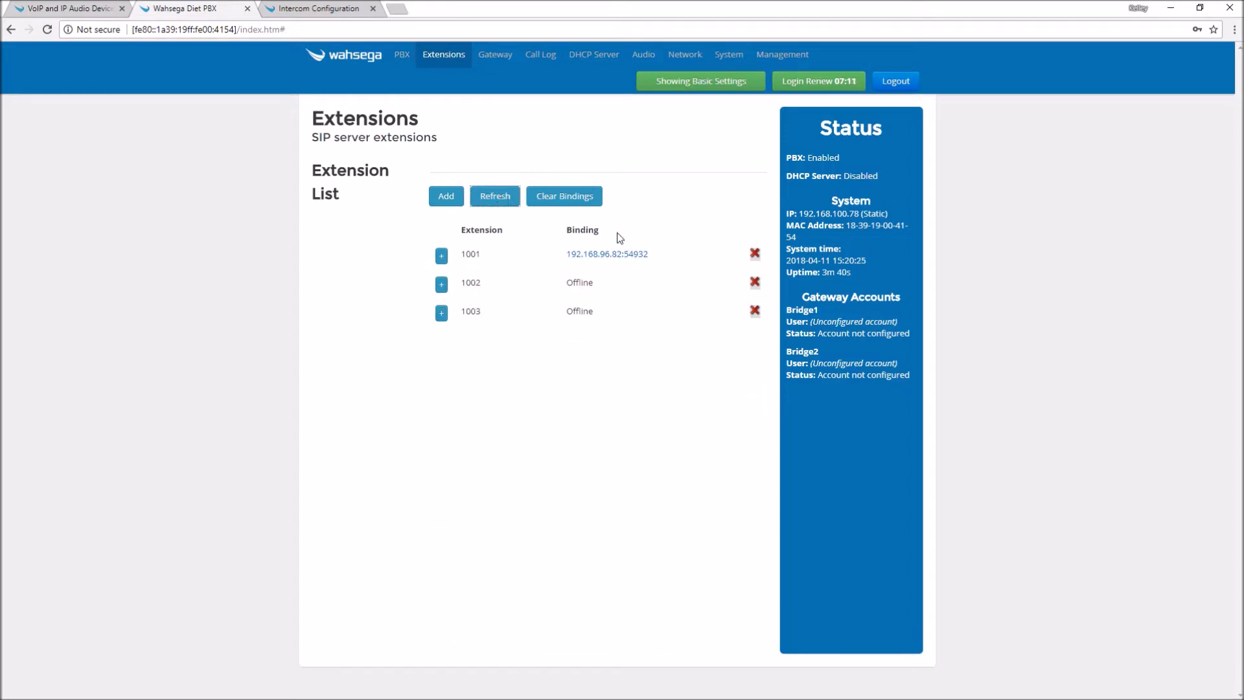
{"action": "mouse_move", "coordinate": [598, 294]}
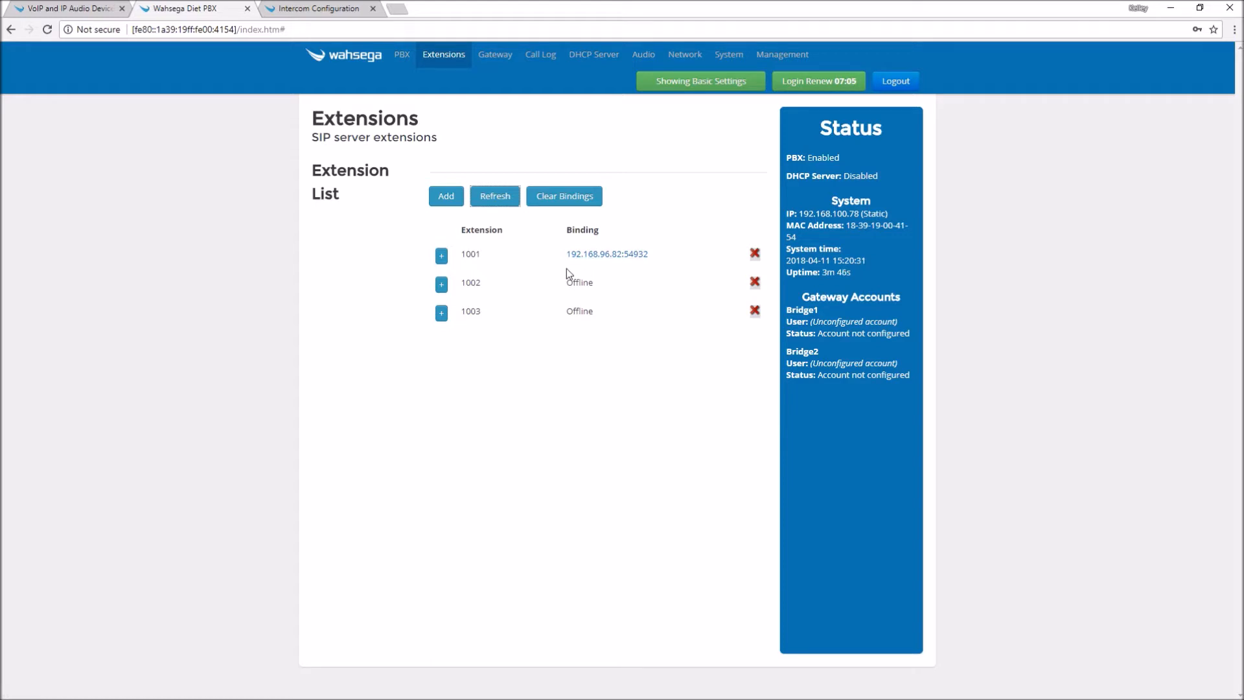
{"action": "mouse_move", "coordinate": [394, 8]}
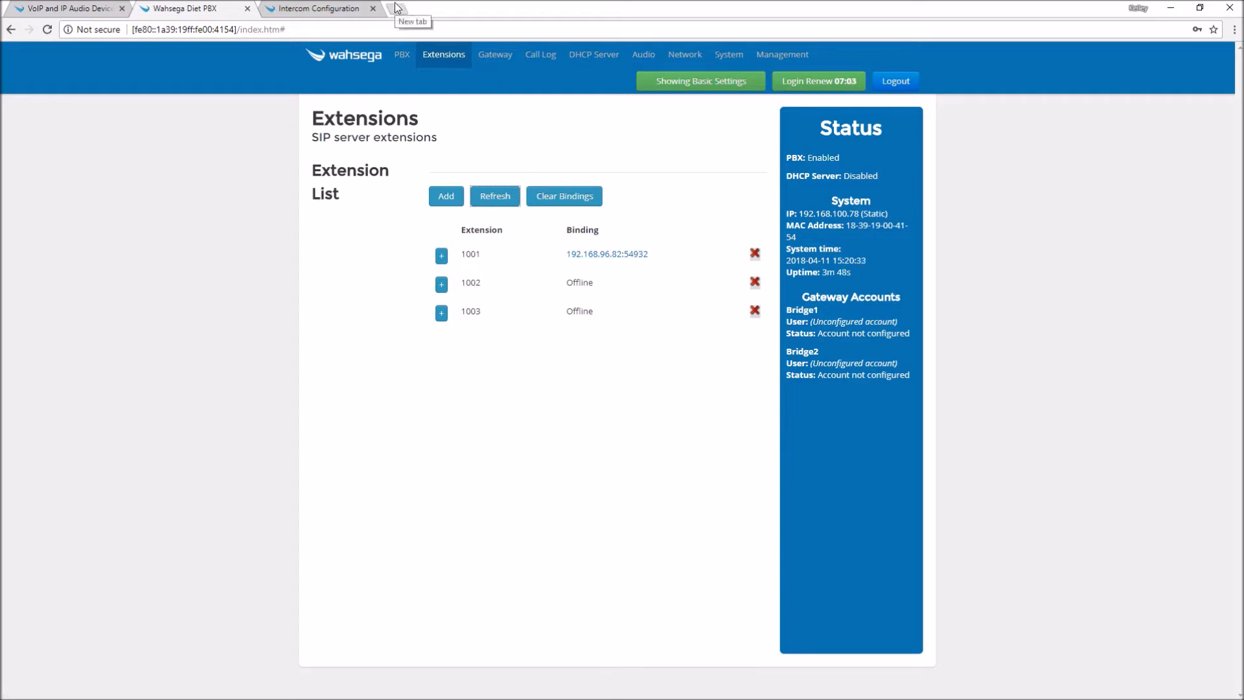
- Load the second intercom's configuration at [fe80::1a39:19ff:fe40:3af] in a new tab
{"action": "left_click", "coordinate": [412, 9]}
{"action": "type", "text": "[fe80::1a39:19ff:fe40:0"}
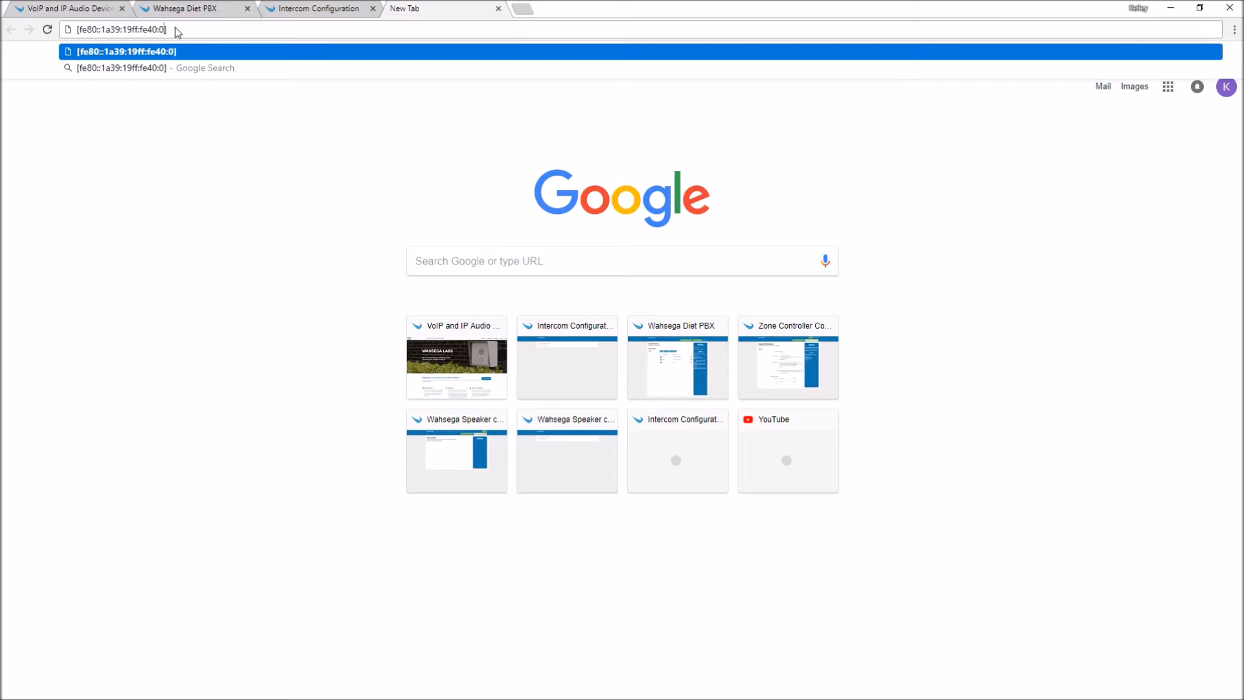
{"action": "type", "text": "3af"}
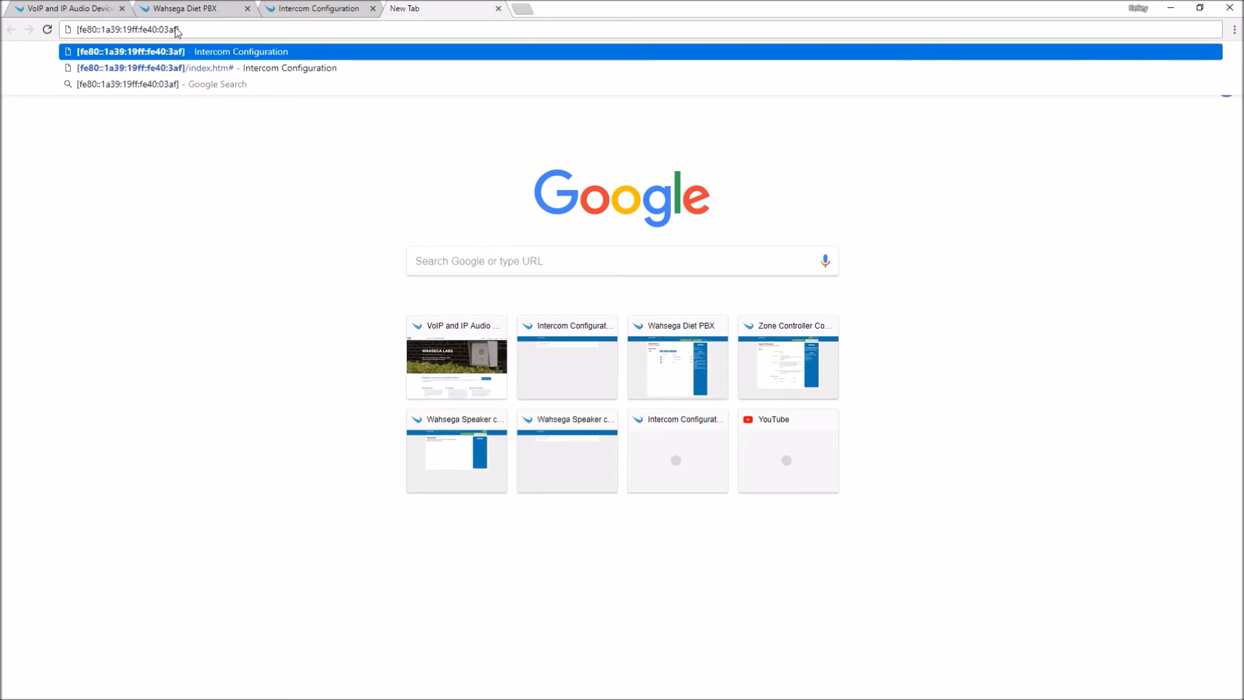
{"action": "left_click", "coordinate": [156, 67]}
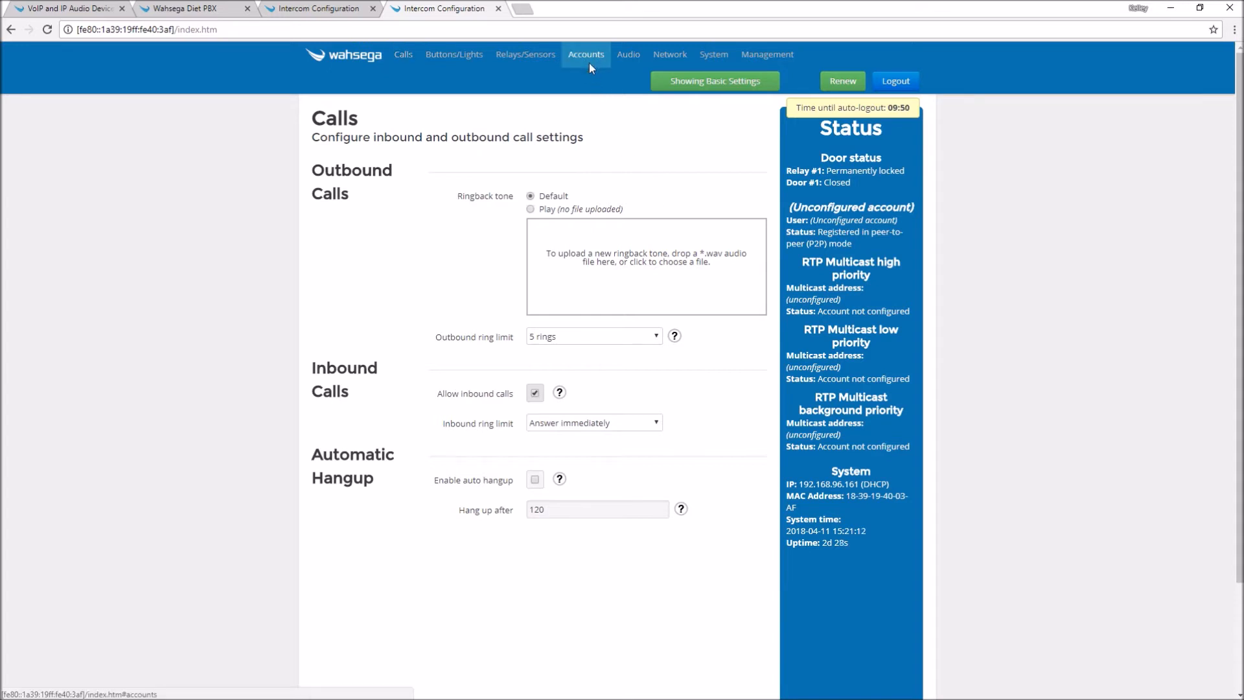
- Fill the account as Reception Desk Intercom, username 1002, domain 192.168.100.78
{"action": "left_click", "coordinate": [586, 54]}
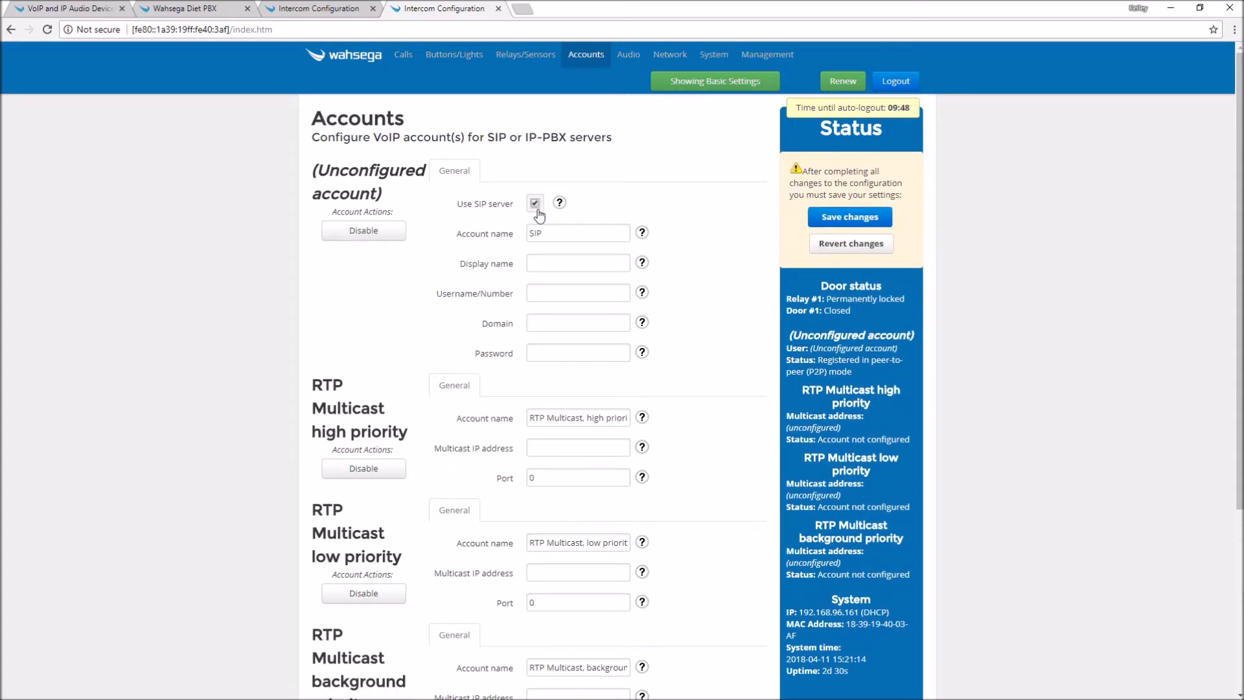
{"action": "type", "text": "1"}
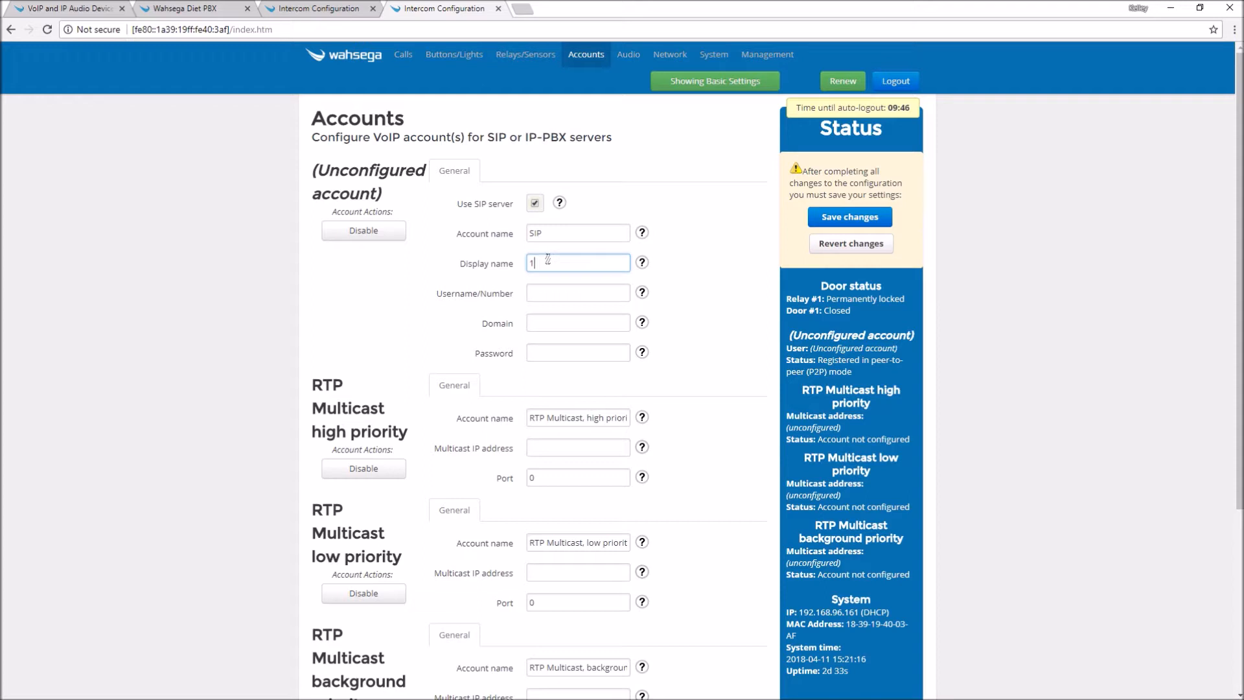
{"action": "type", "text": "Reception Desk Intercom"}
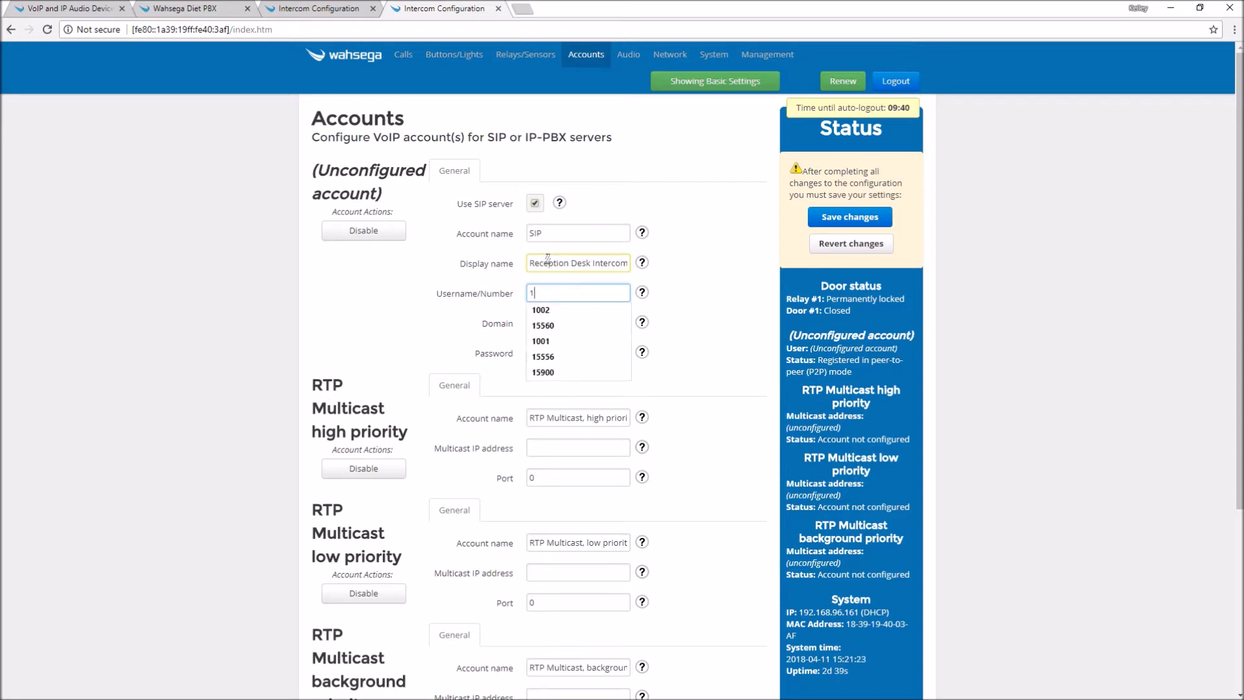
{"action": "left_click", "coordinate": [541, 310]}
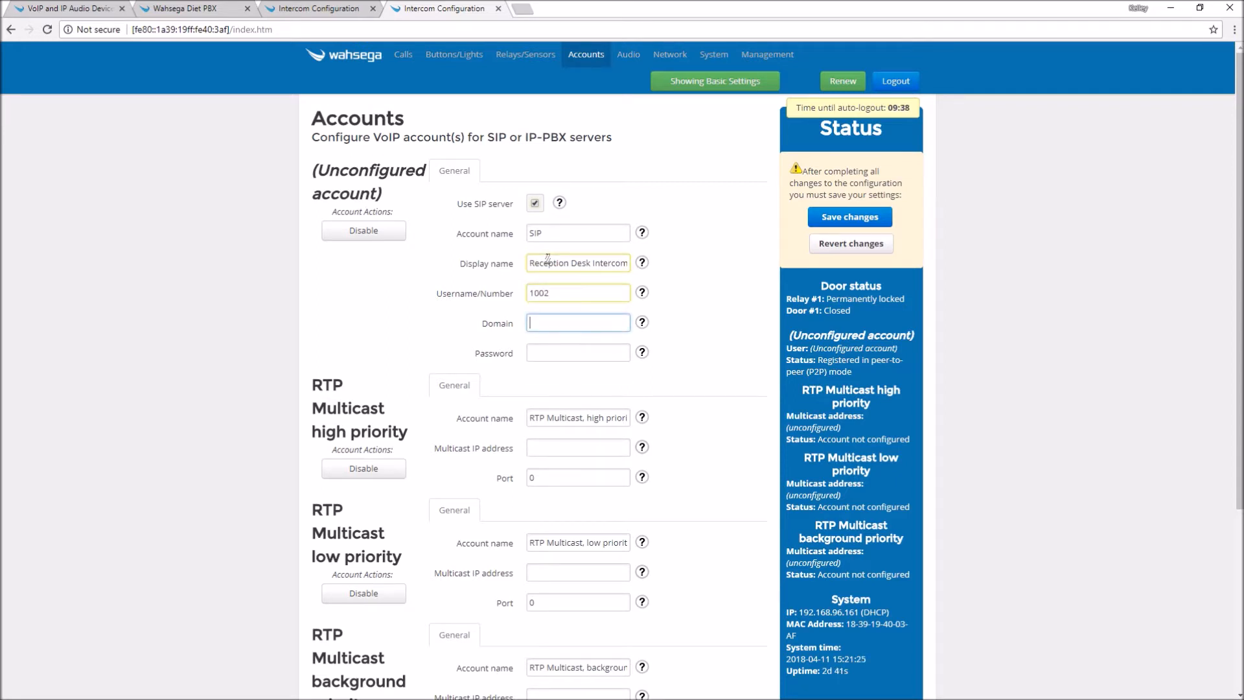
{"action": "right_click", "coordinate": [576, 323]}
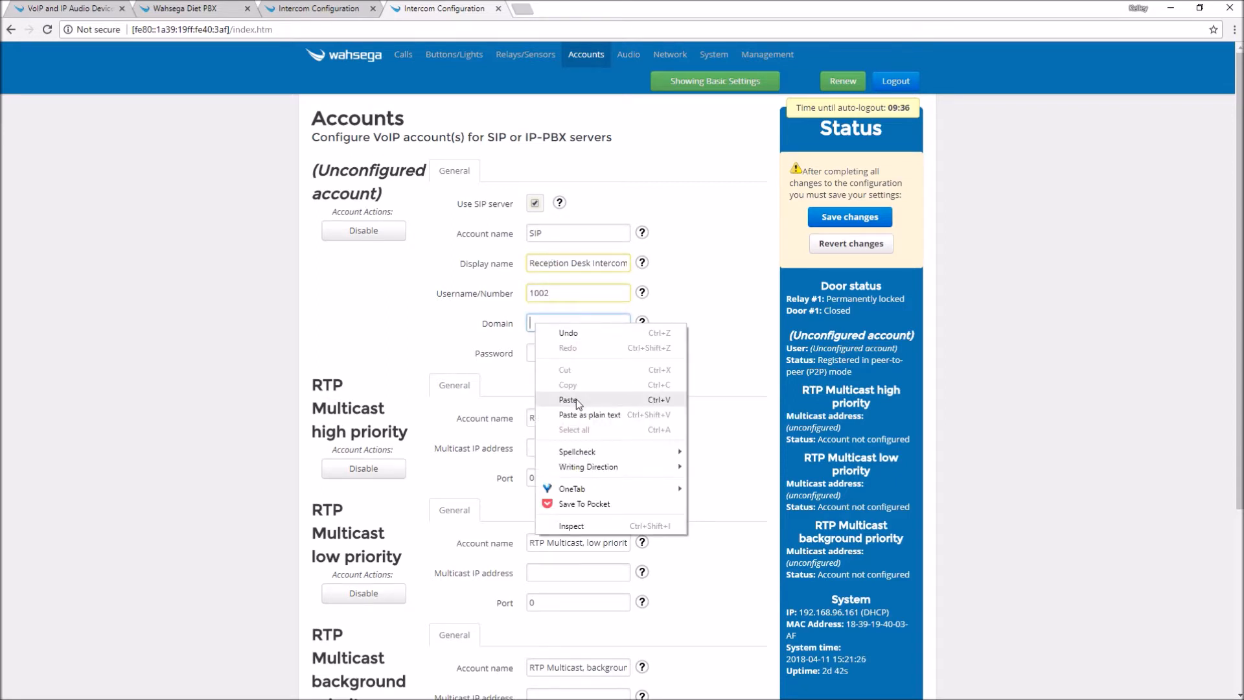
{"action": "left_click", "coordinate": [568, 399]}
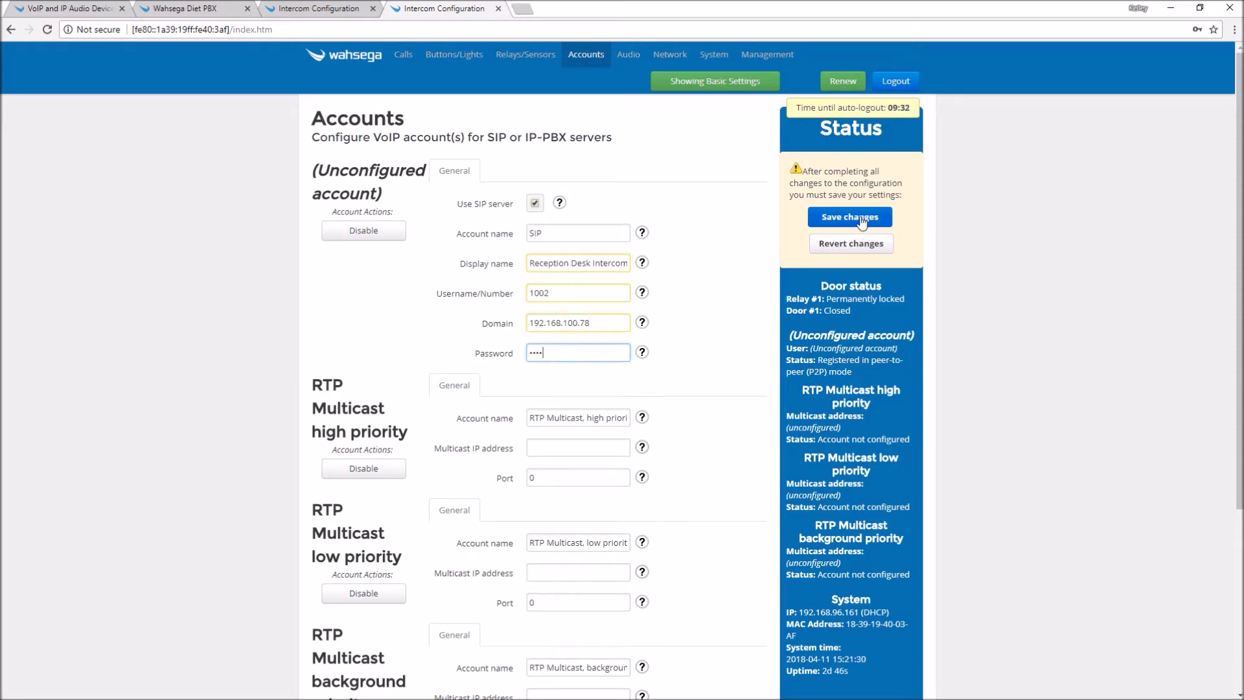
- Save the account and restart the SIP service to register 1002
{"action": "left_click", "coordinate": [849, 216]}
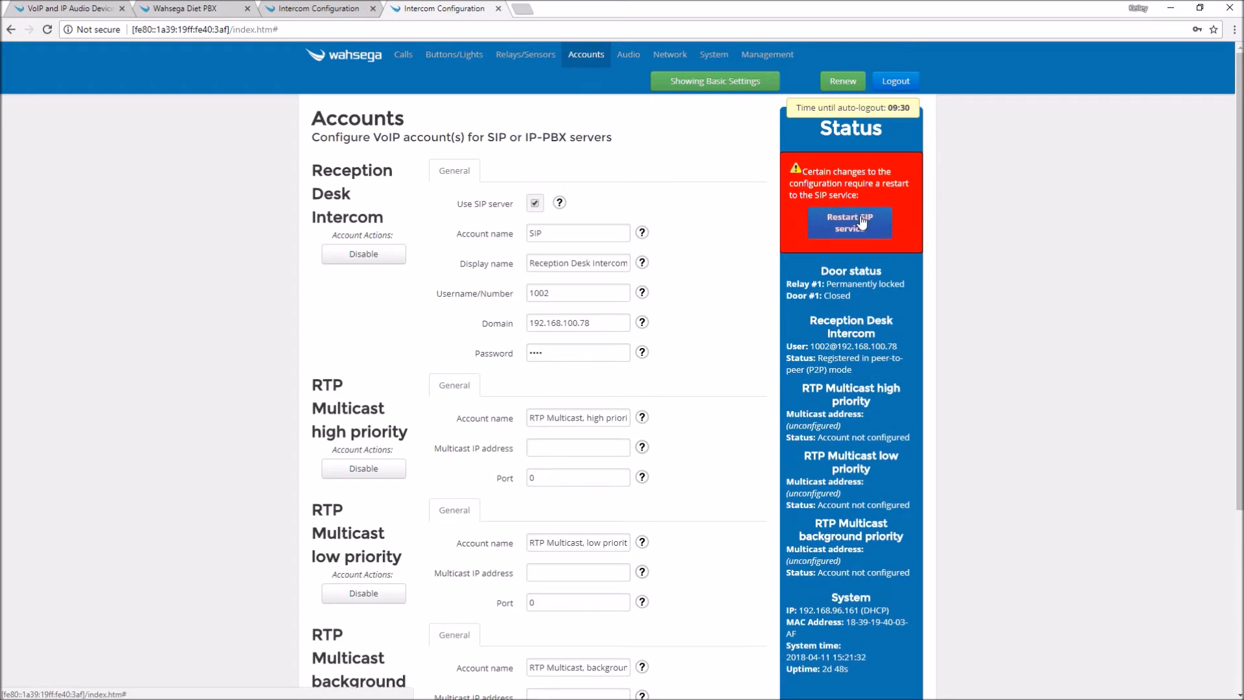
{"action": "left_click", "coordinate": [850, 224]}
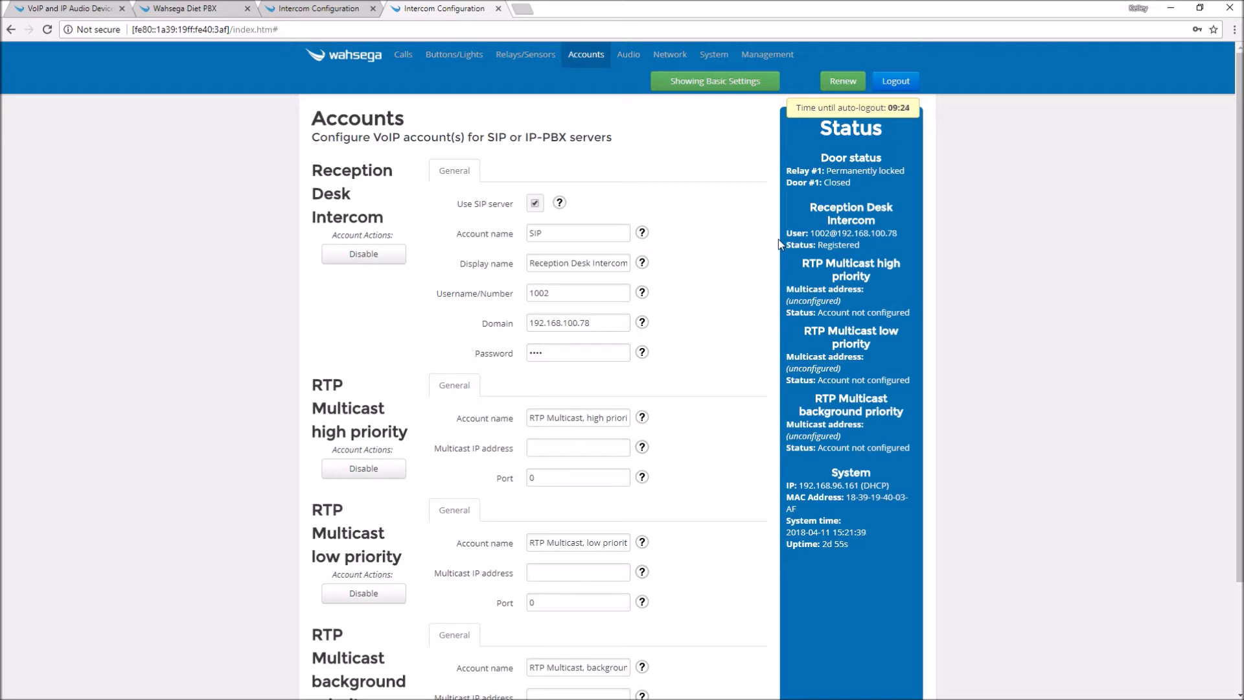
{"action": "mouse_move", "coordinate": [190, 8]}
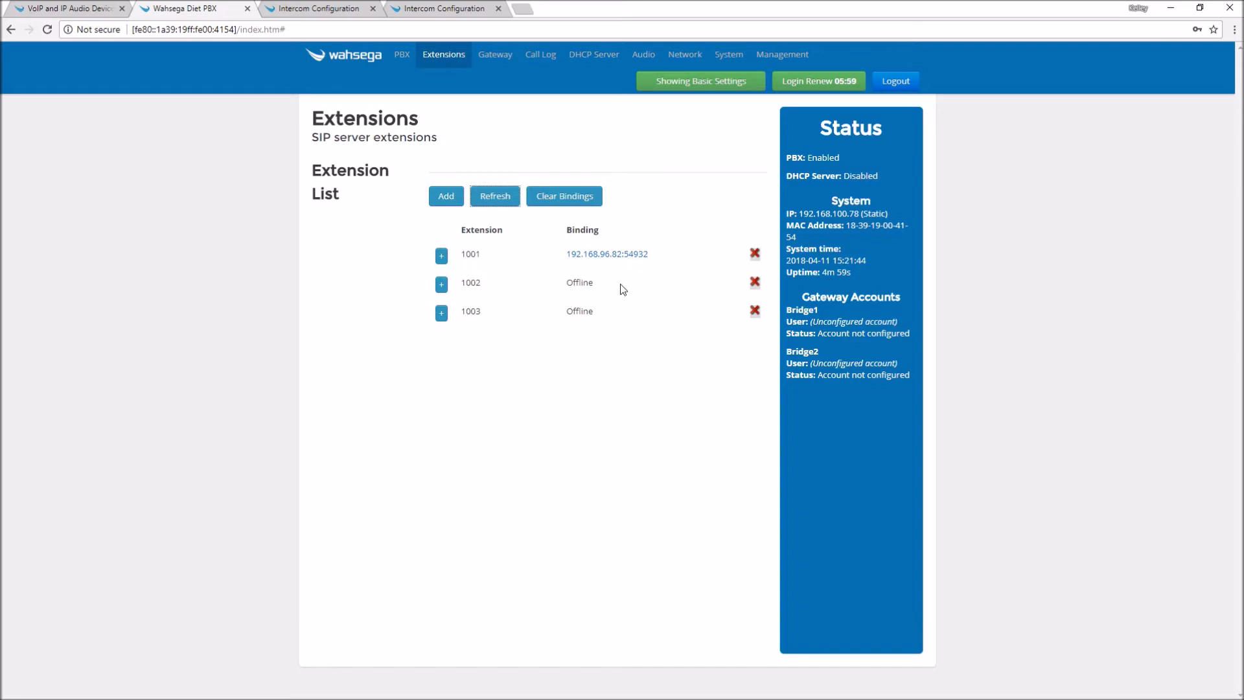
- Refresh the PBX extension list to check whether 1002 has bound
{"action": "left_click", "coordinate": [494, 196]}
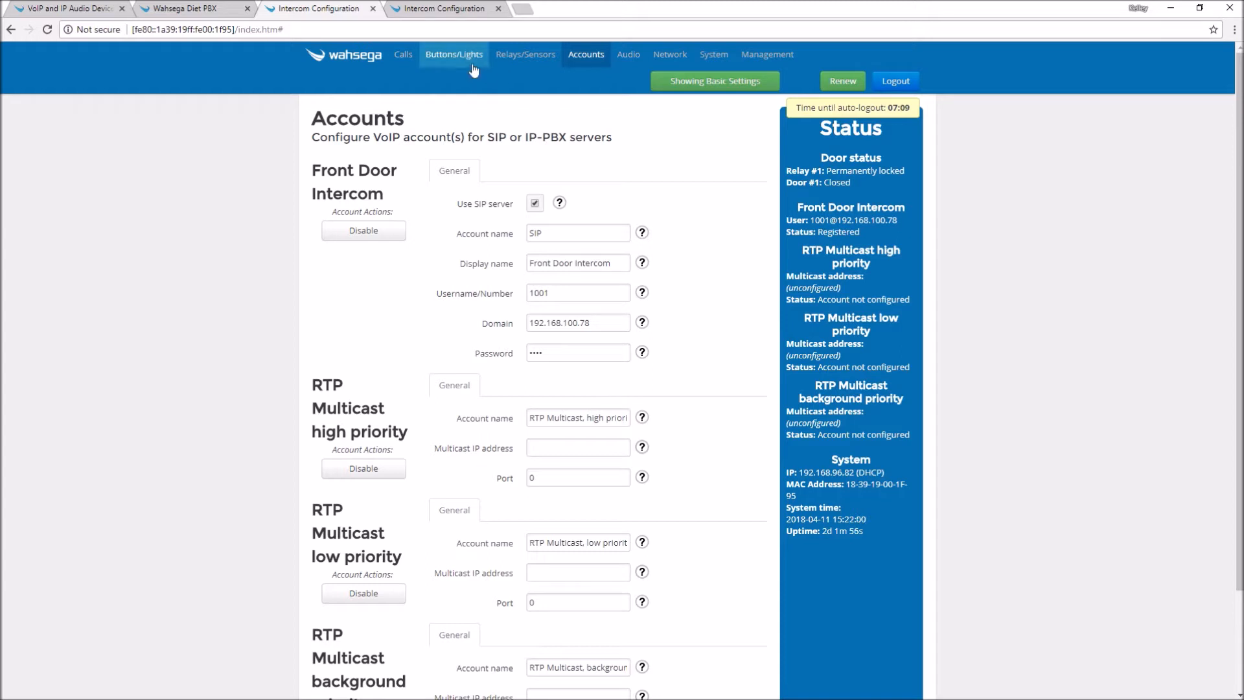
- Set the Front Door primary button to dial 1002 and always hang up on repeat, then save
{"action": "left_click", "coordinate": [453, 54]}
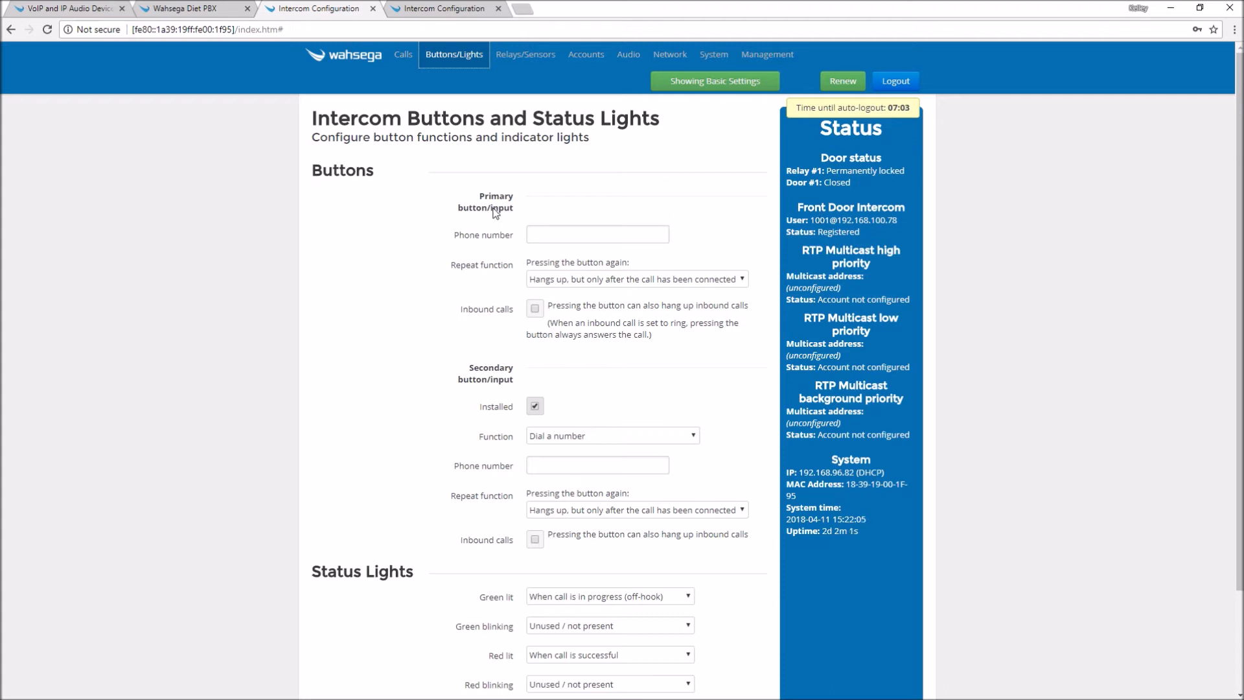
{"action": "left_click", "coordinate": [597, 234]}
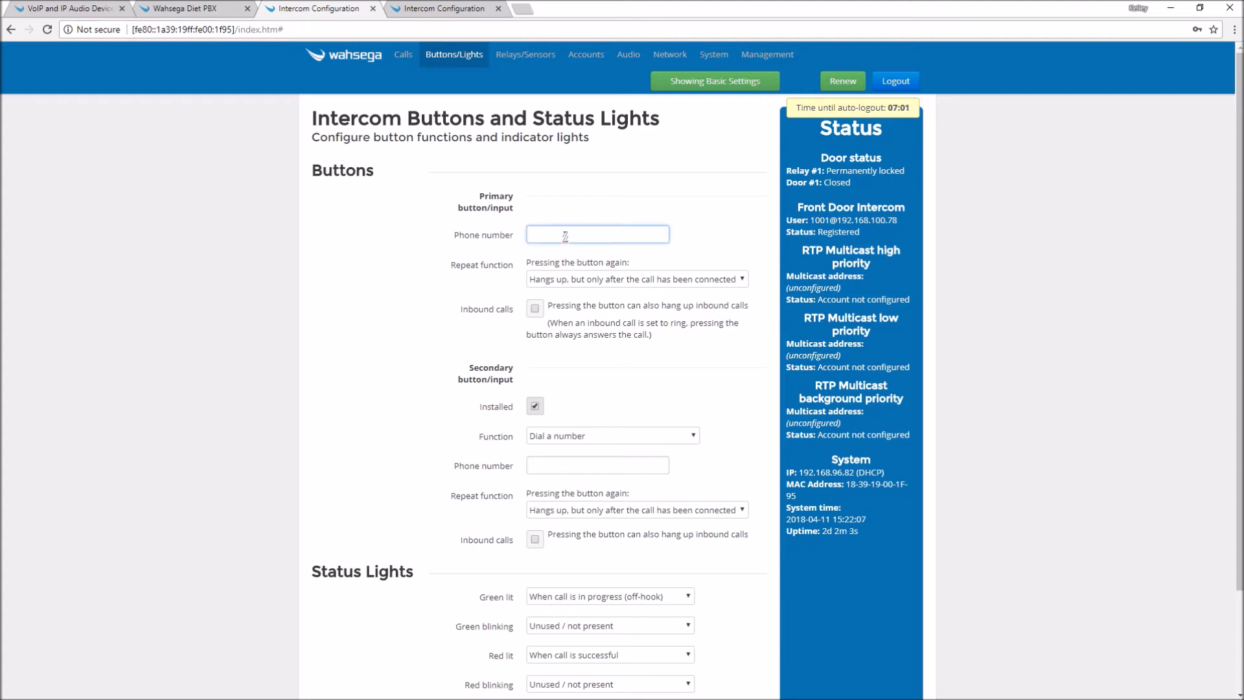
{"action": "type", "text": "1002"}
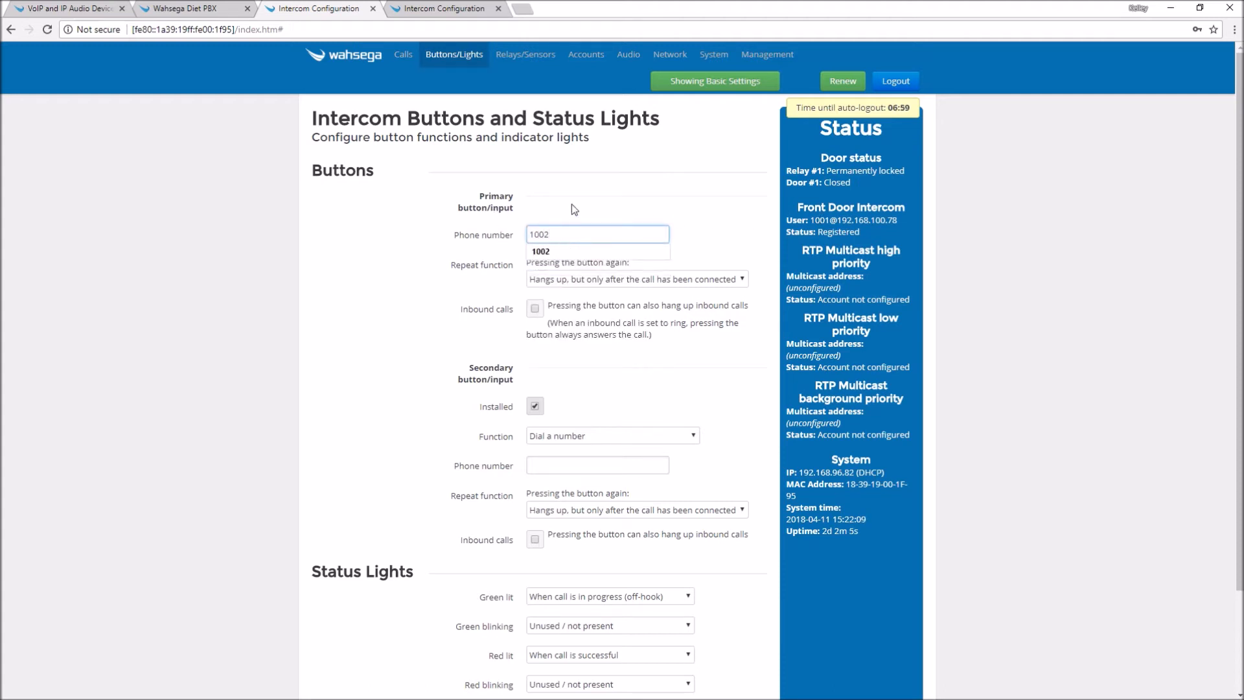
{"action": "left_click", "coordinate": [635, 279]}
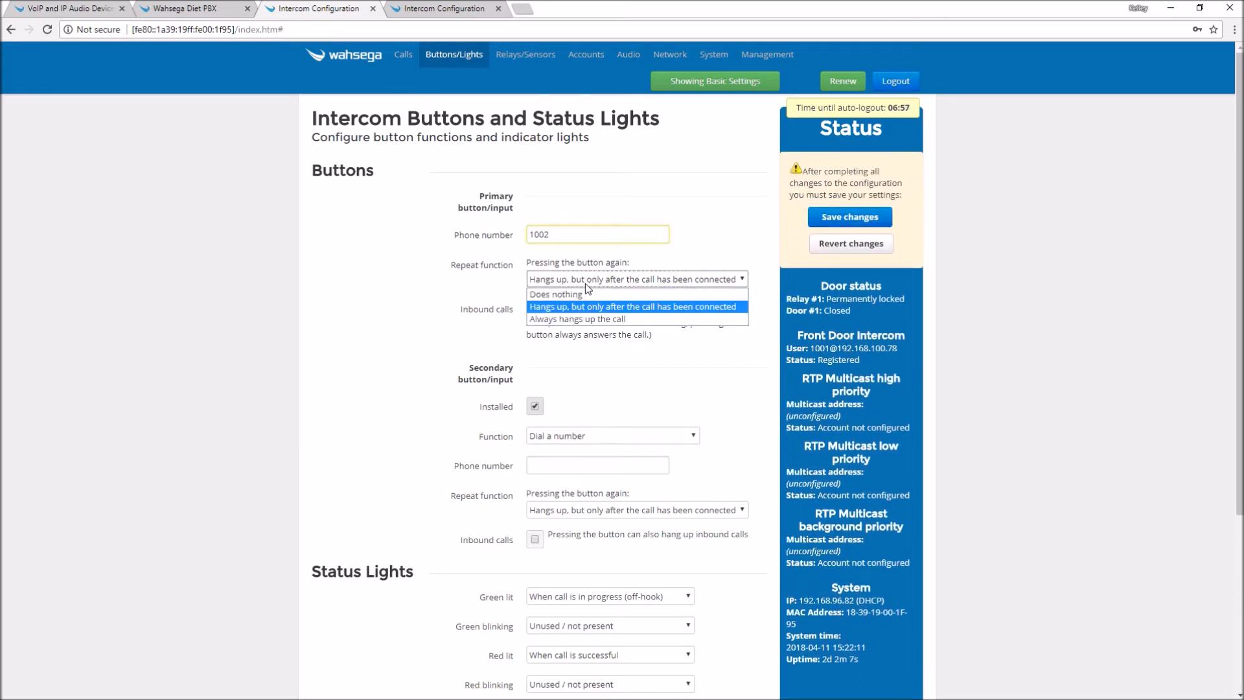
{"action": "left_click", "coordinate": [577, 319]}
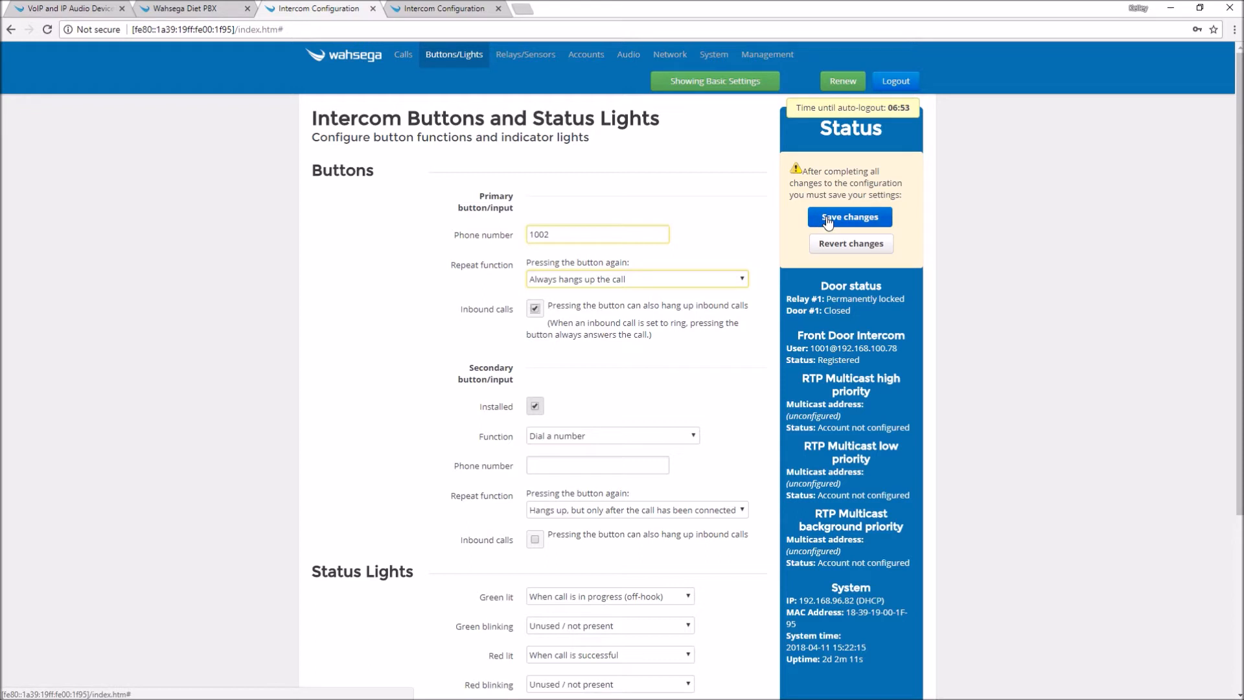
{"action": "left_click", "coordinate": [848, 217]}
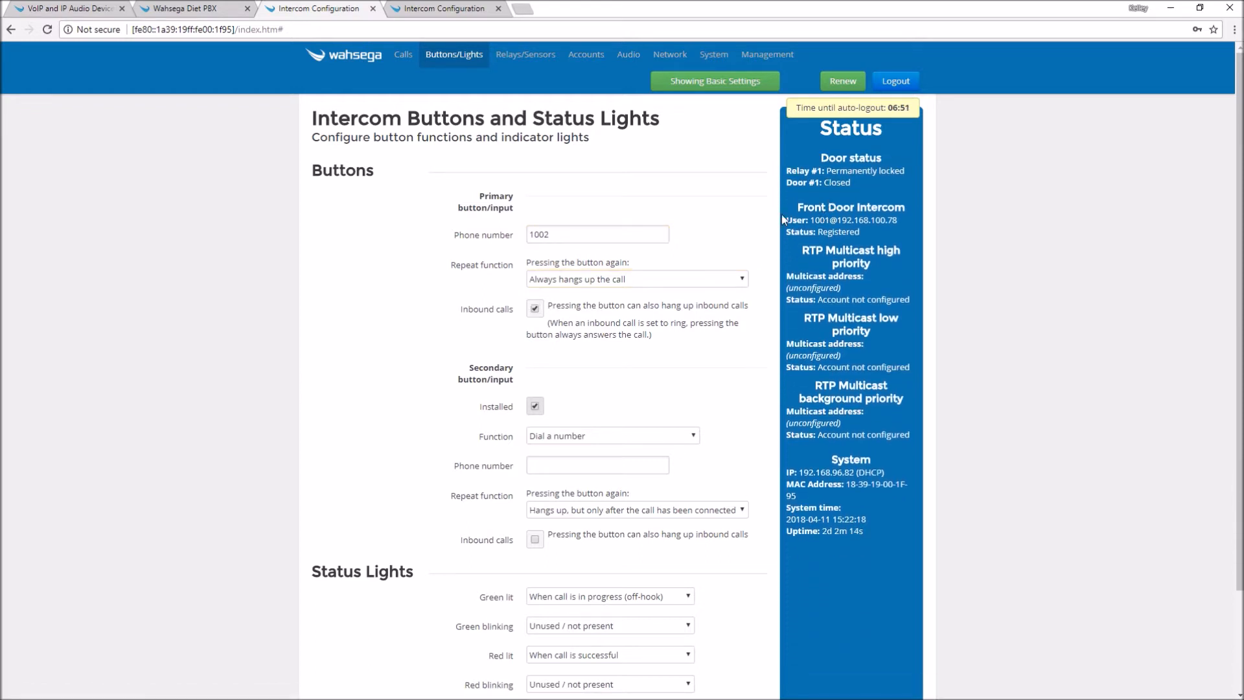
- Set the Front Door inbound ring limit to 6 rings and save it
{"action": "left_click", "coordinate": [401, 55]}
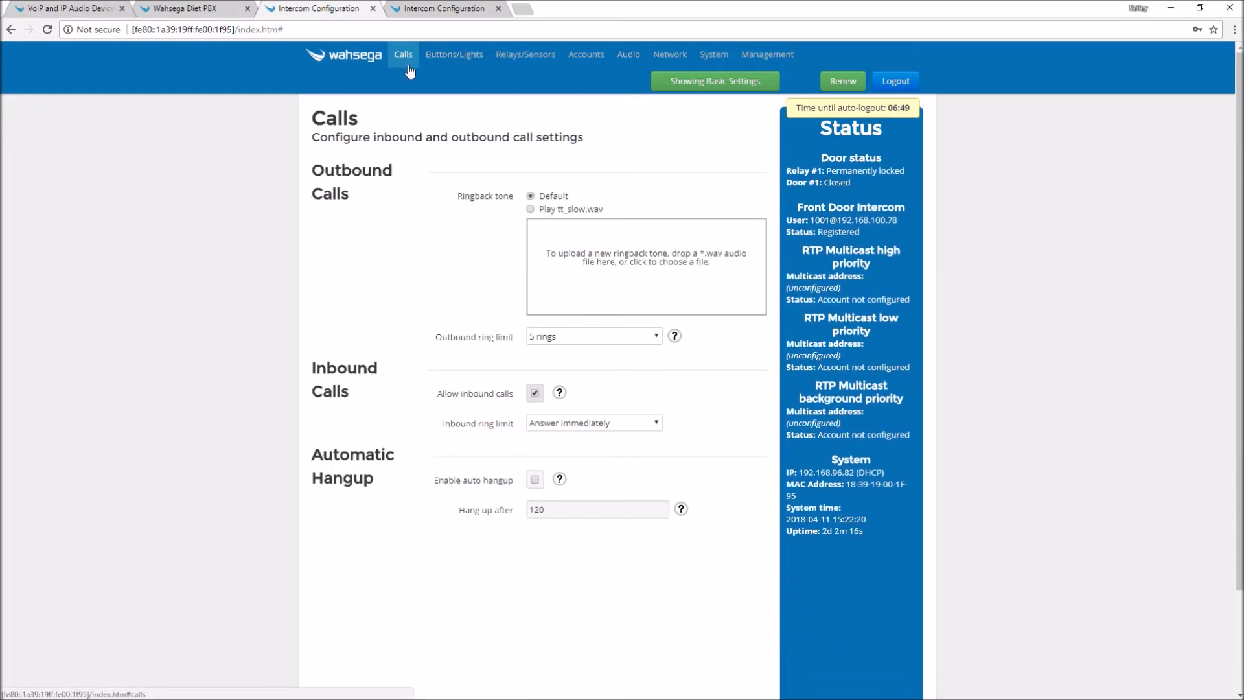
{"action": "left_click", "coordinate": [592, 422]}
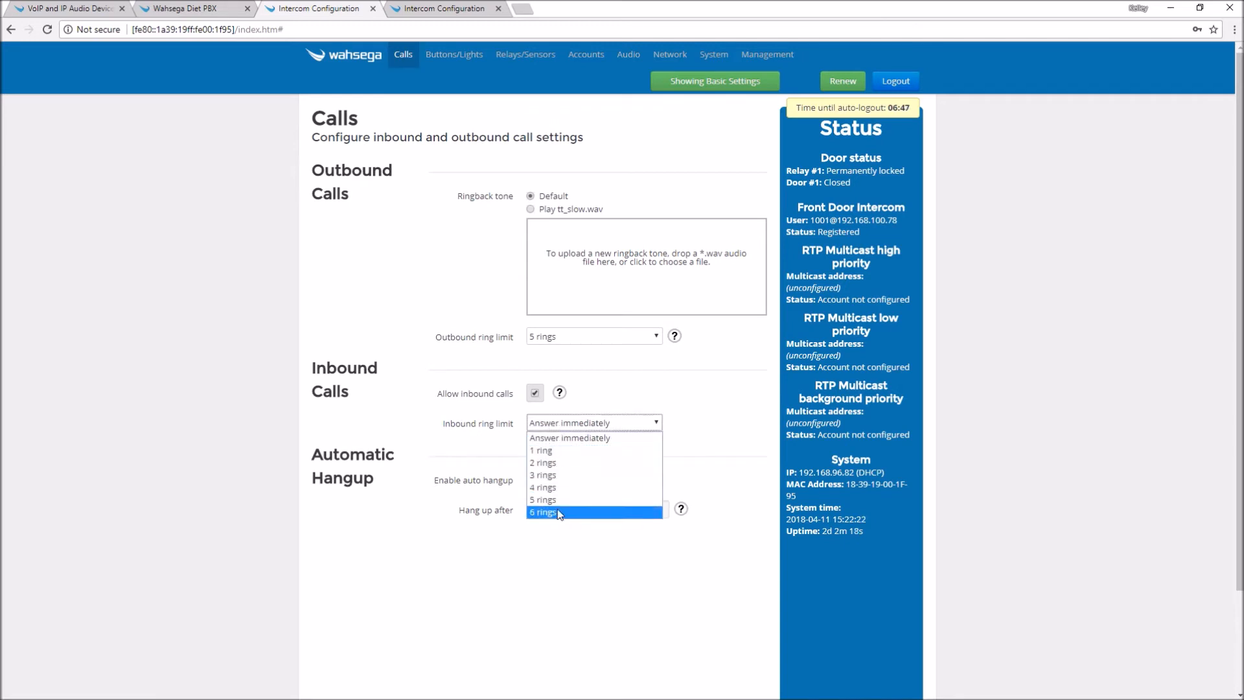
{"action": "left_click", "coordinate": [542, 512]}
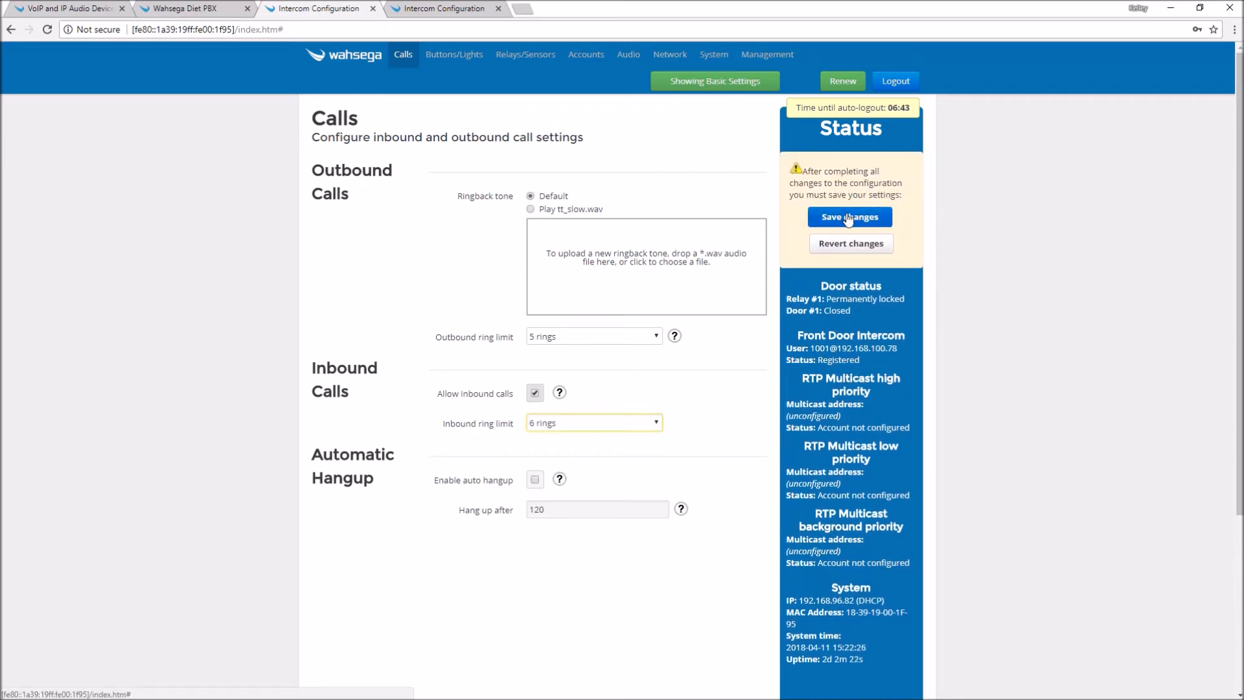
{"action": "left_click", "coordinate": [848, 216]}
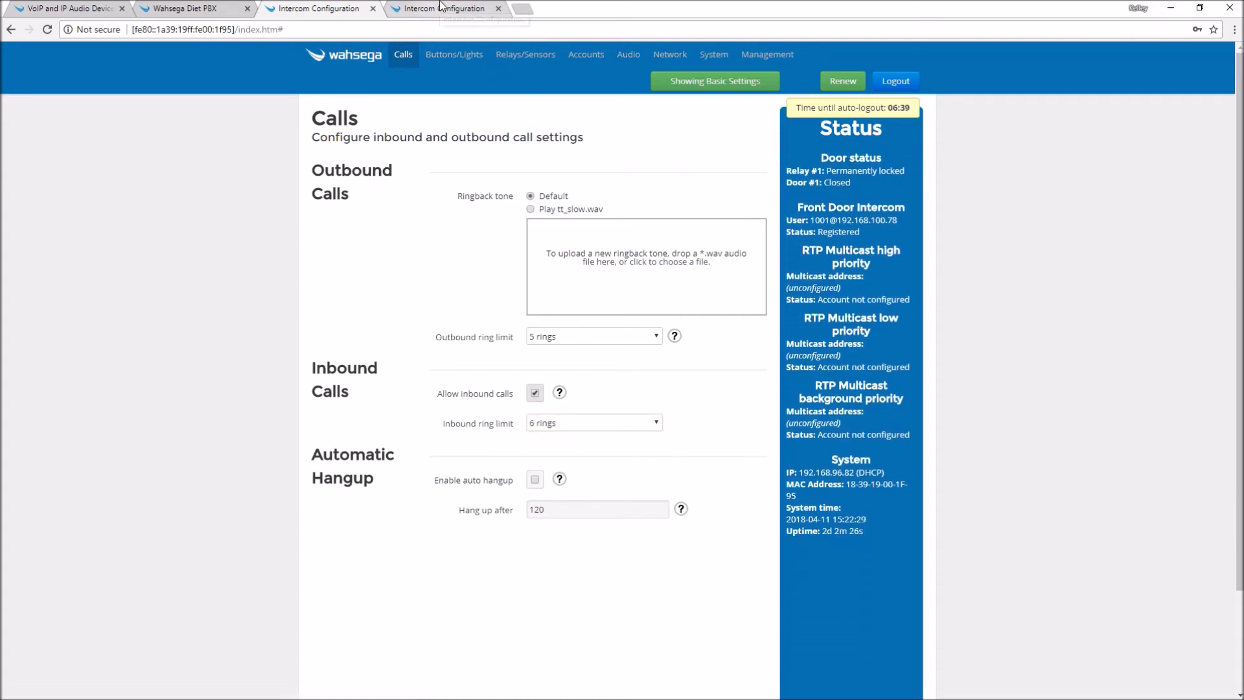
{"action": "left_click", "coordinate": [585, 54]}
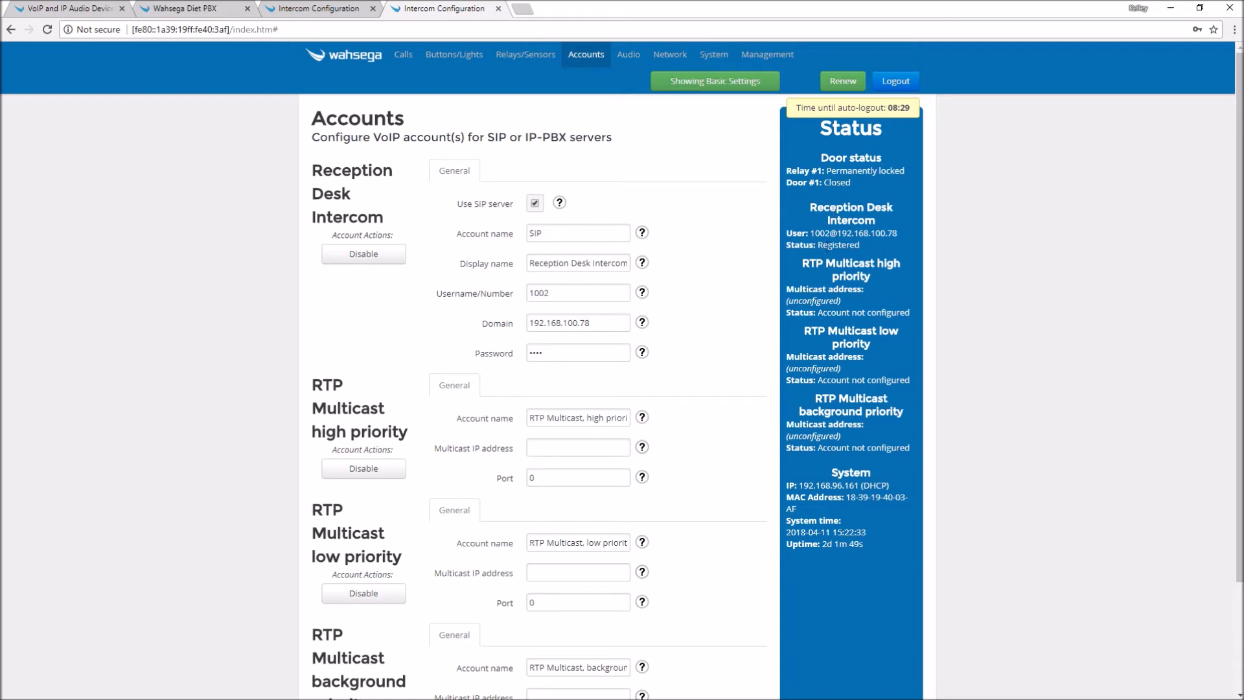
- Set the Reception Desk button to dial 1001, always hang up on repeat, including inbound calls
{"action": "left_click", "coordinate": [453, 55]}
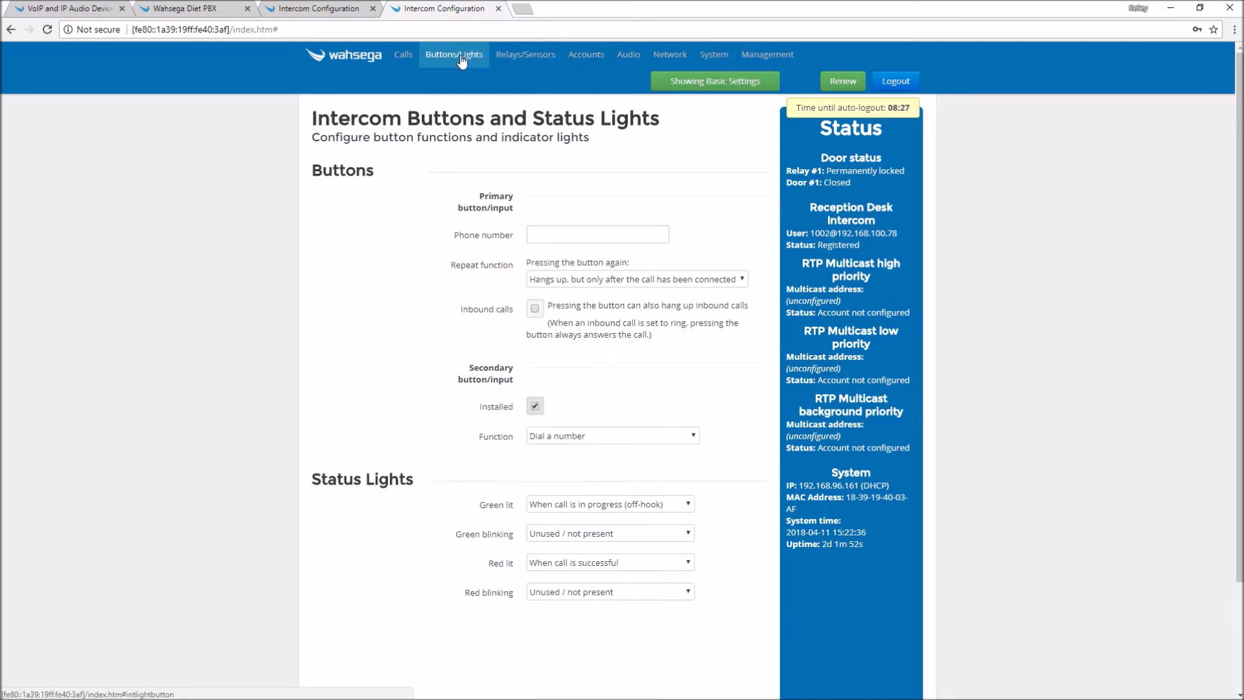
{"action": "type", "text": "1"}
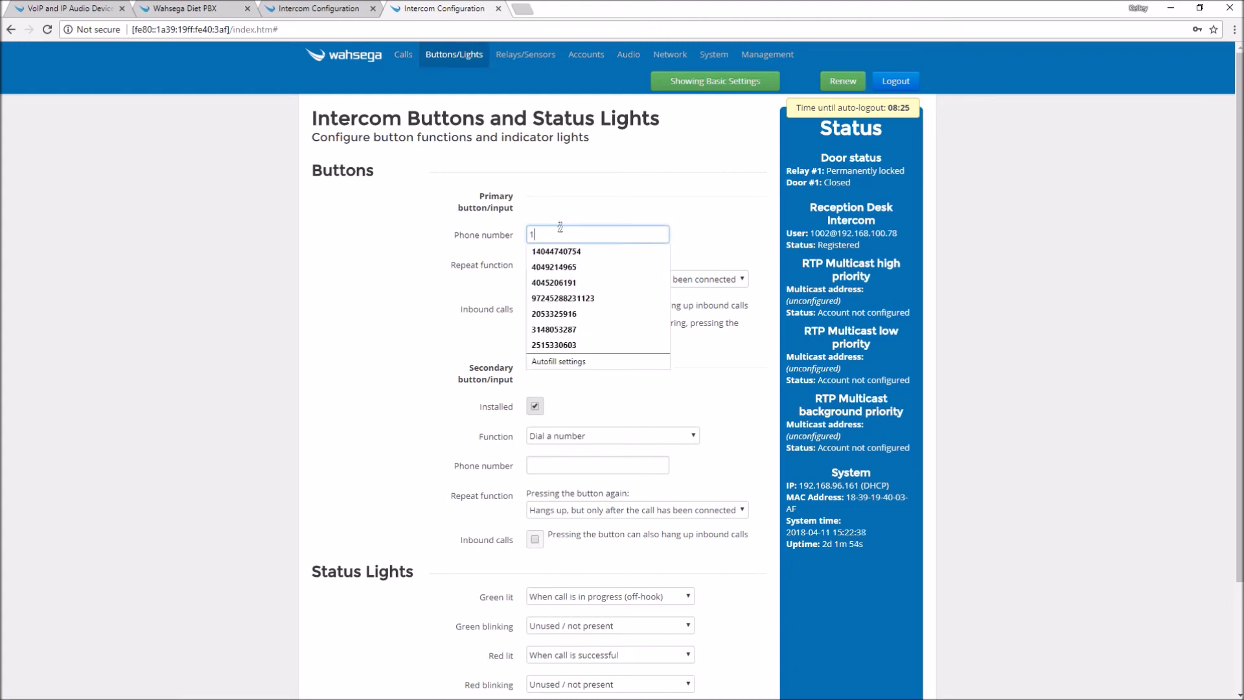
{"action": "type", "text": "001"}
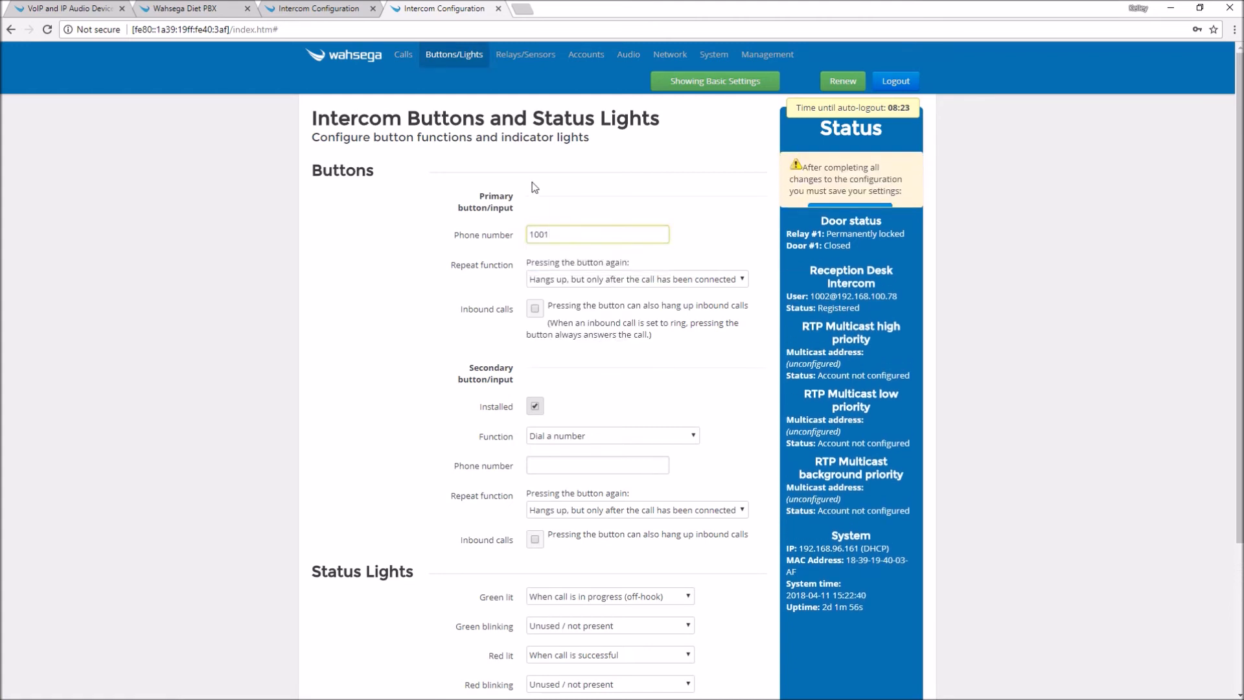
{"action": "left_click", "coordinate": [635, 278]}
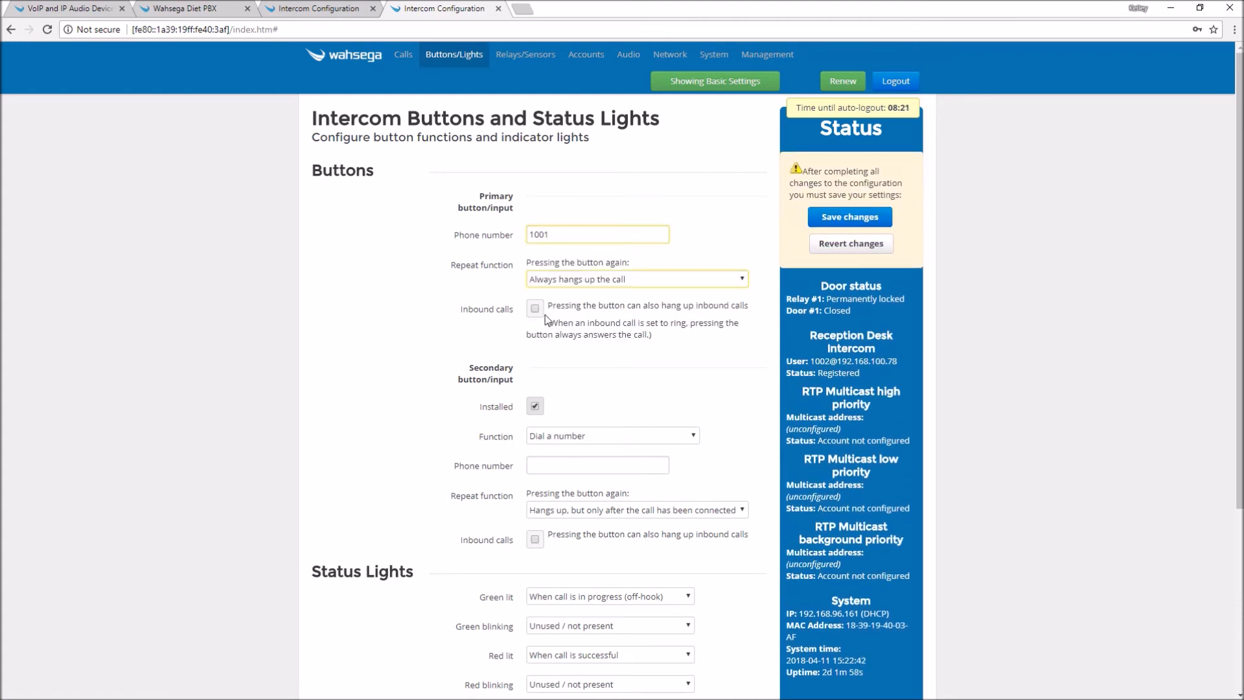
{"action": "left_click", "coordinate": [535, 308]}
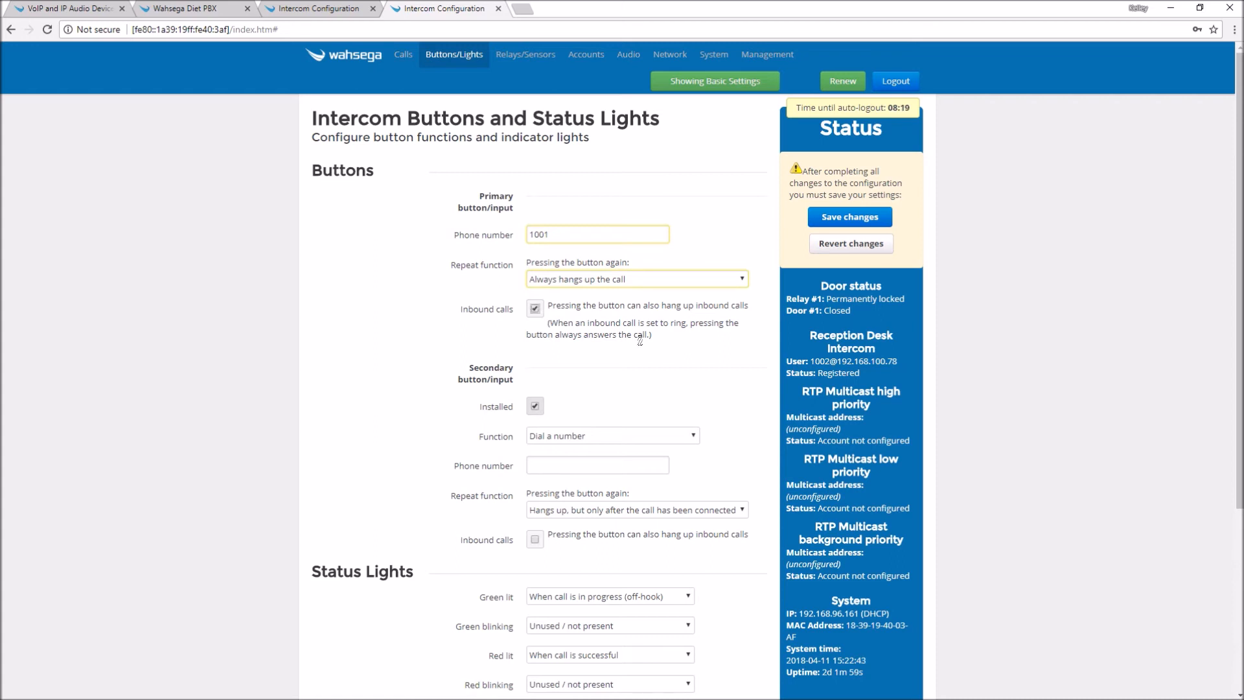
{"action": "mouse_move", "coordinate": [809, 228]}
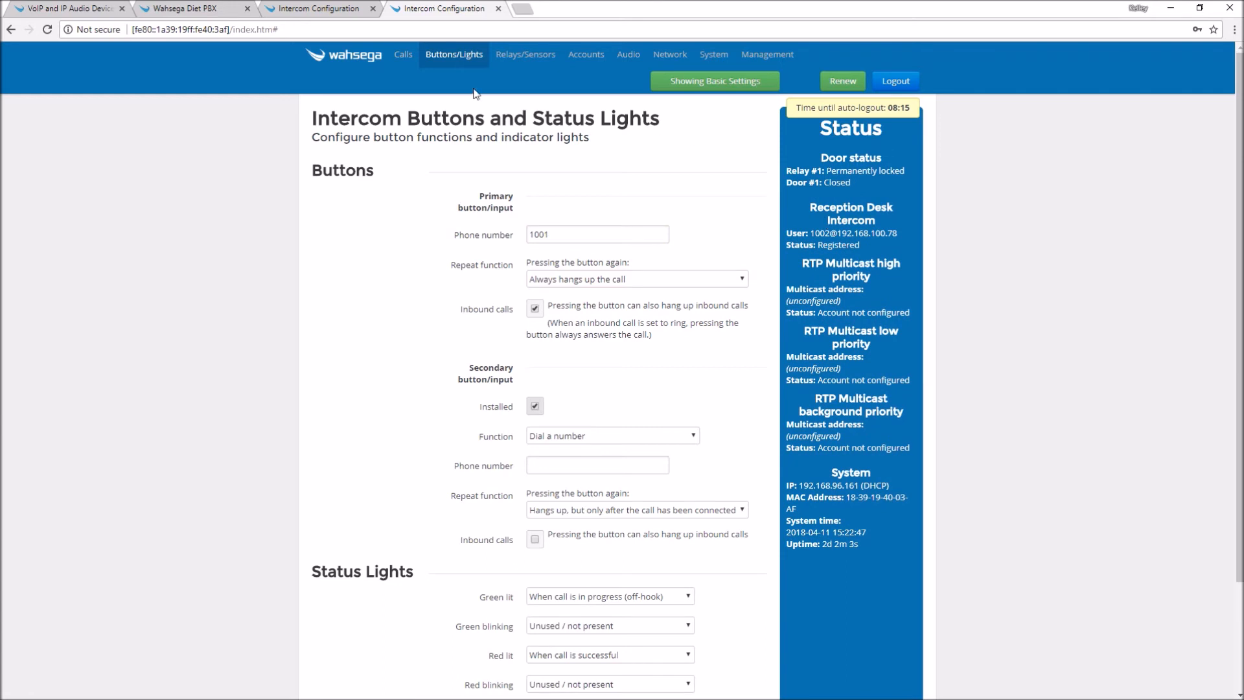
{"action": "left_click", "coordinate": [401, 54]}
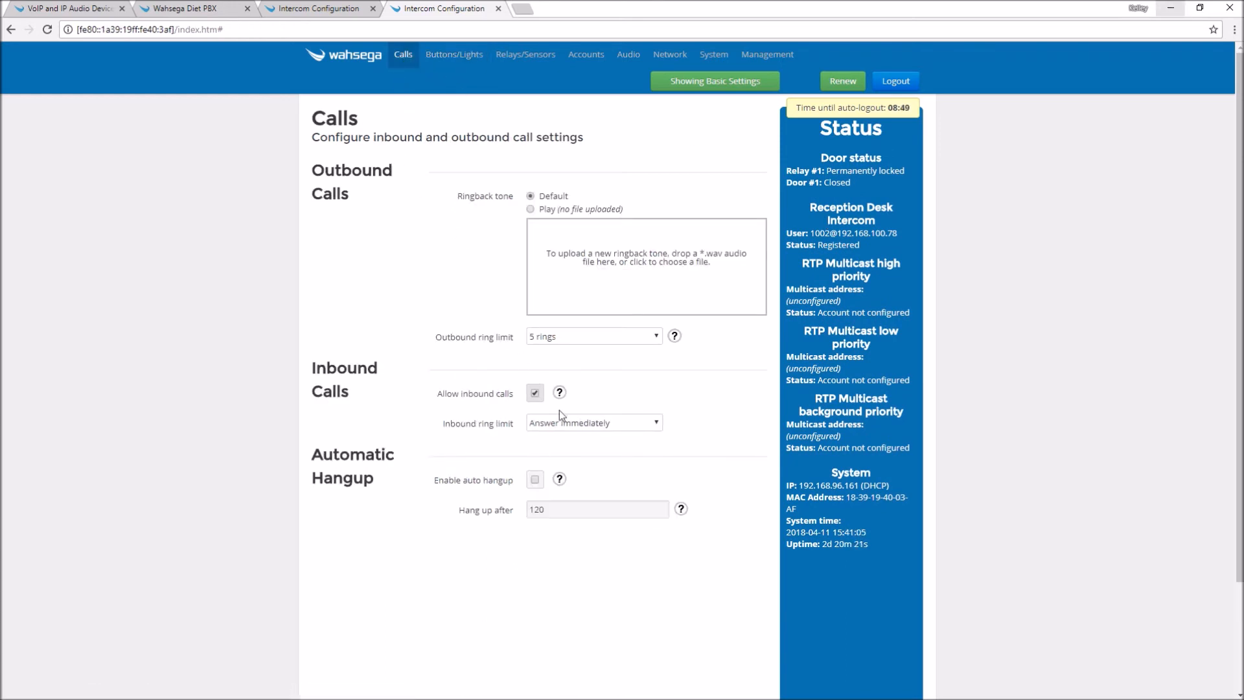
- Set the Reception Desk inbound ring limit to 6 rings and save it
{"action": "left_click", "coordinate": [592, 423]}
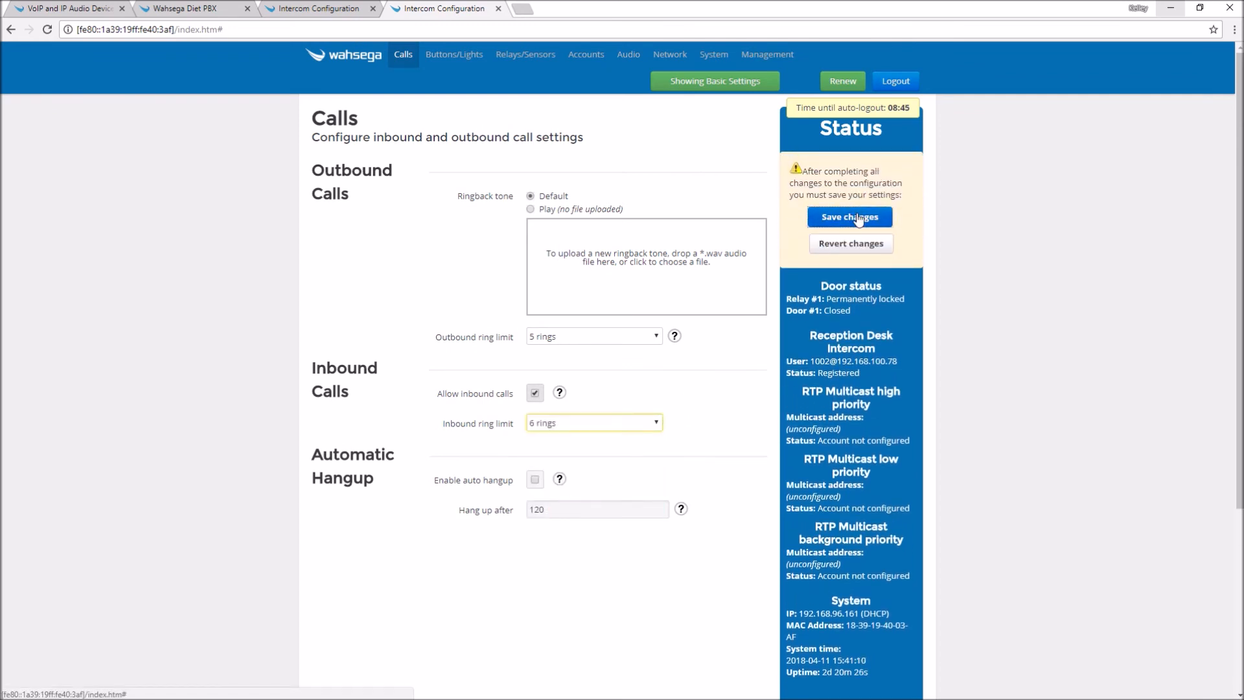
{"action": "left_click", "coordinate": [849, 216]}
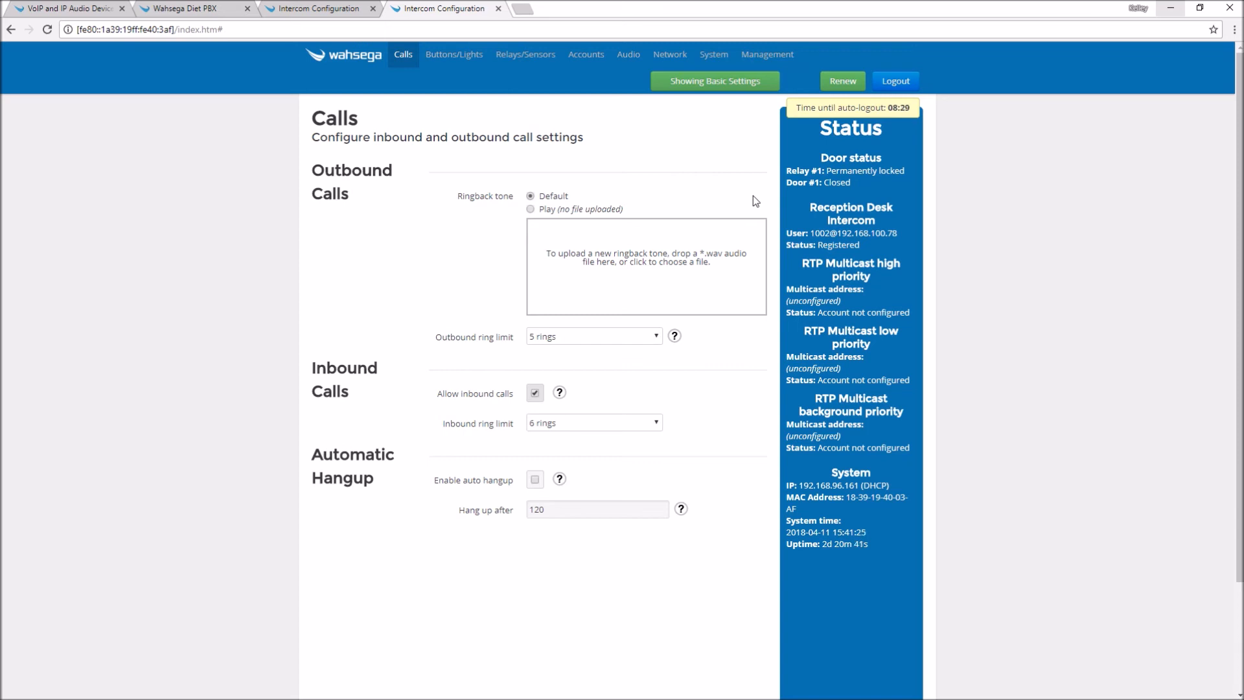
{"action": "mouse_move", "coordinate": [385, 113]}
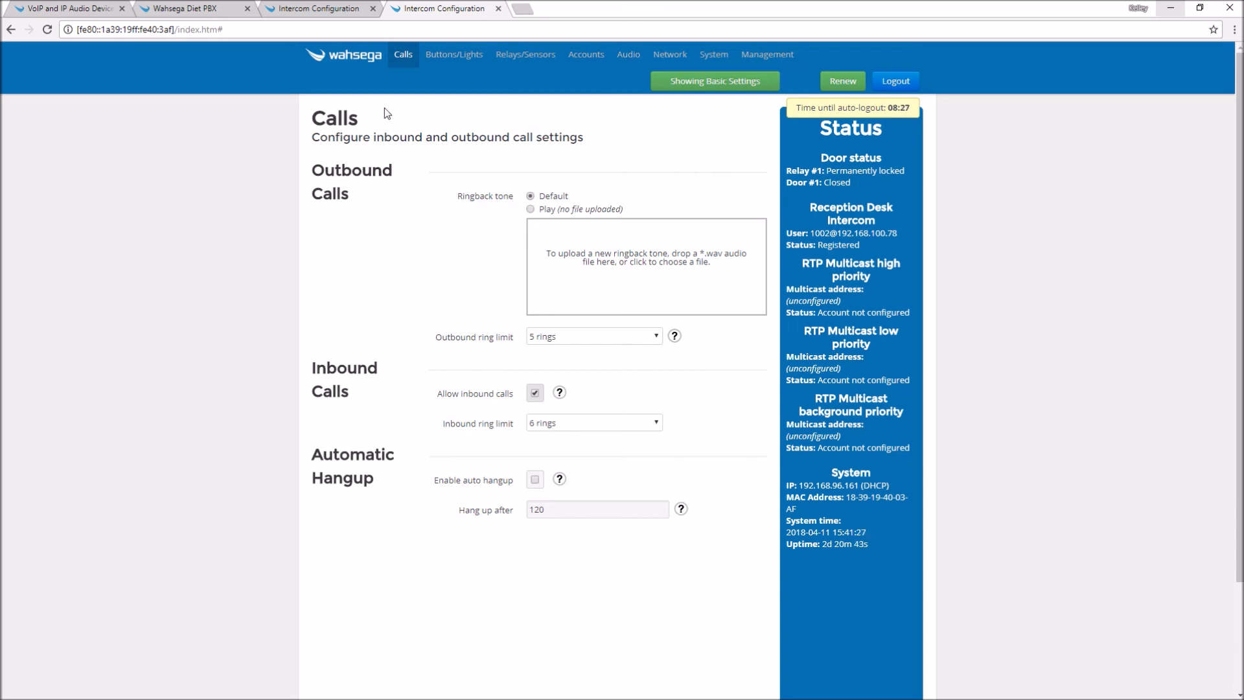
{"action": "left_click", "coordinate": [191, 9]}
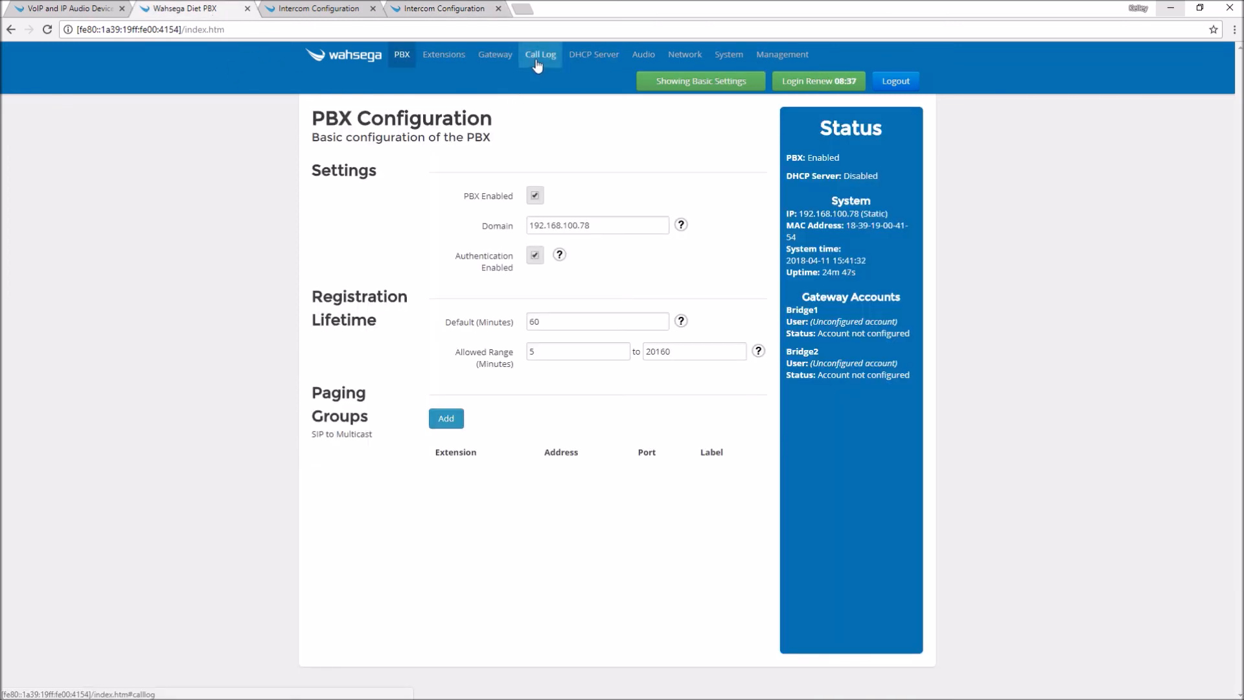
- Expand the Call Log entry for the 1001 to 1002 call showing Request Terminated
{"action": "left_click", "coordinate": [540, 54]}
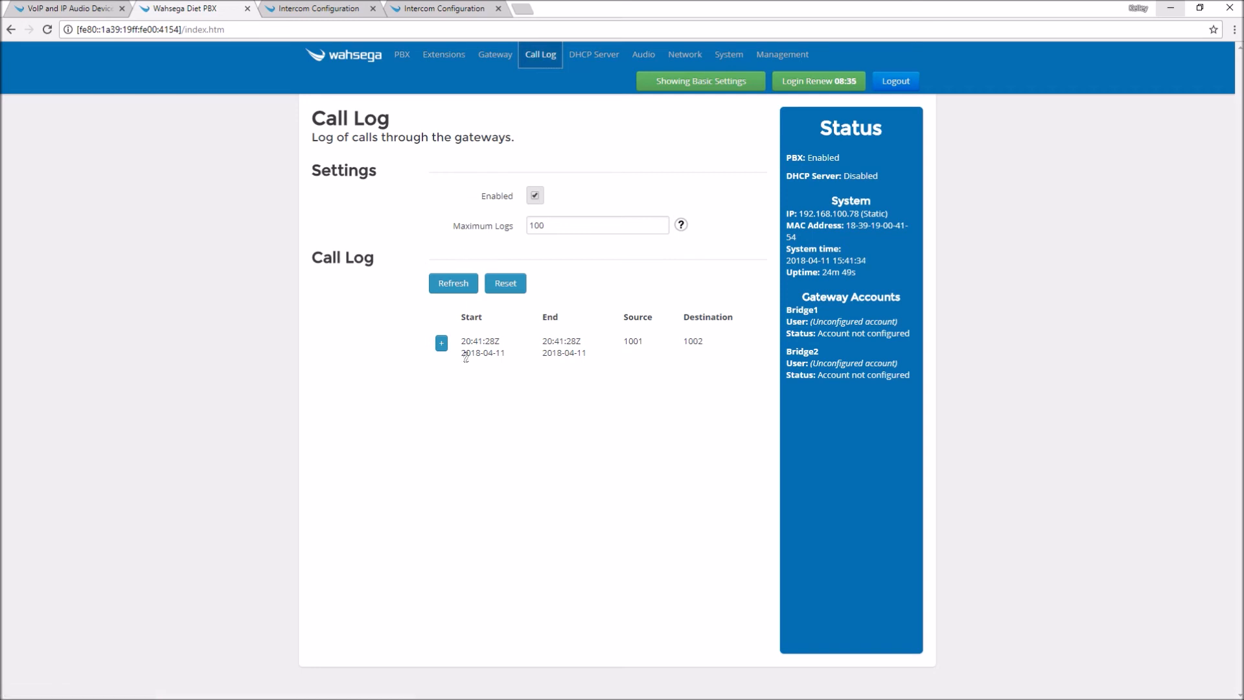
{"action": "mouse_move", "coordinate": [642, 353]}
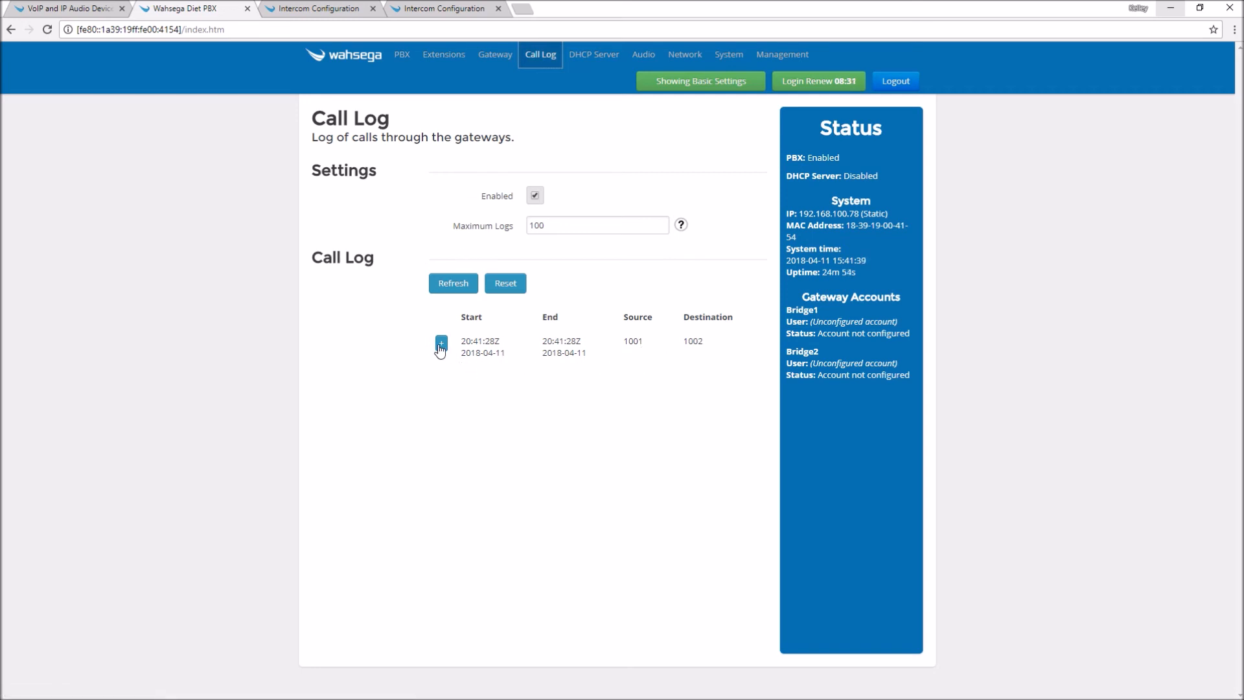
{"action": "left_click", "coordinate": [440, 343]}
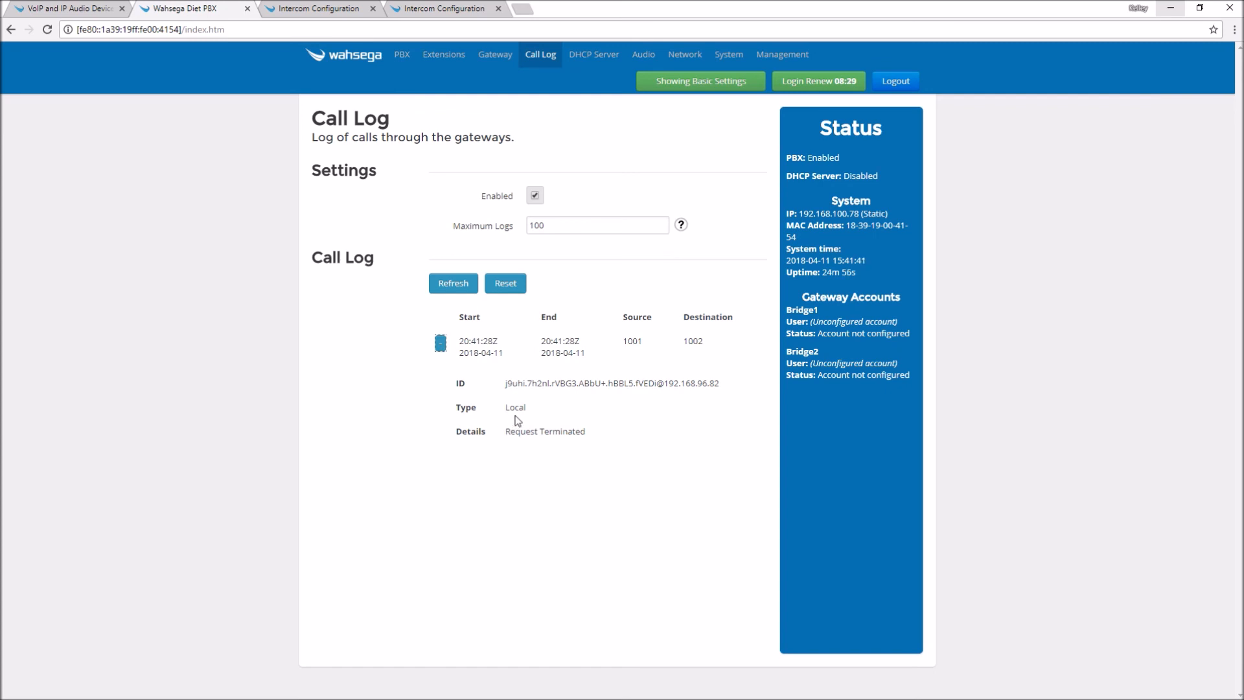